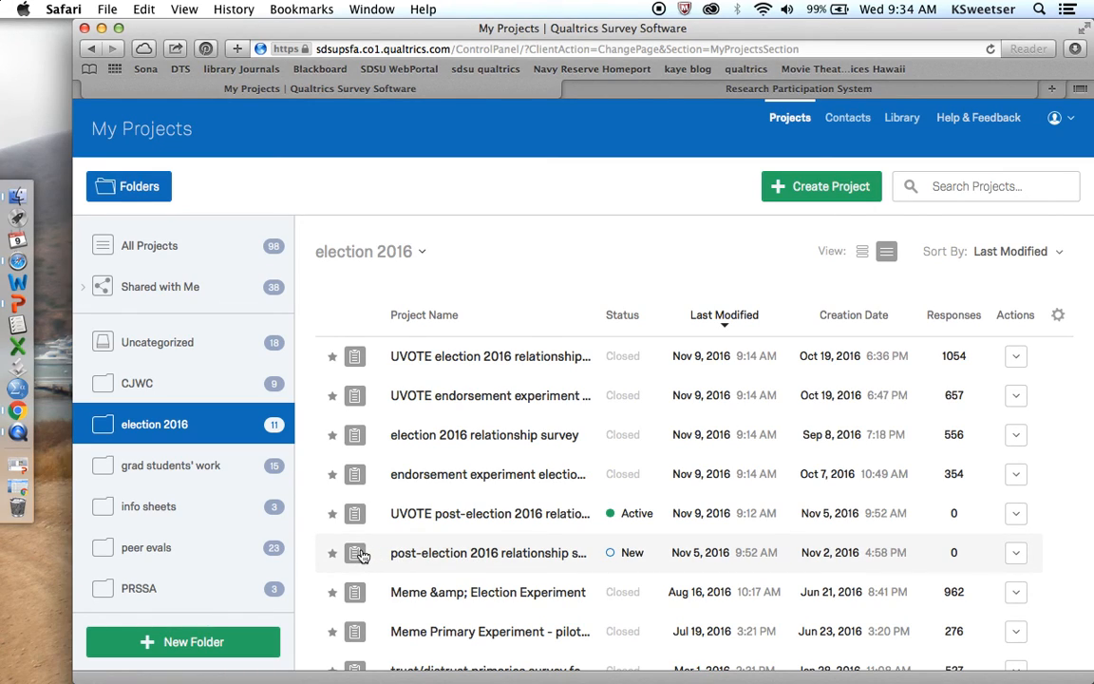
Open the post-election 2016 relationship survey from My Projects in Qualtrics
left_click(489, 553)
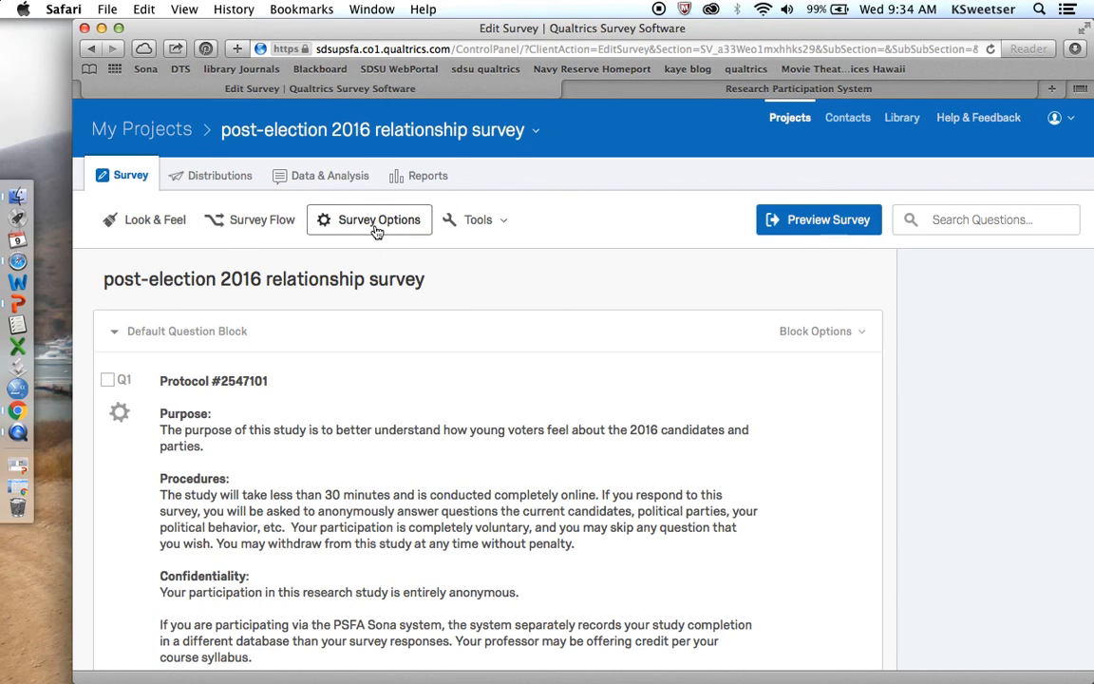
mouse_move(269, 231)
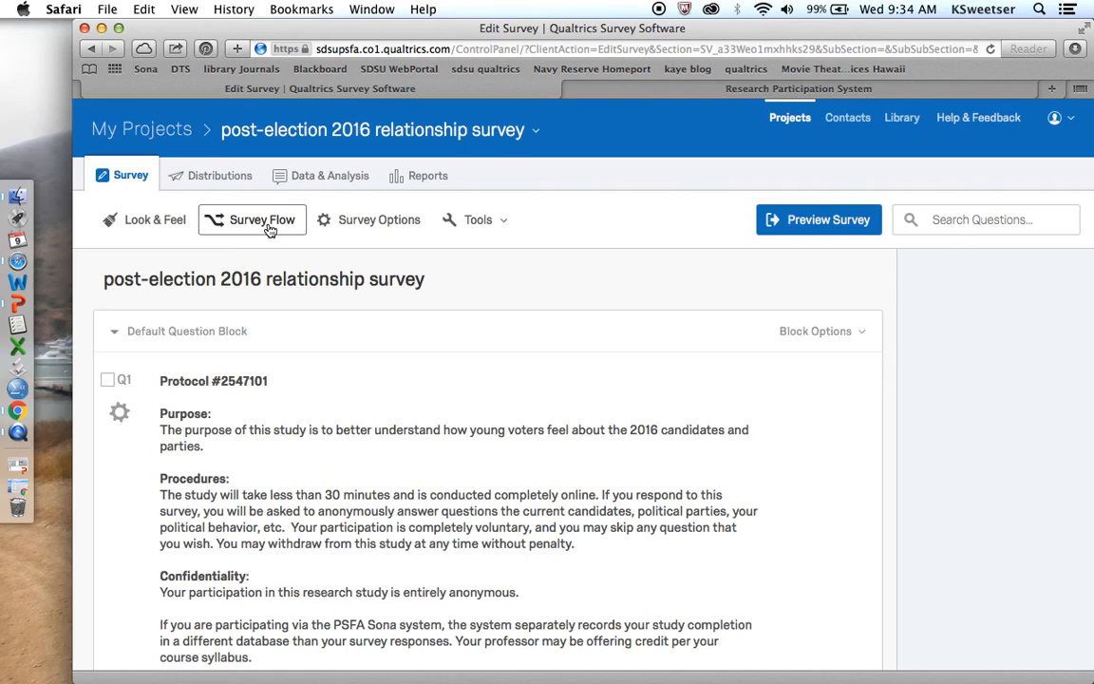
In Survey Flow, add an embedded data field named id, remove it, and cancel
left_click(261, 220)
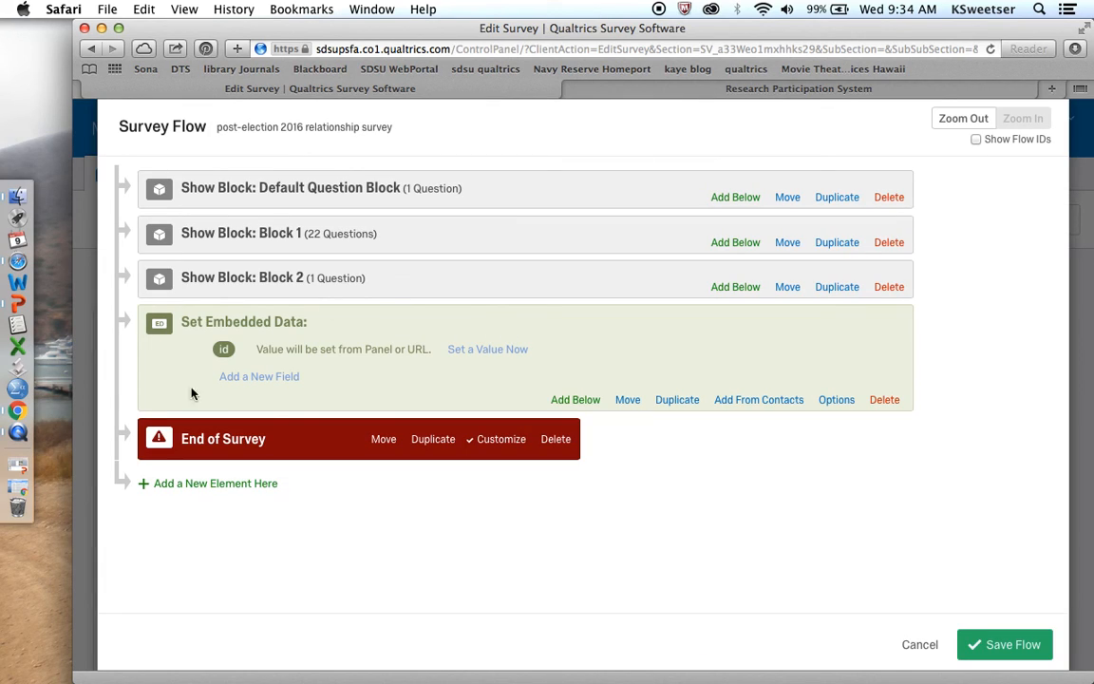
mouse_move(389, 373)
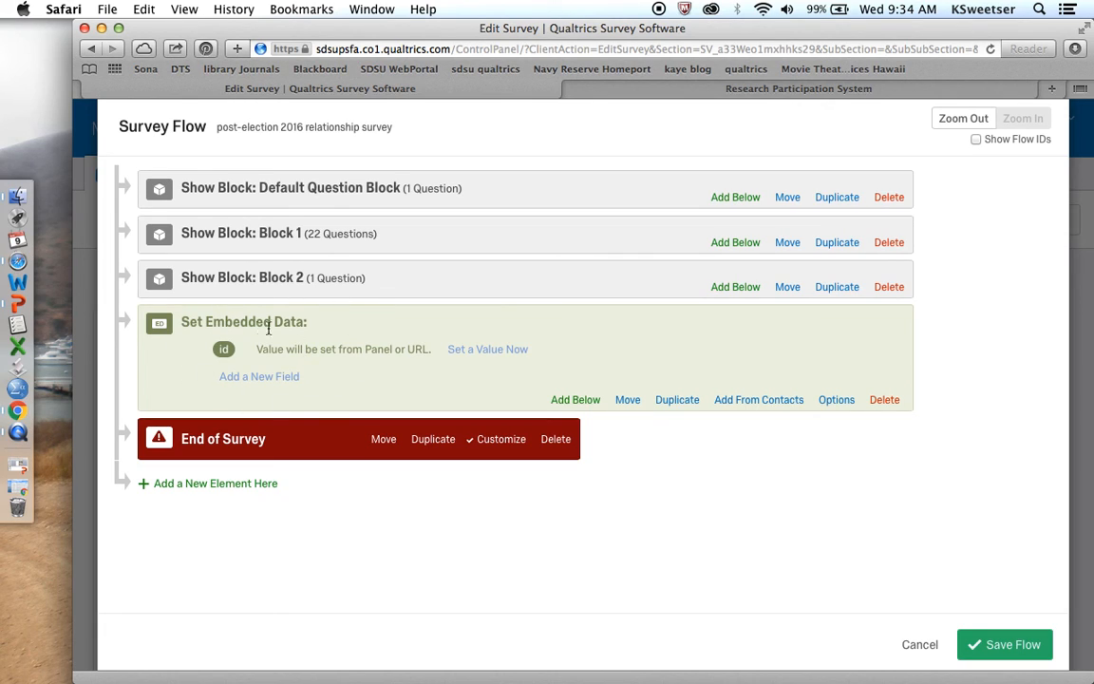
mouse_move(266, 392)
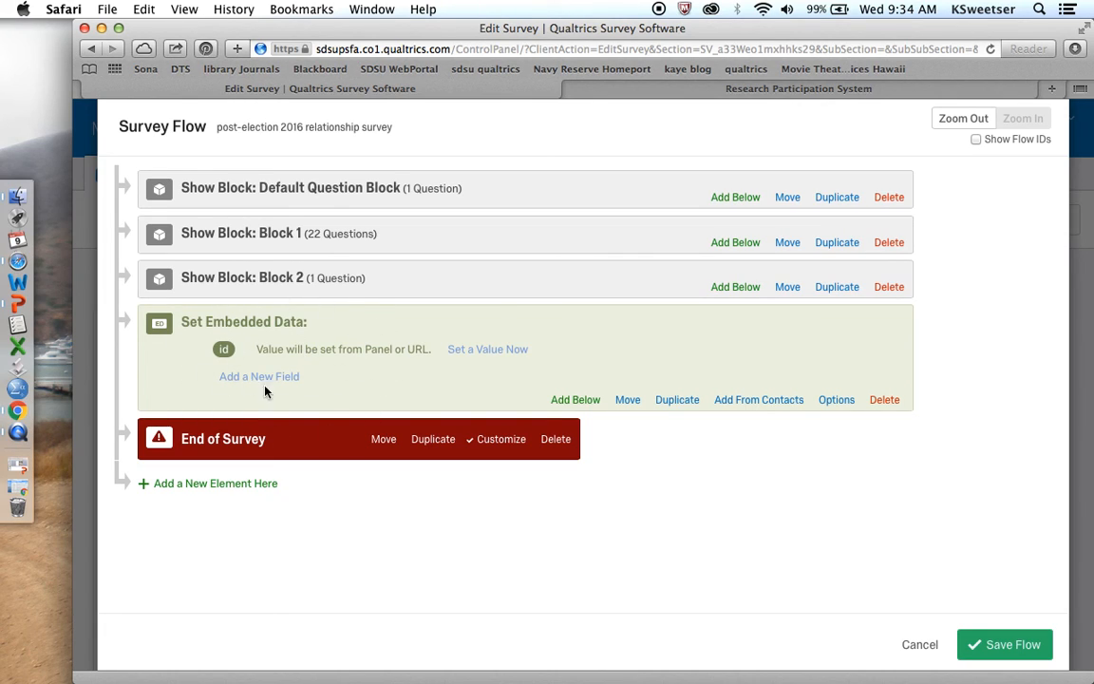
mouse_move(243, 344)
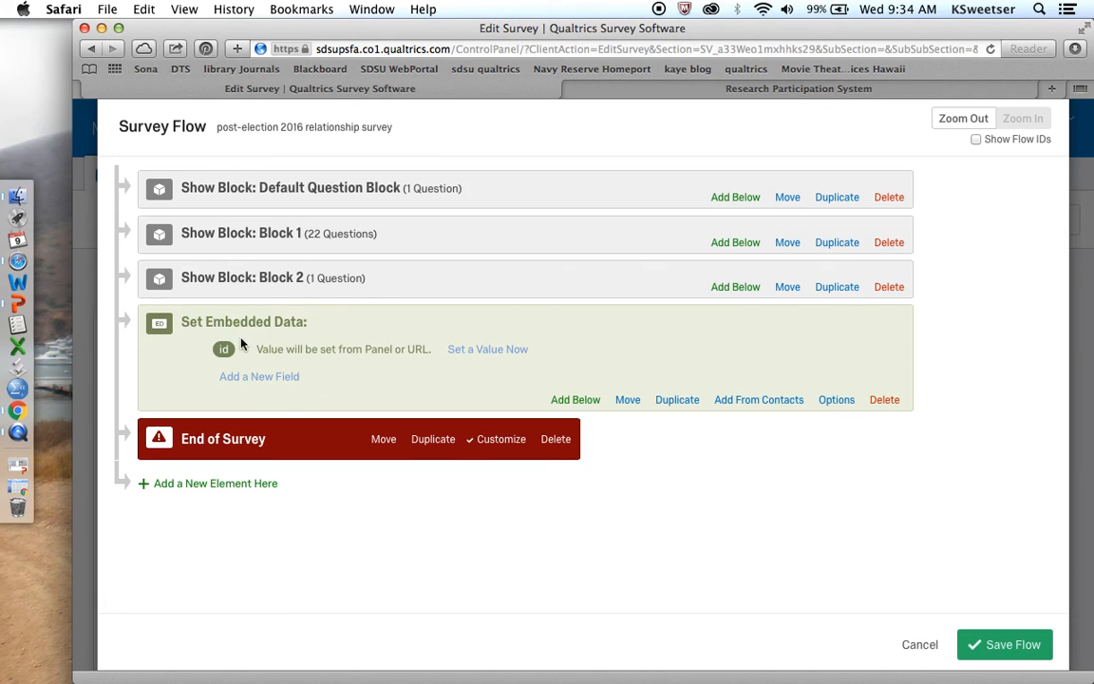
mouse_move(361, 384)
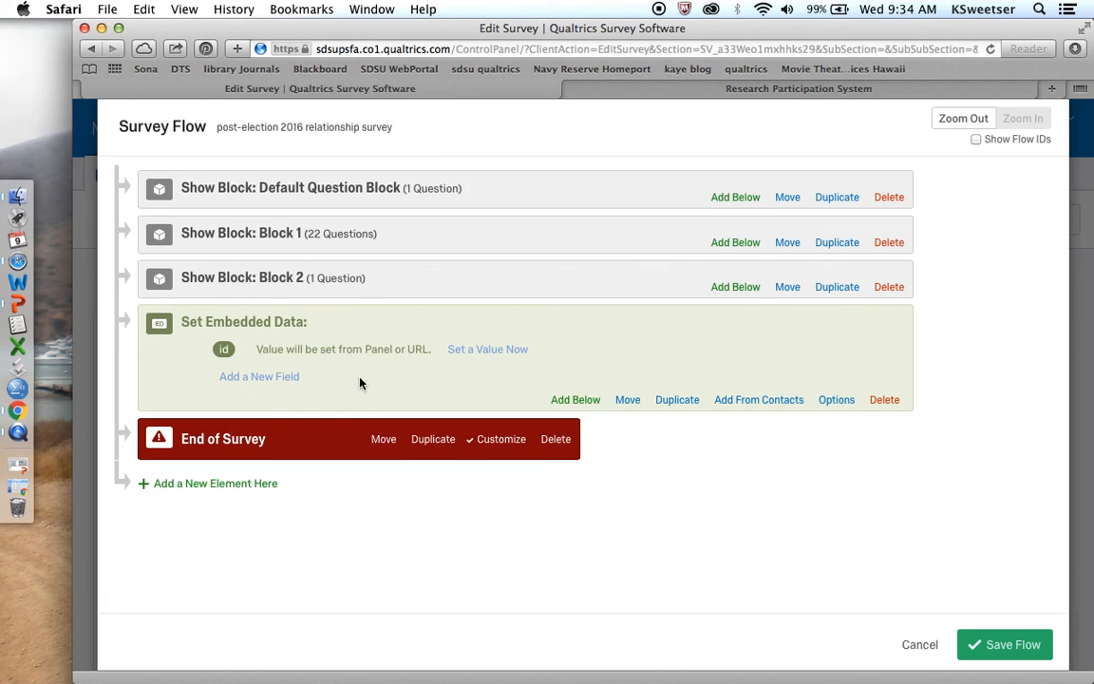
mouse_move(276, 381)
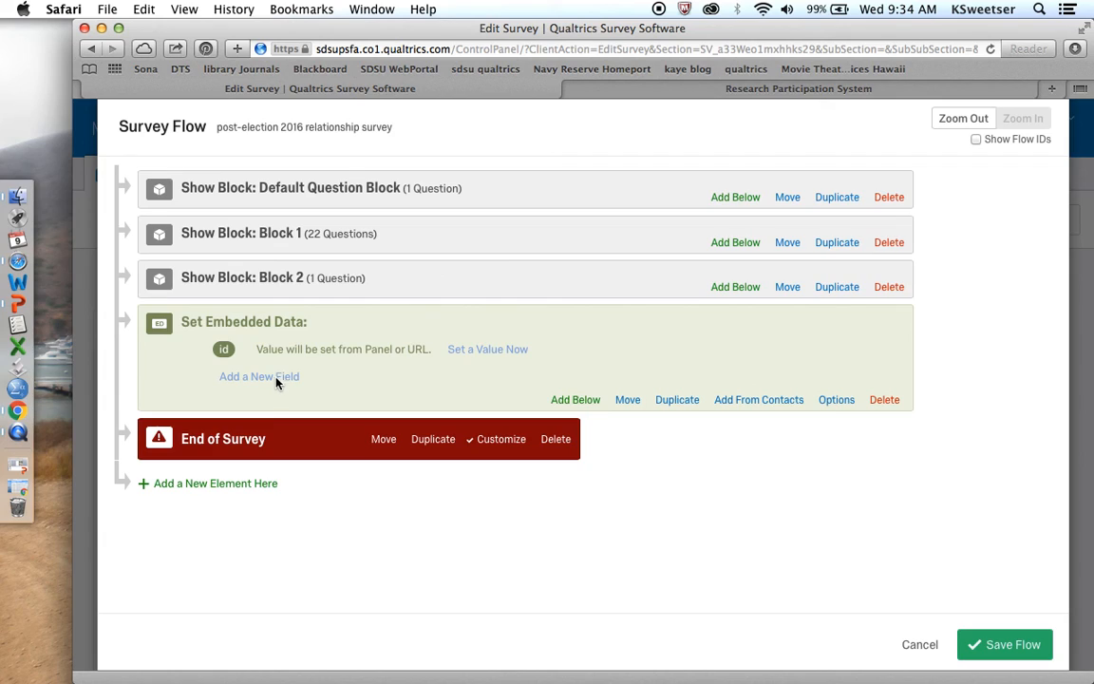
mouse_move(574, 399)
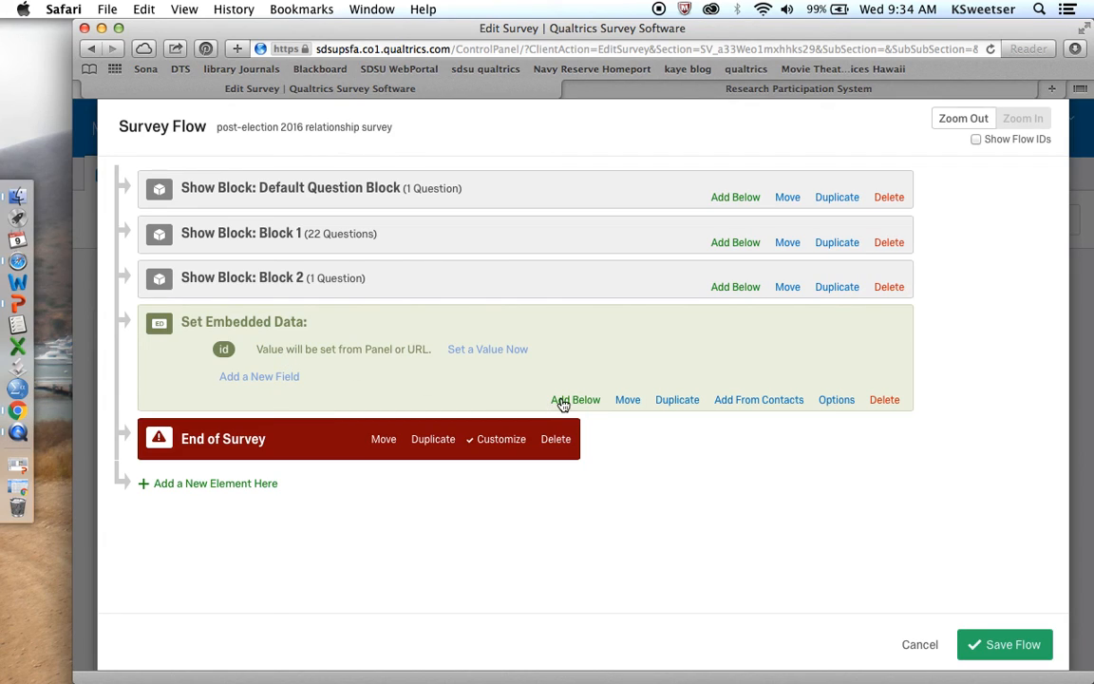
mouse_move(254, 484)
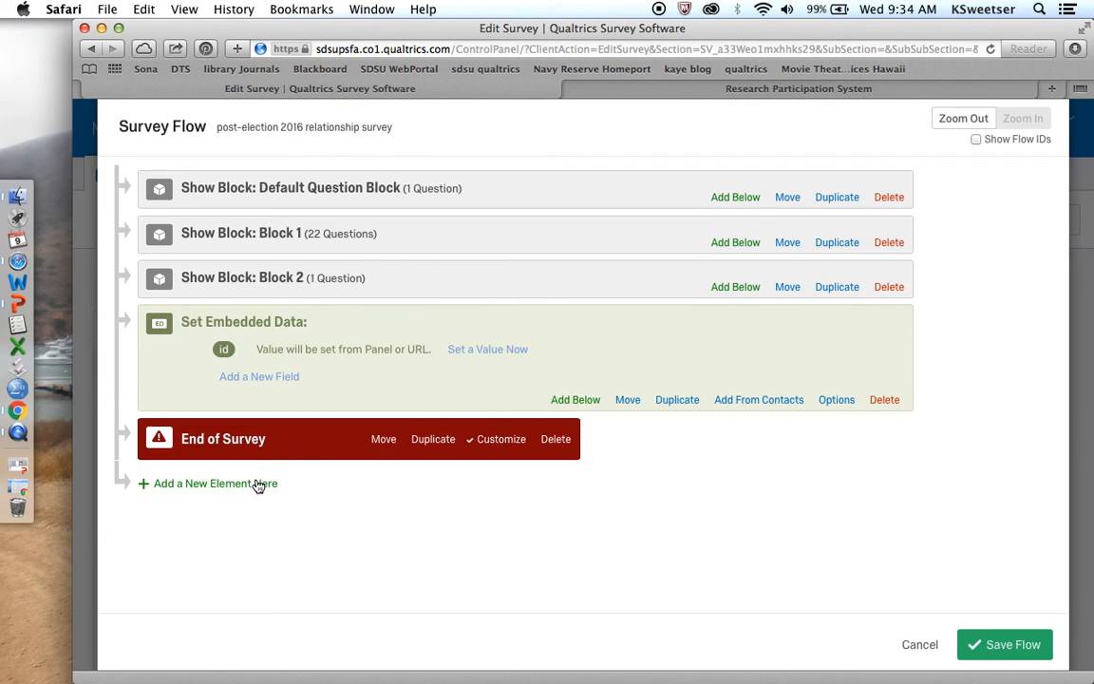
left_click(214, 483)
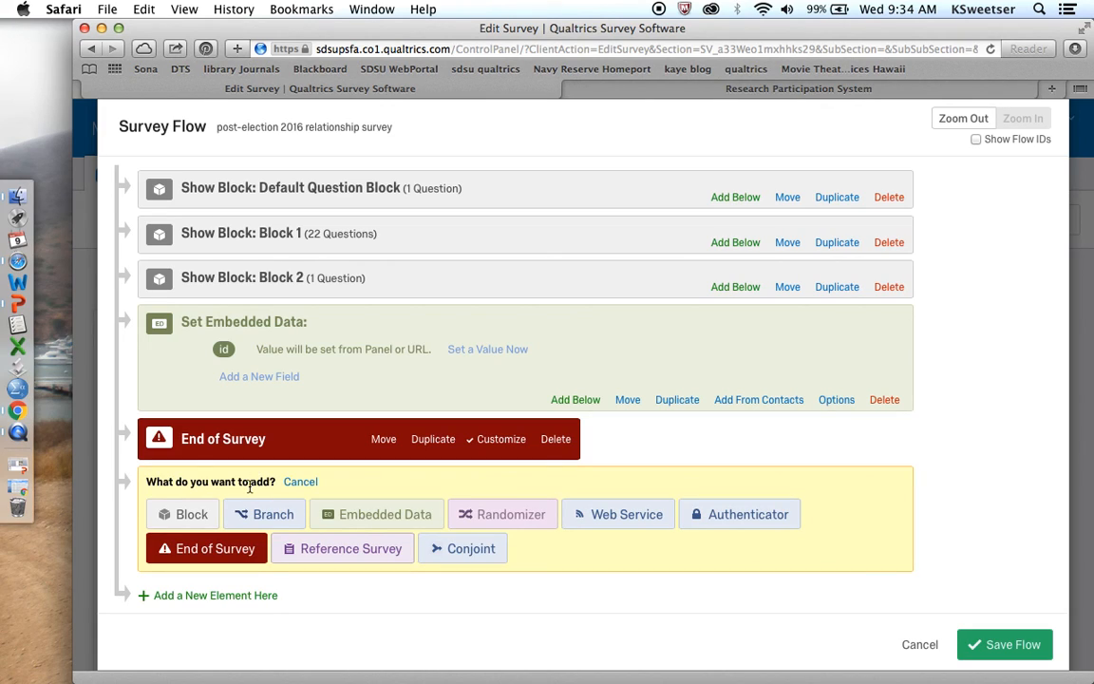
mouse_move(399, 516)
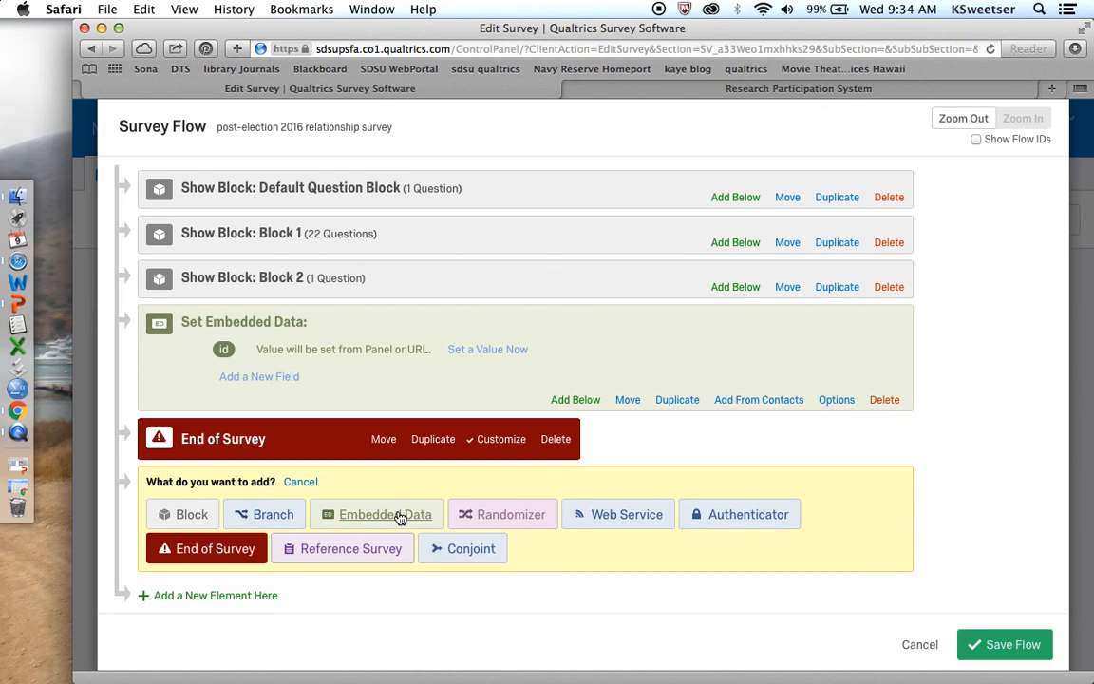
left_click(385, 514)
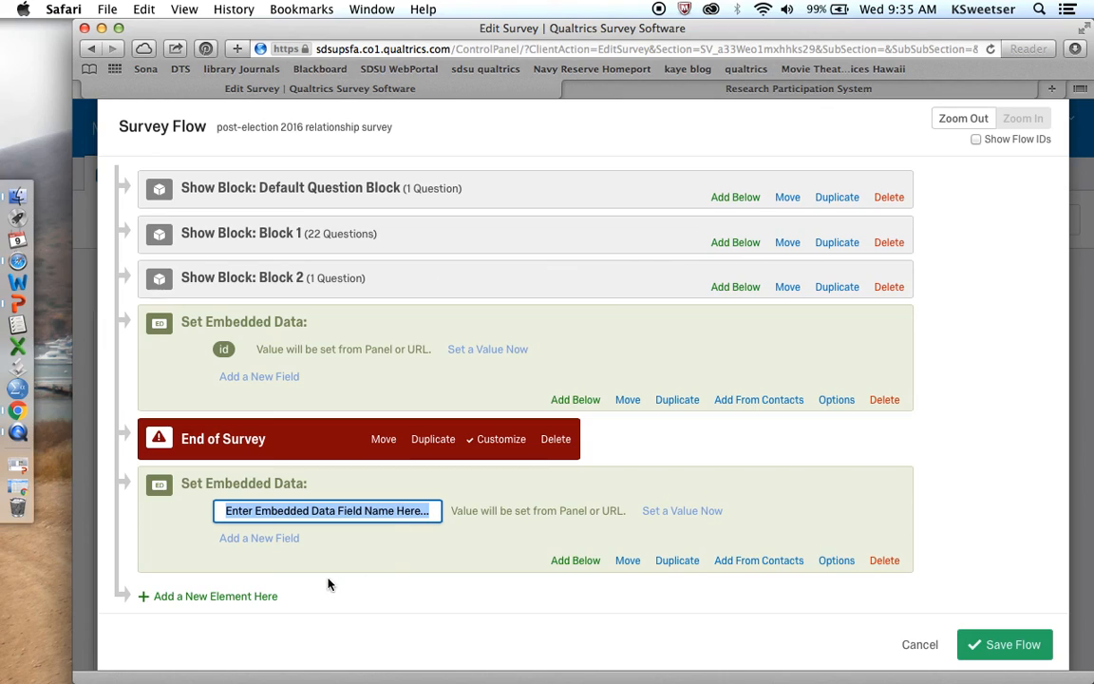
type("id")
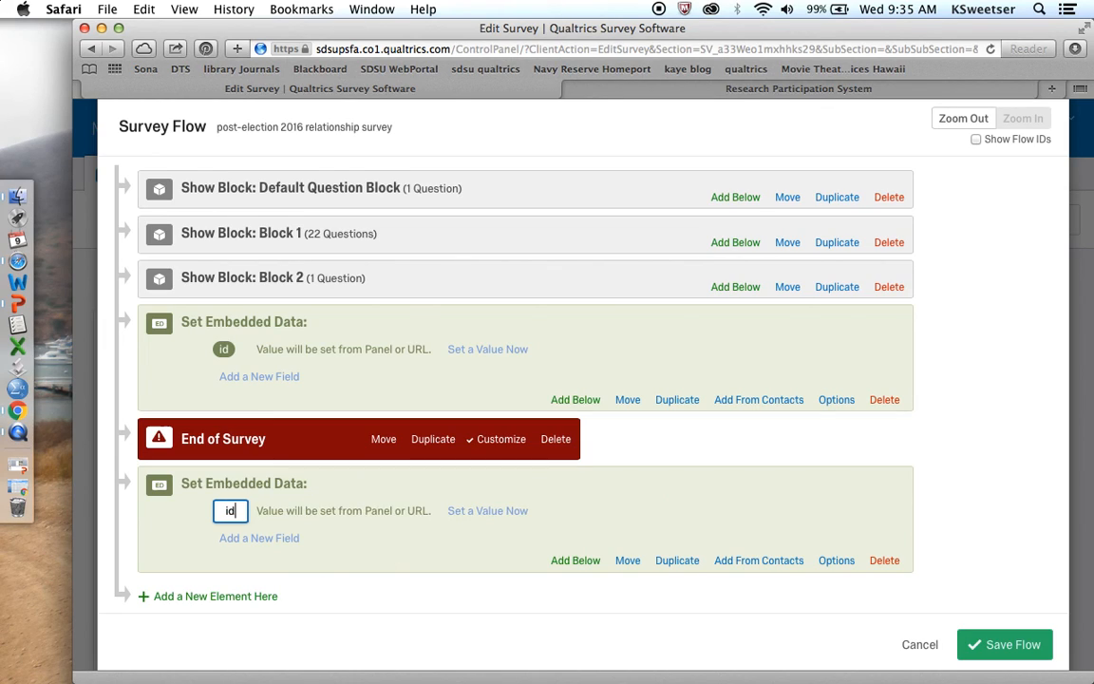
left_click(432, 603)
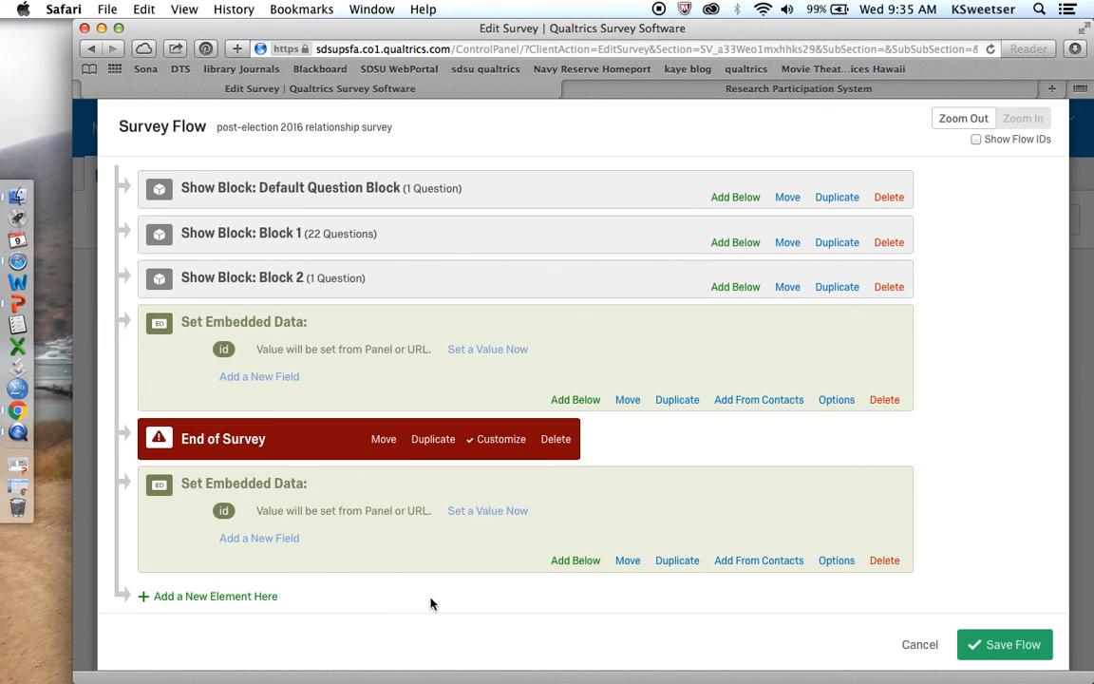
mouse_move(721, 593)
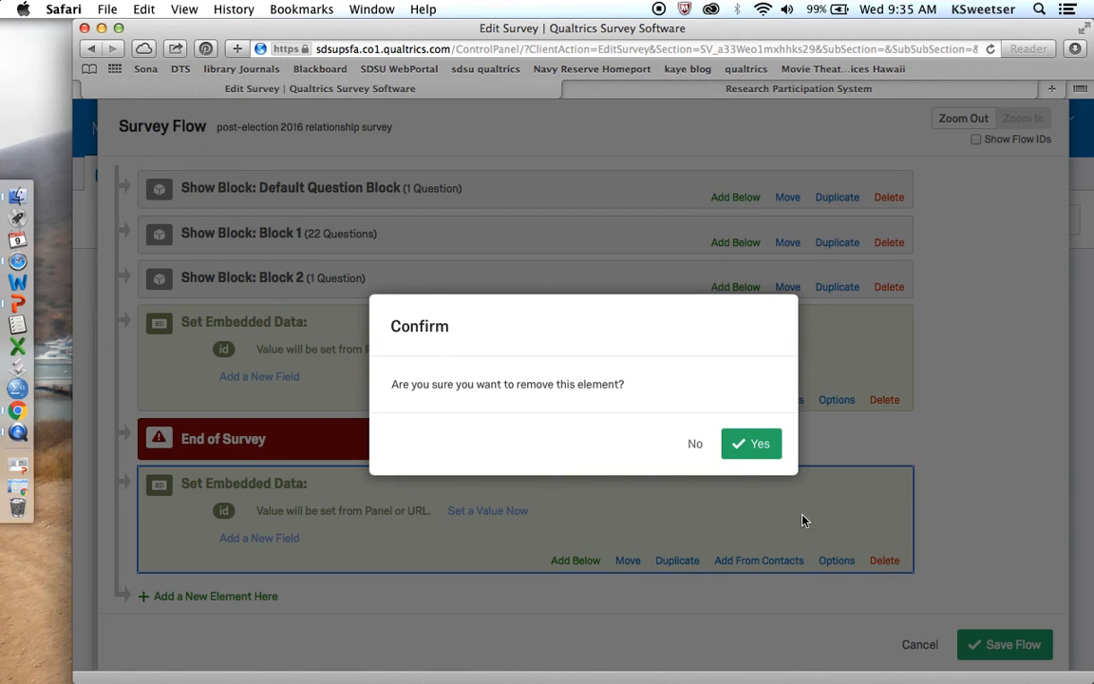
left_click(751, 443)
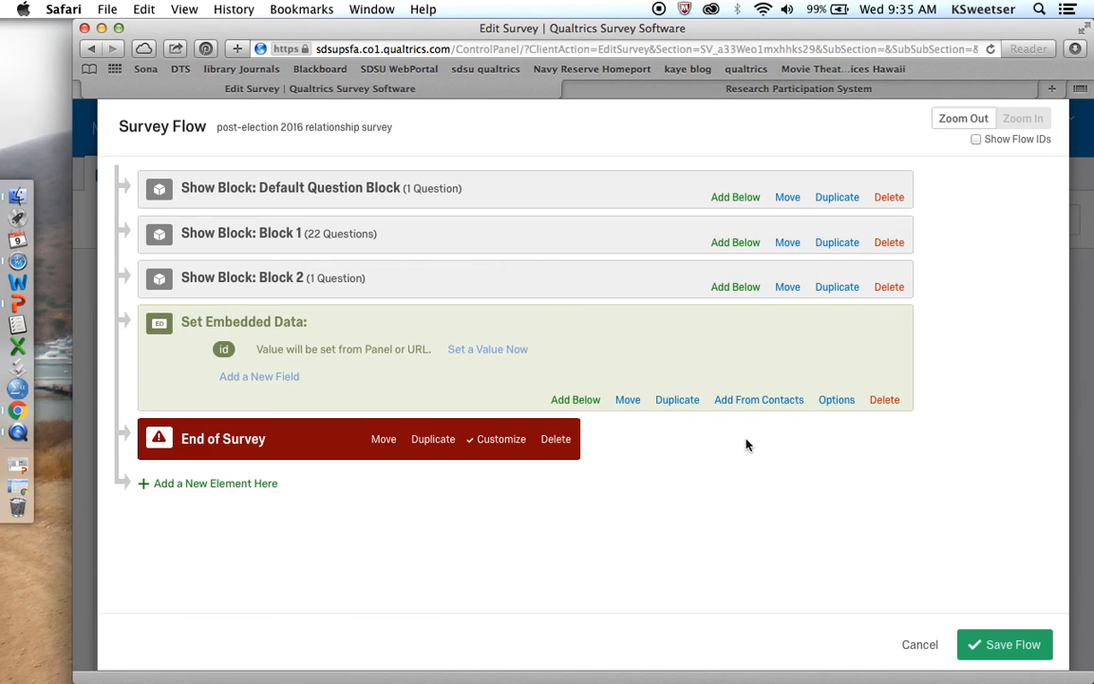
mouse_move(472, 467)
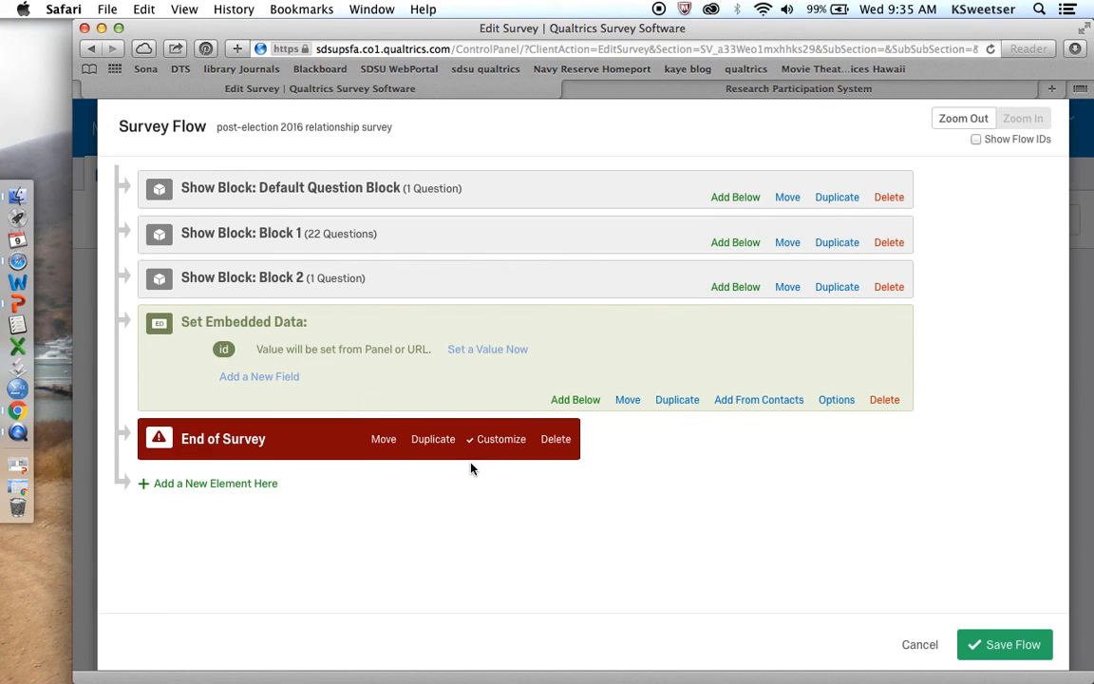
mouse_move(222, 389)
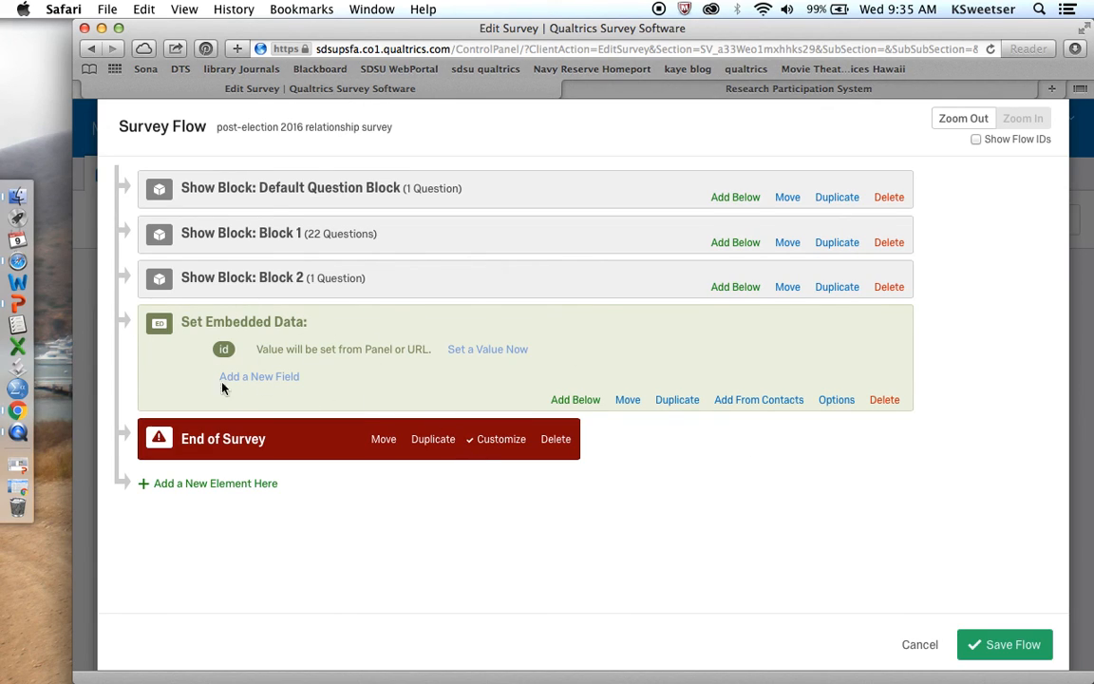
mouse_move(245, 314)
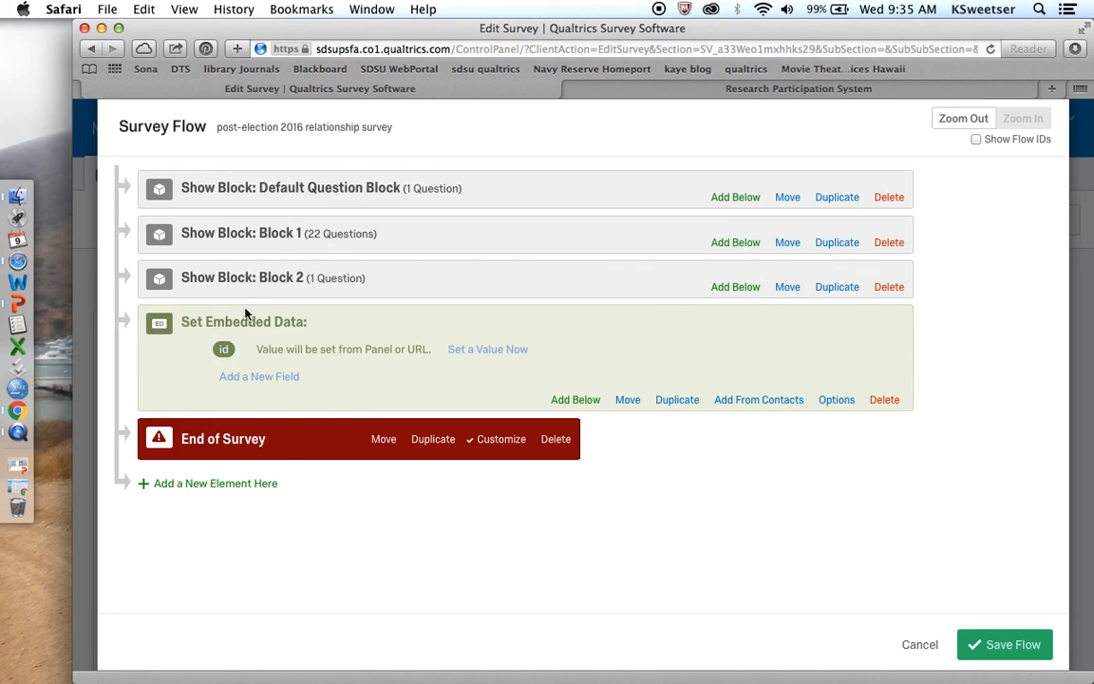
mouse_move(224, 349)
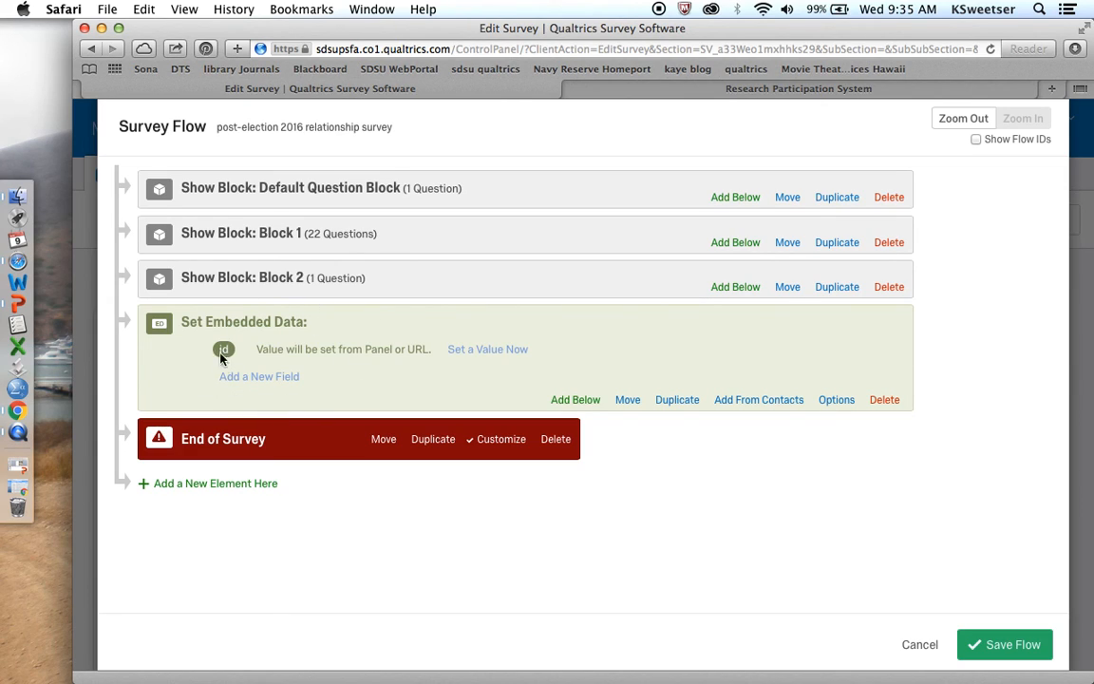
mouse_move(397, 379)
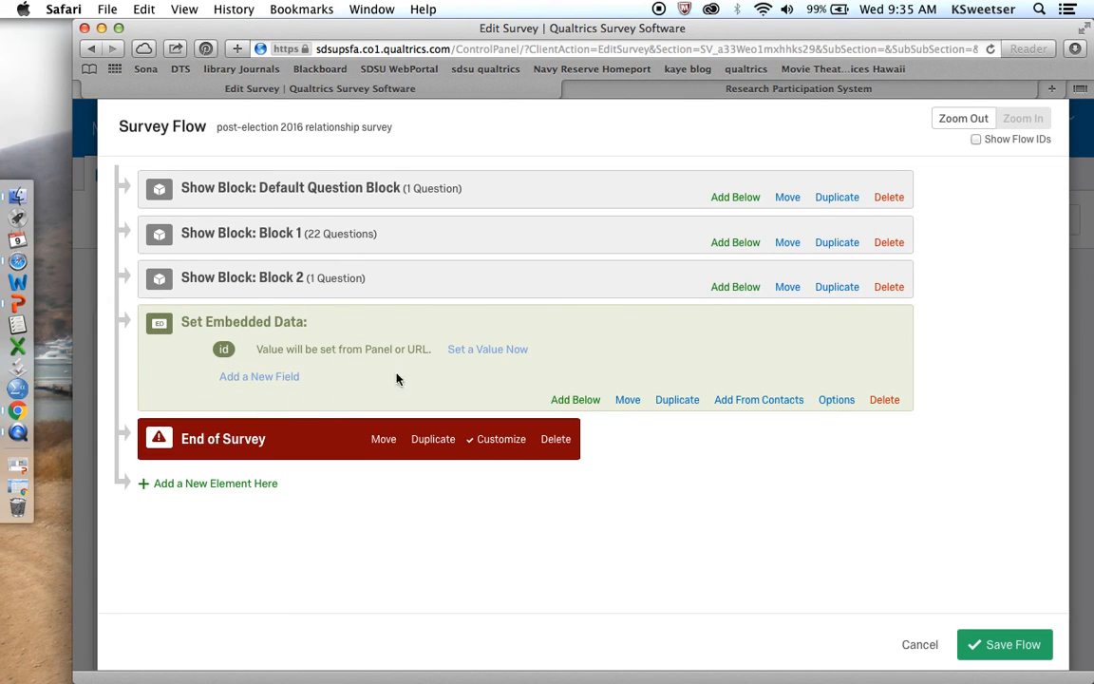
mouse_move(329, 380)
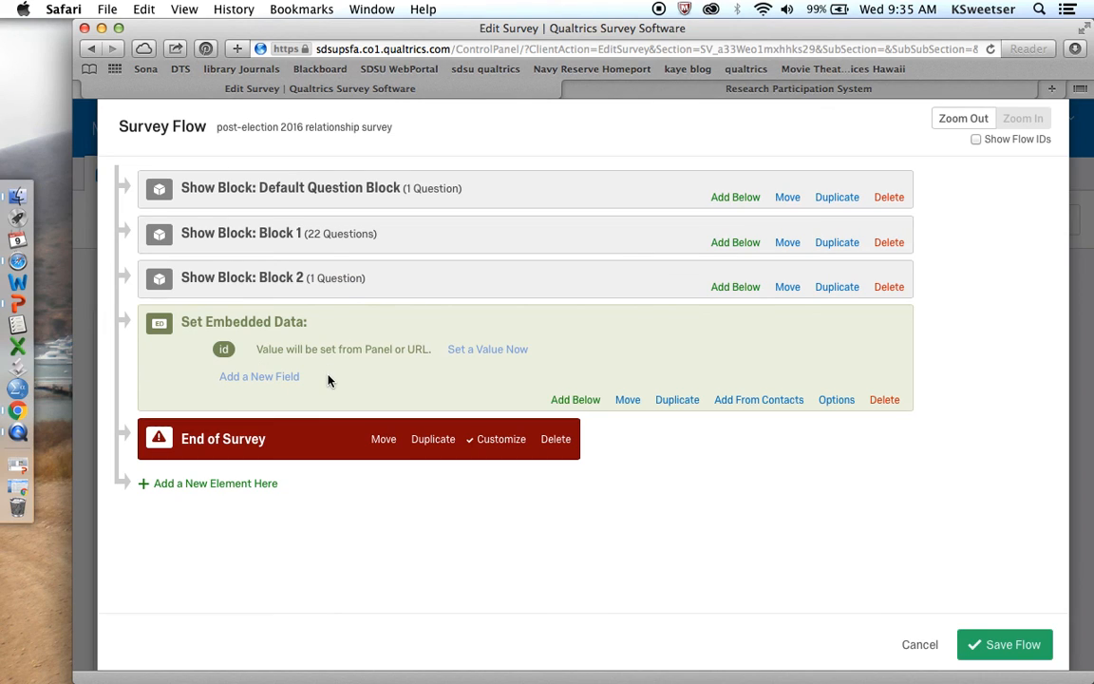
mouse_move(947, 667)
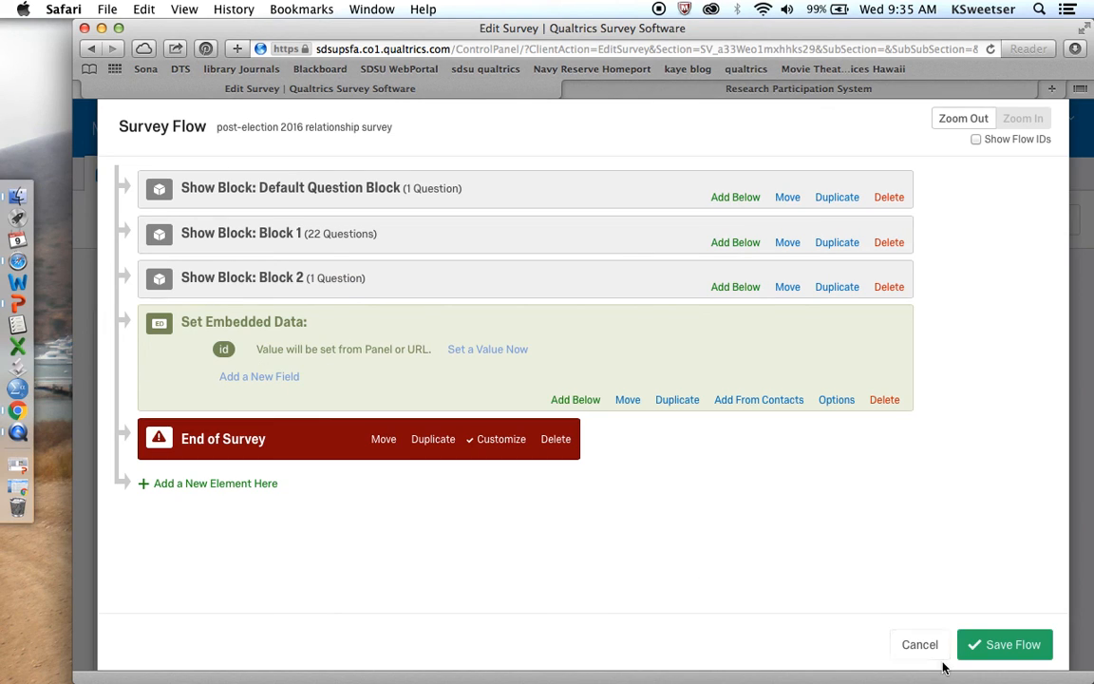
left_click(921, 643)
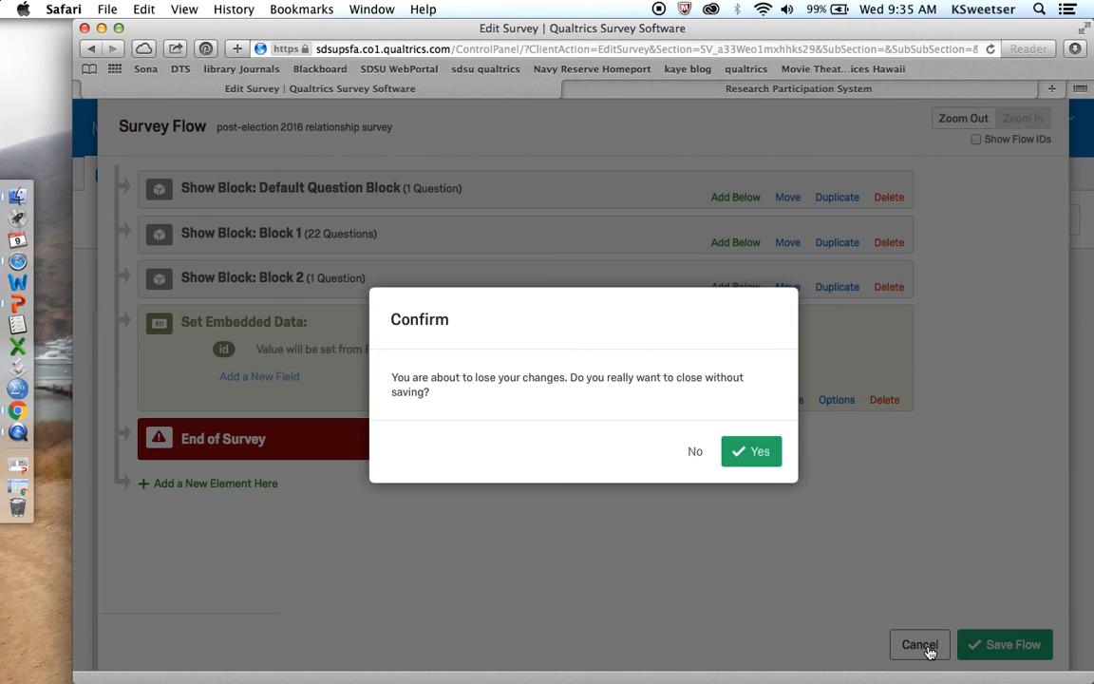
mouse_move(701, 473)
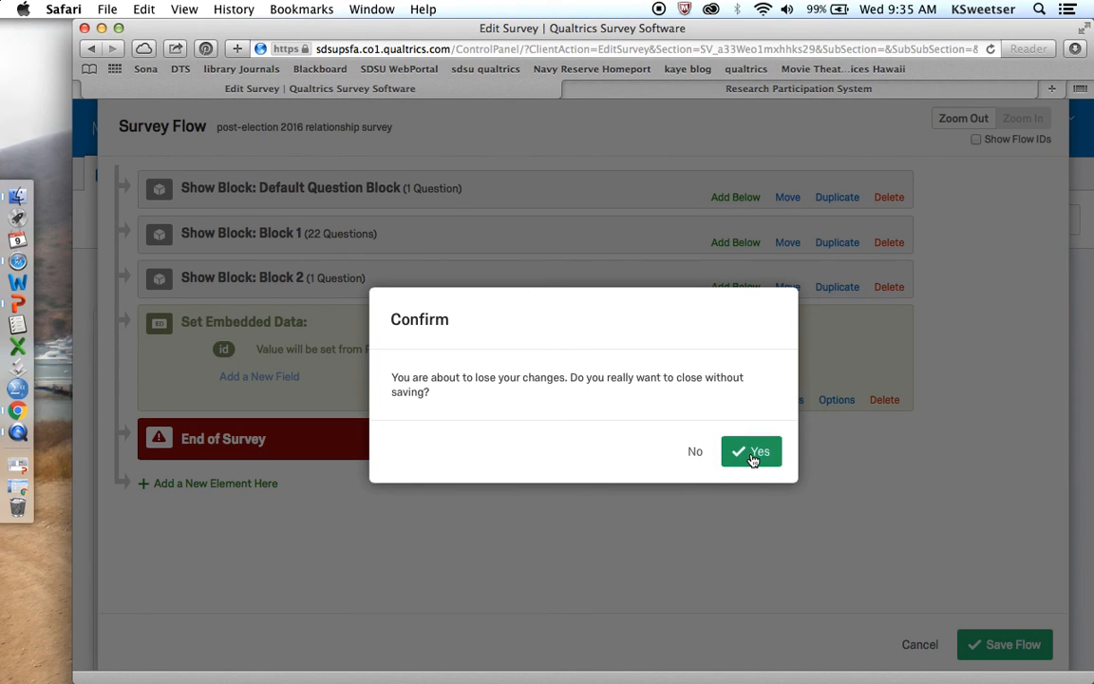
Discard the unsaved flow changes and open the survey's Distributions page
left_click(750, 451)
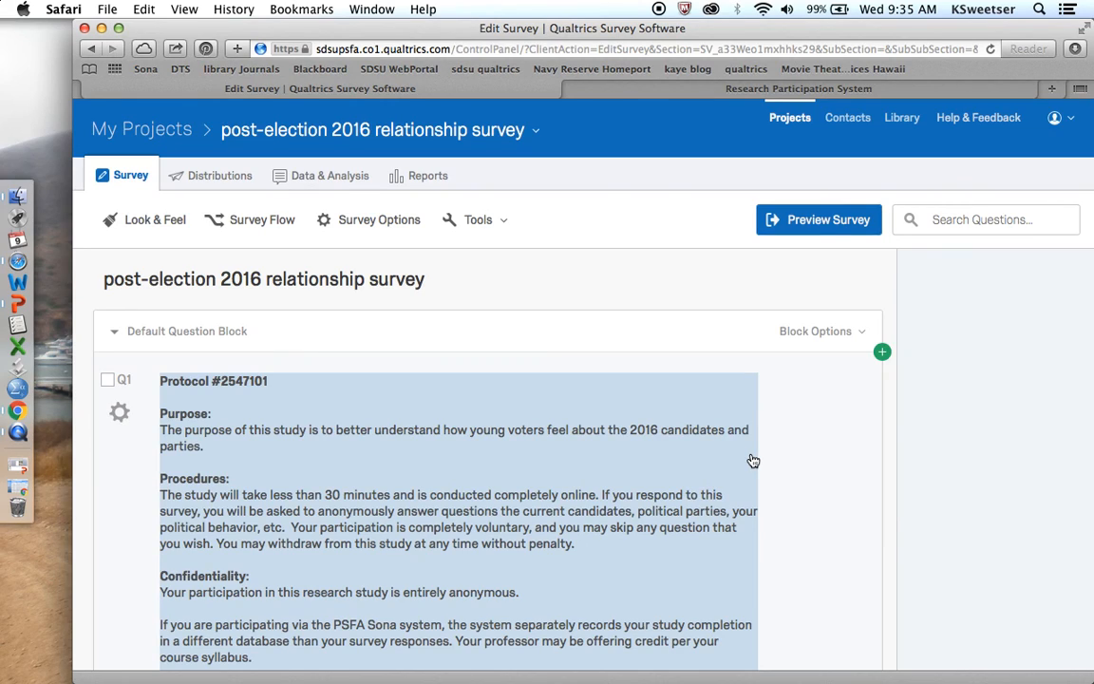
mouse_move(752, 460)
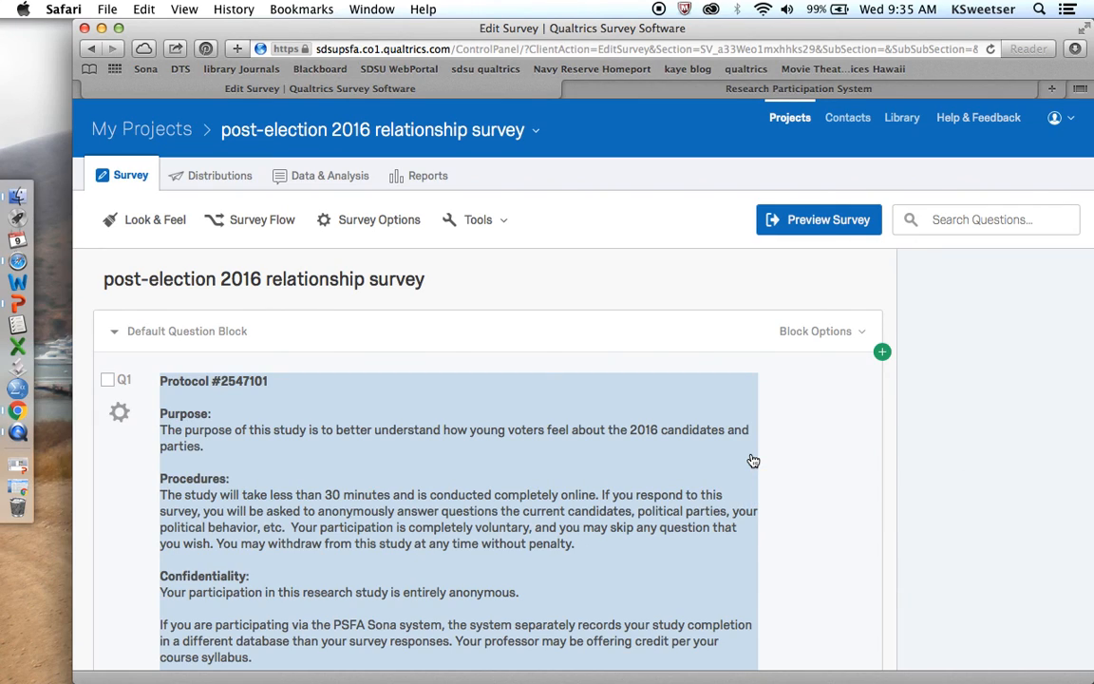
mouse_move(337, 189)
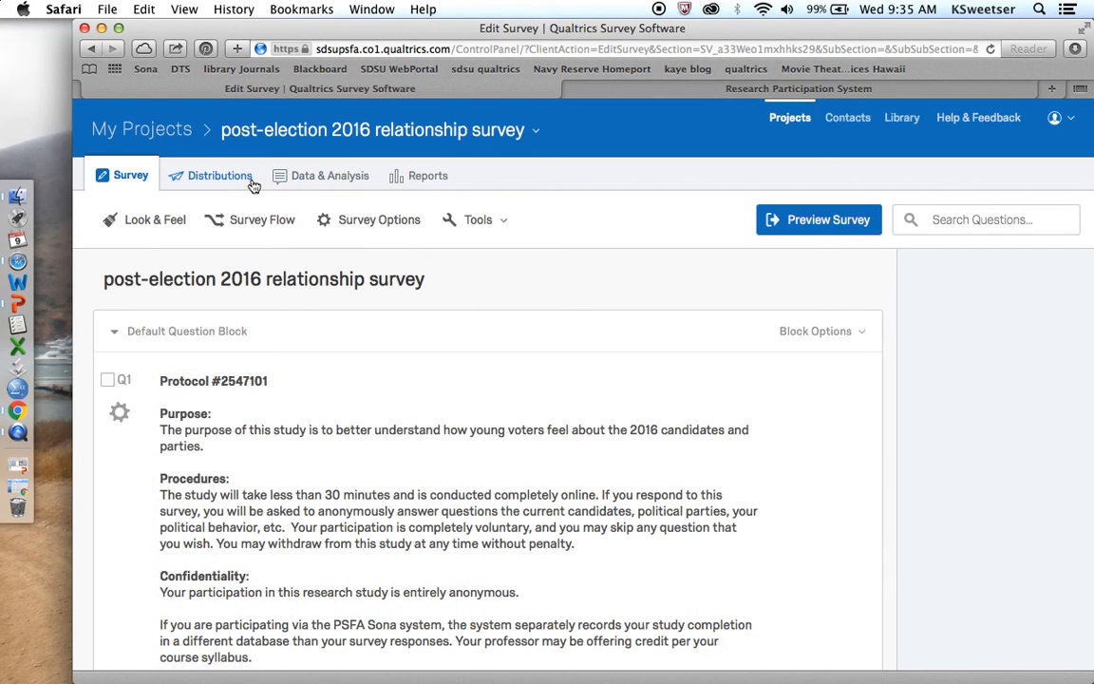
left_click(219, 175)
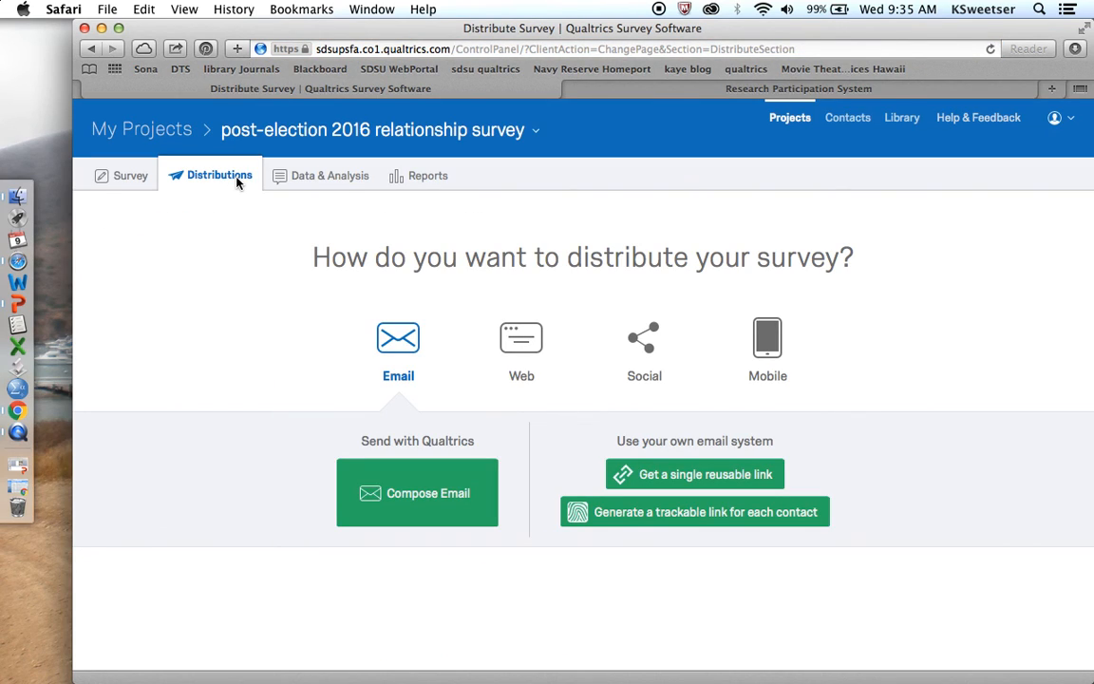
mouse_move(197, 182)
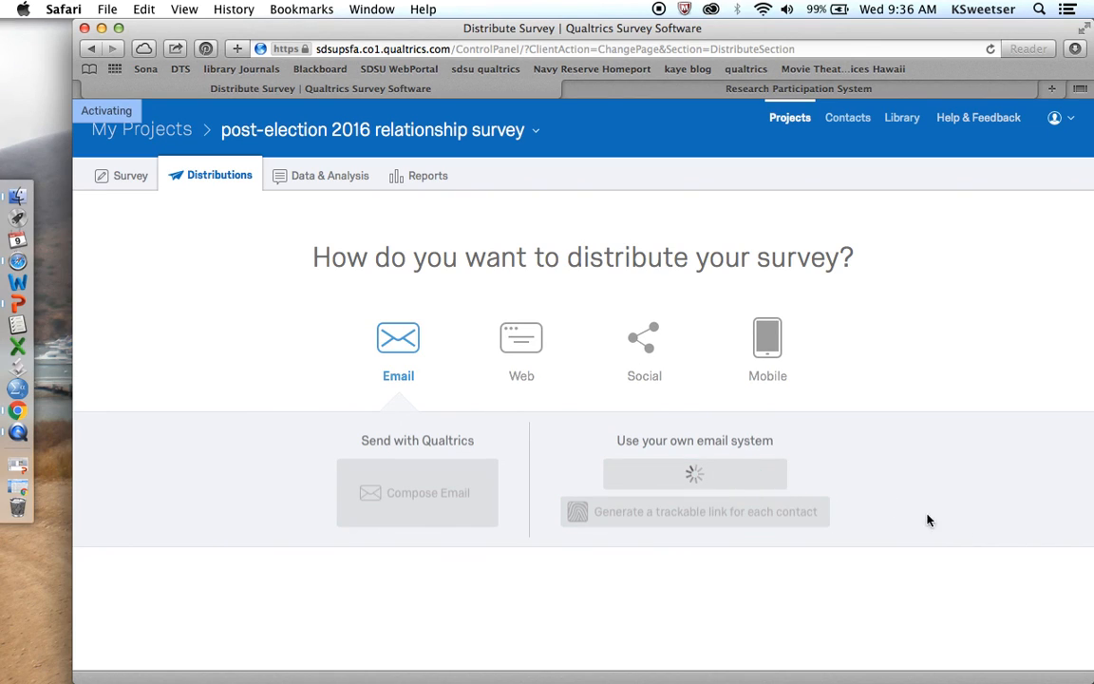
mouse_move(976, 536)
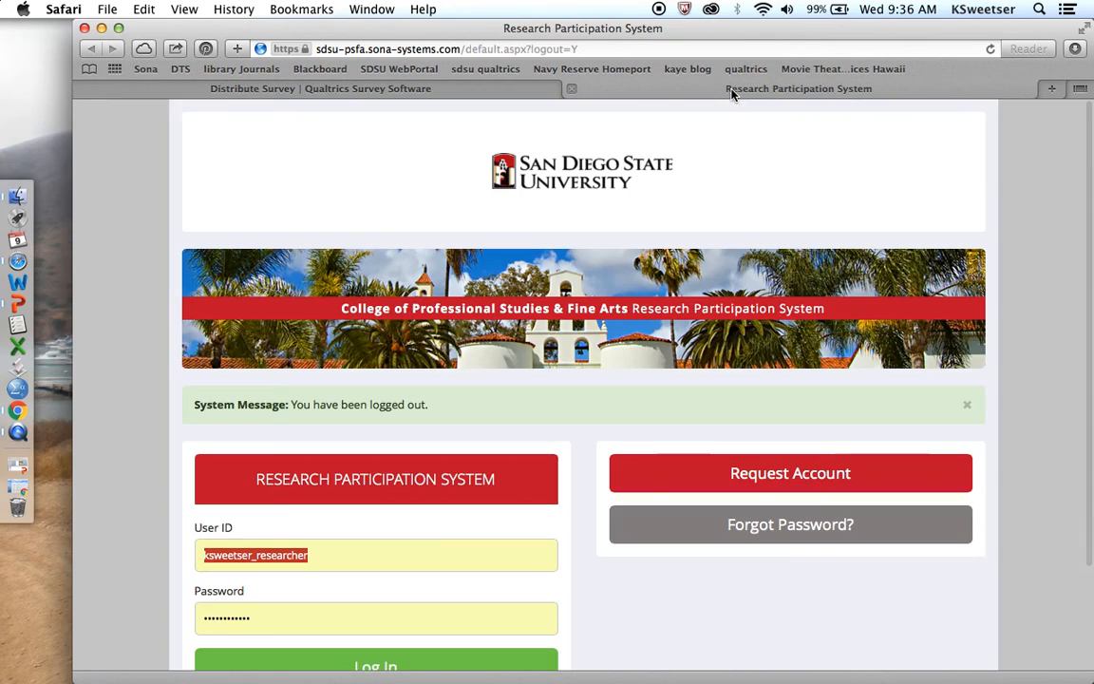
Log in to SONA with the saved researcher credentials and browse the home page
scroll("down", 3)
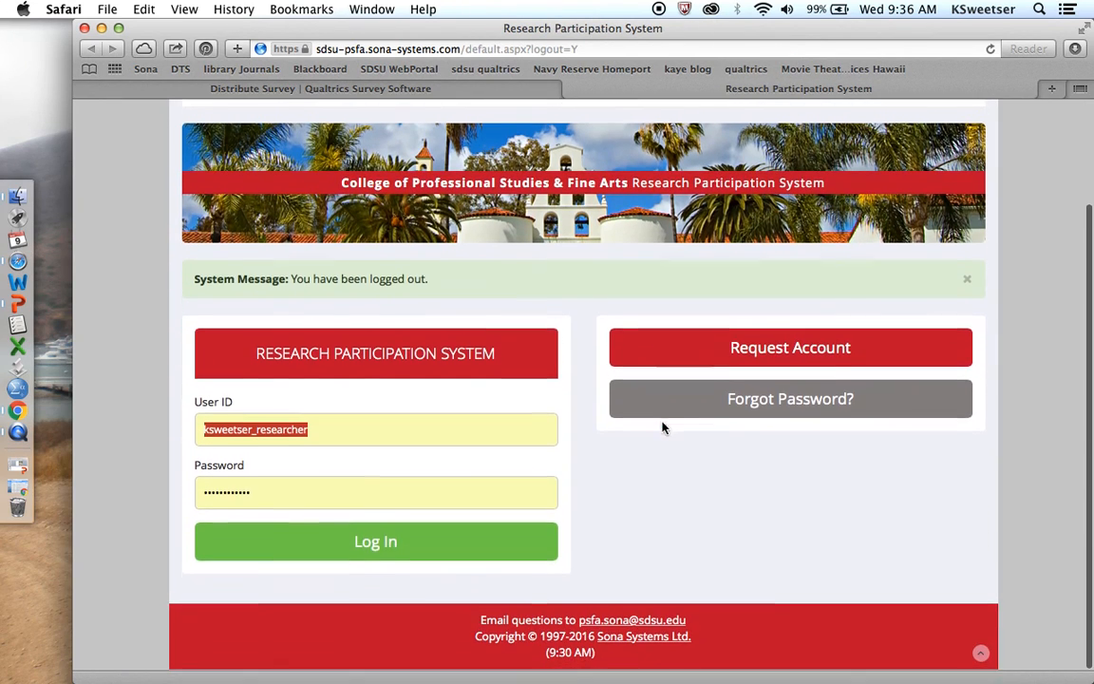
mouse_move(343, 545)
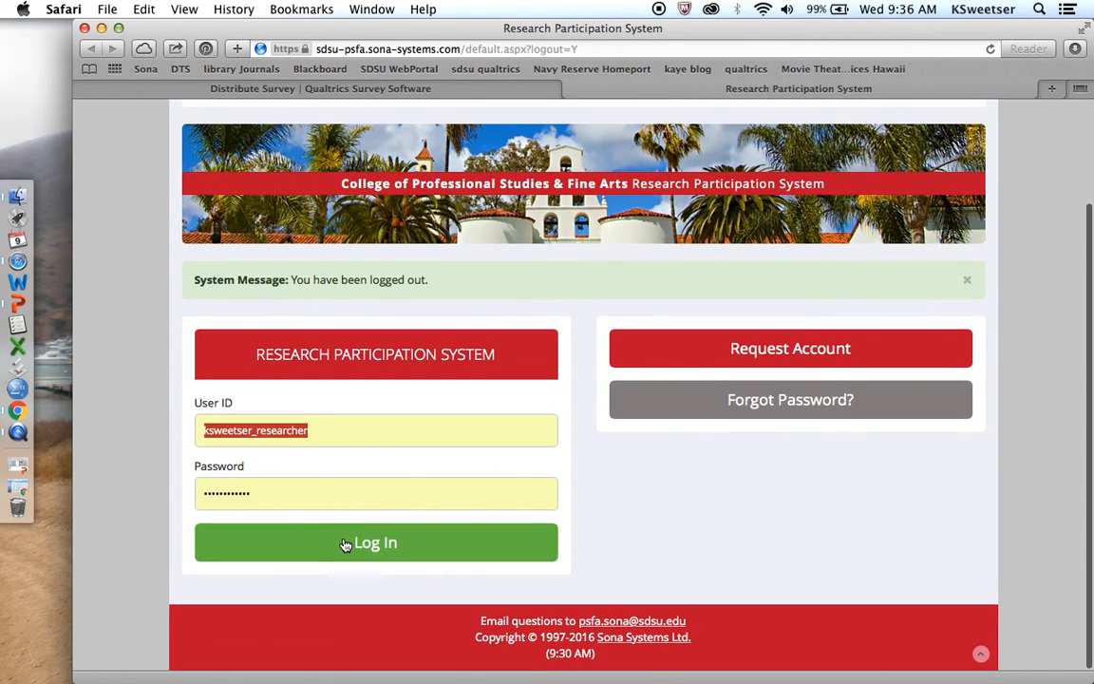
left_click(345, 542)
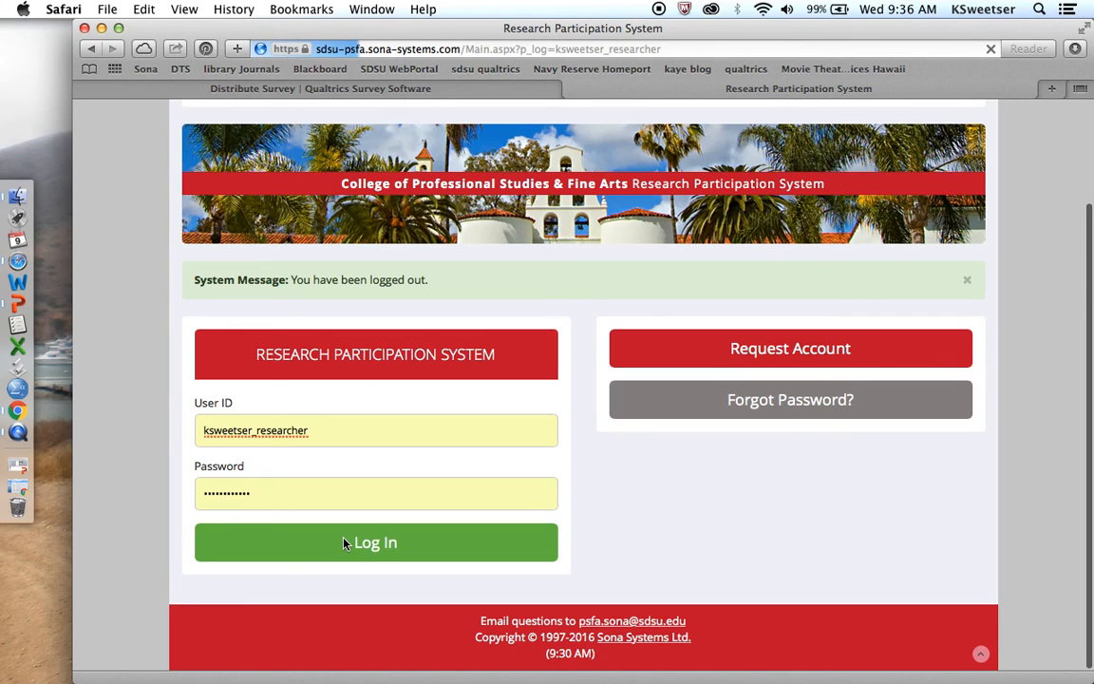
left_click(376, 541)
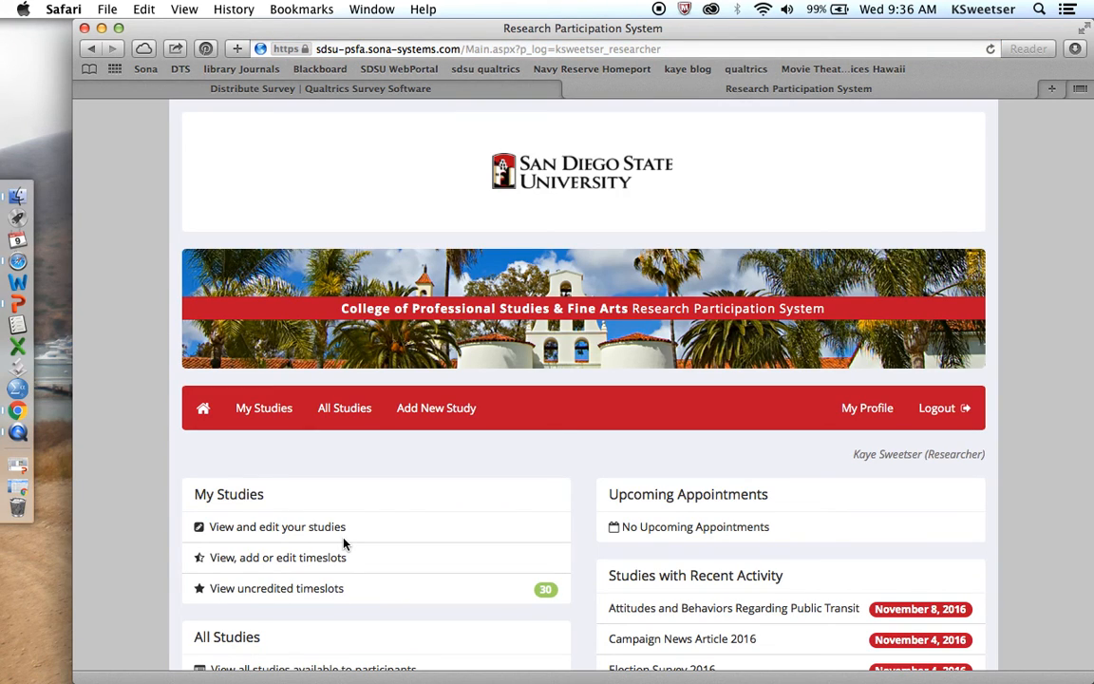
scroll("down", 3)
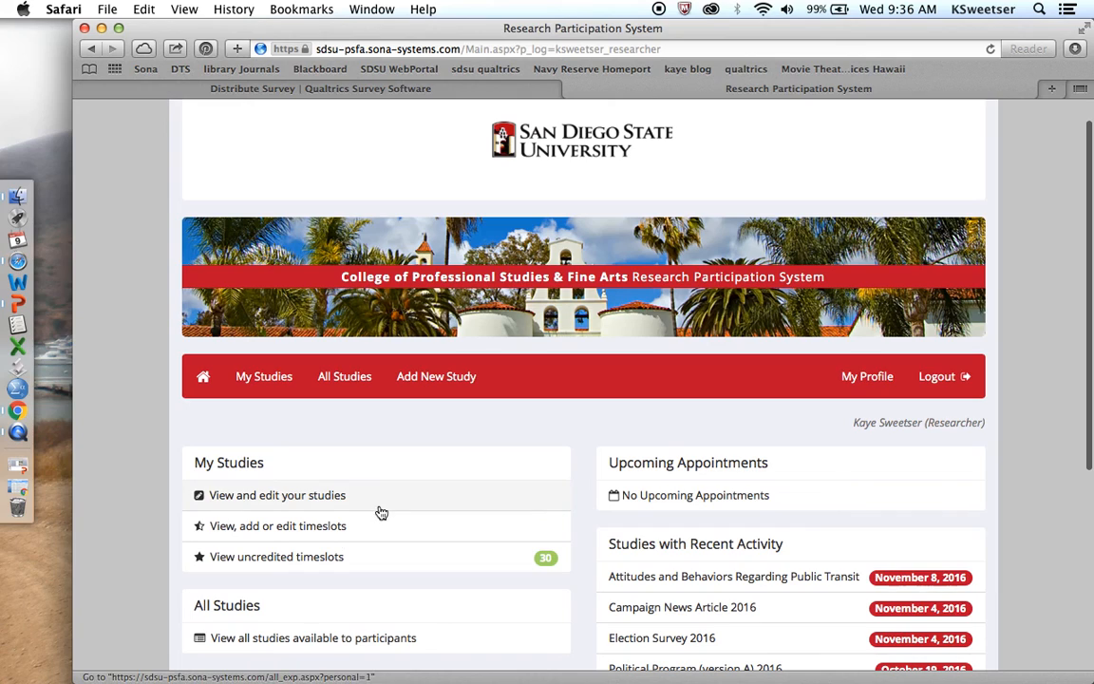
scroll("down", 3)
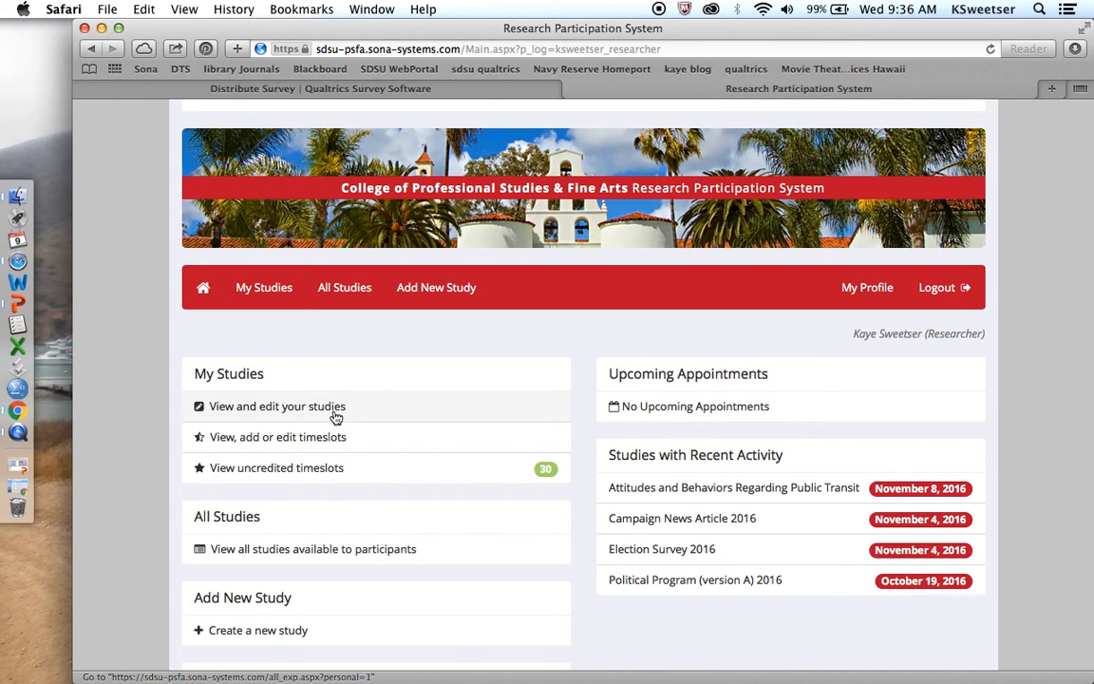
mouse_move(332, 436)
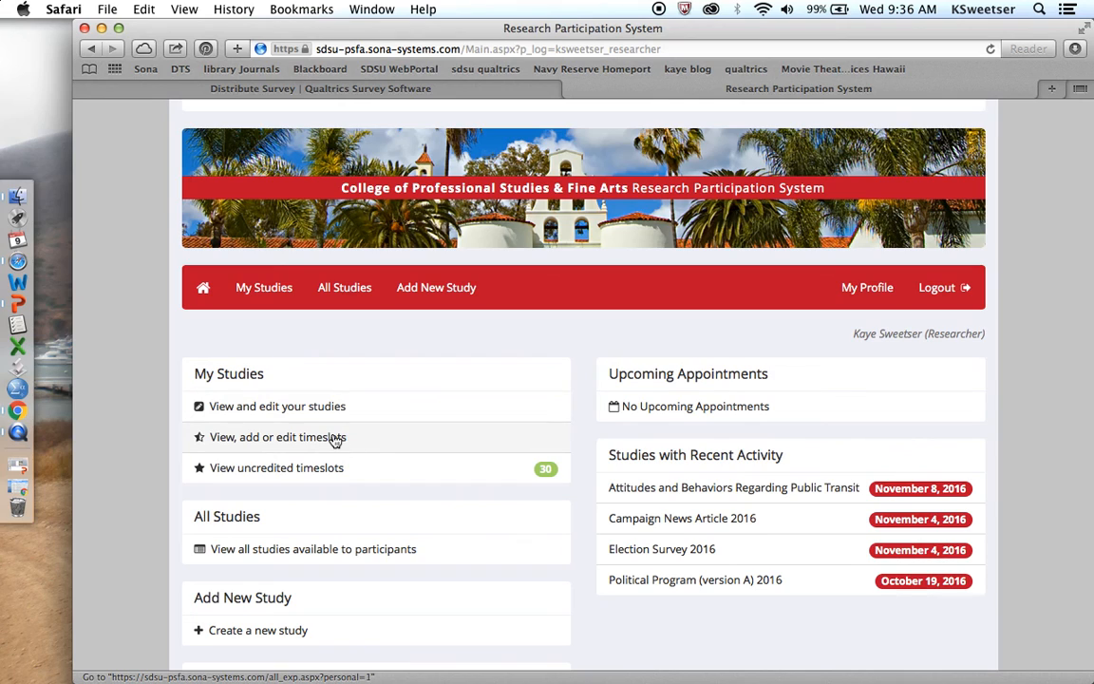
scroll("down", 3)
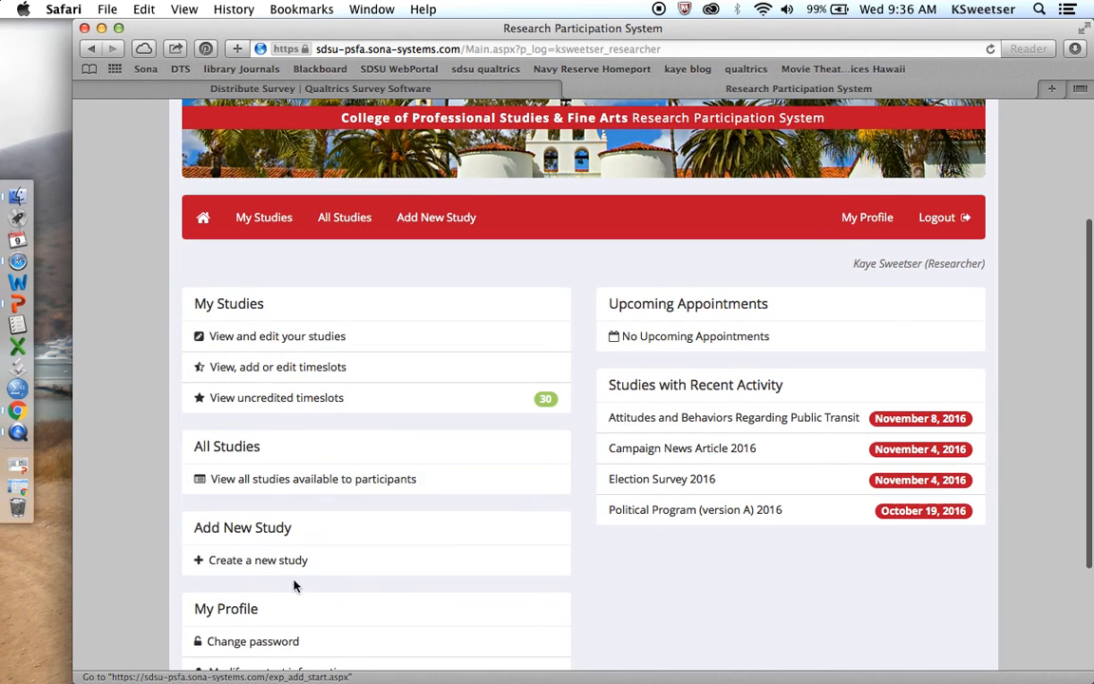
Choose 'Create a new study' under Add New Study
left_click(258, 560)
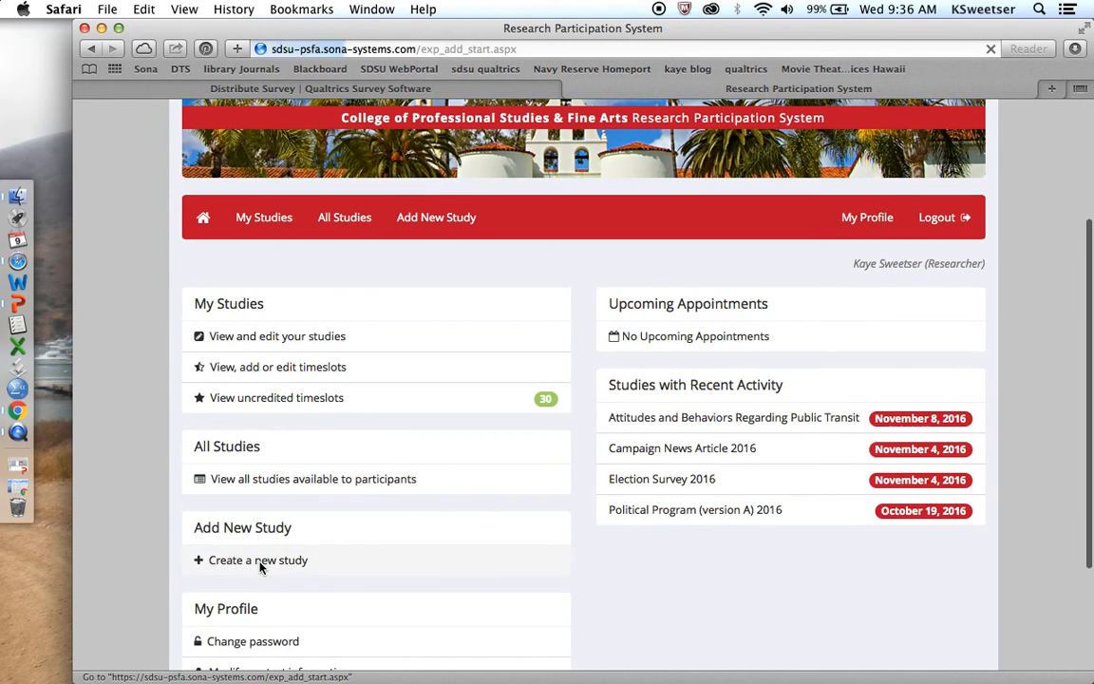
left_click(257, 560)
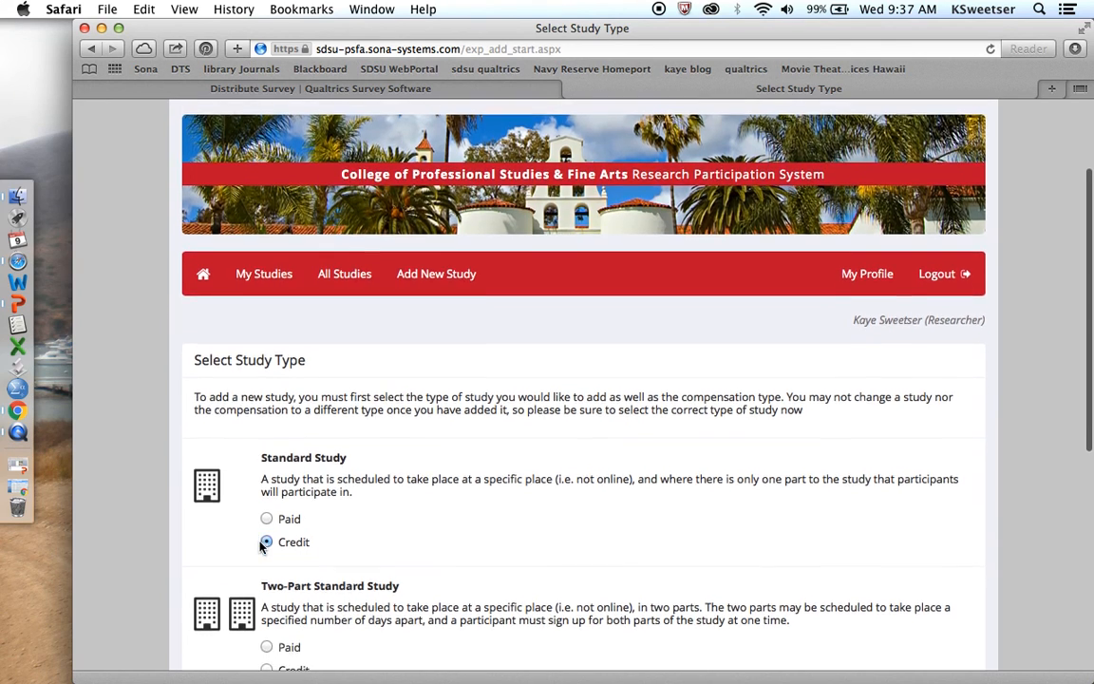
Choose Credit for an Online External Study and continue to Study Information
scroll("down", 3)
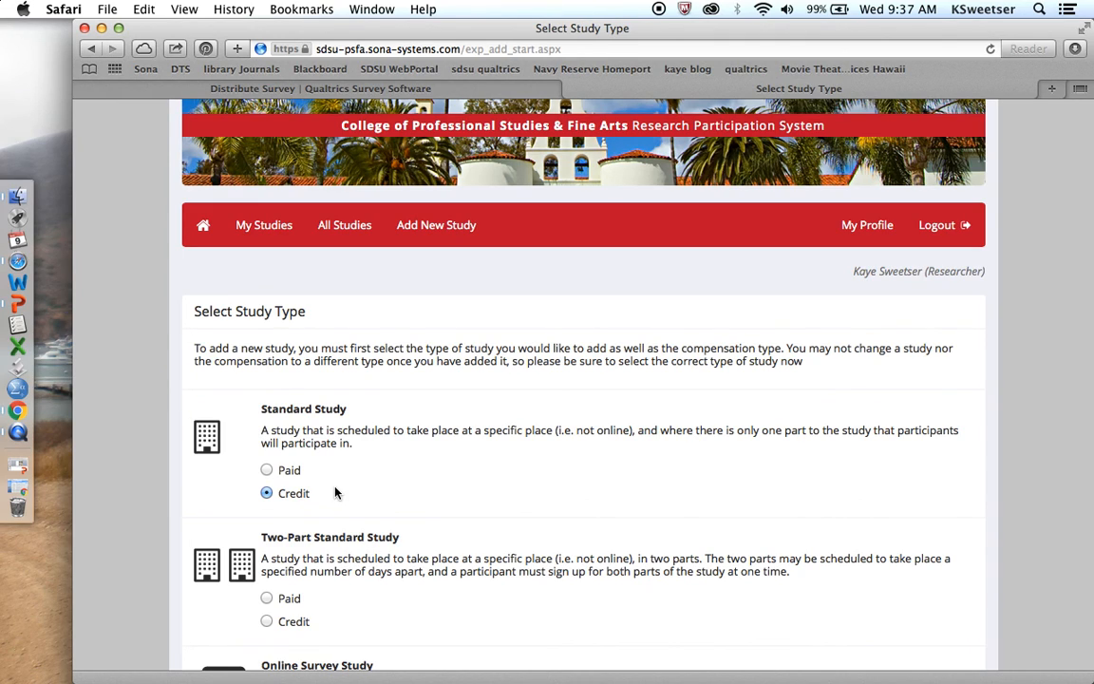
scroll("down", 3)
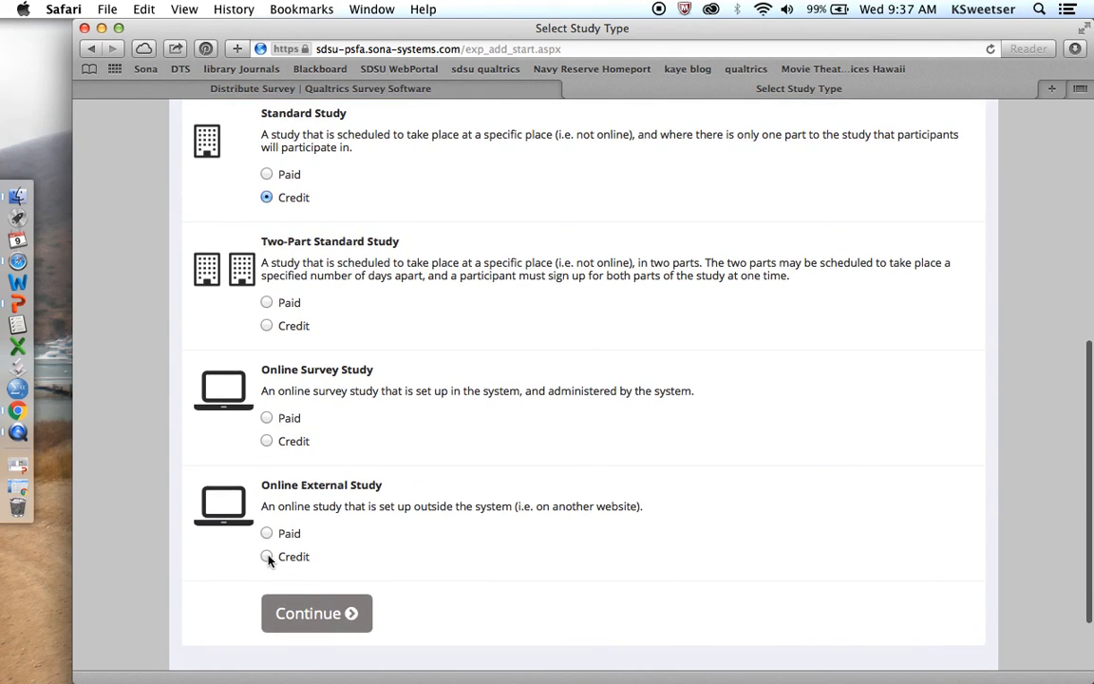
left_click(267, 556)
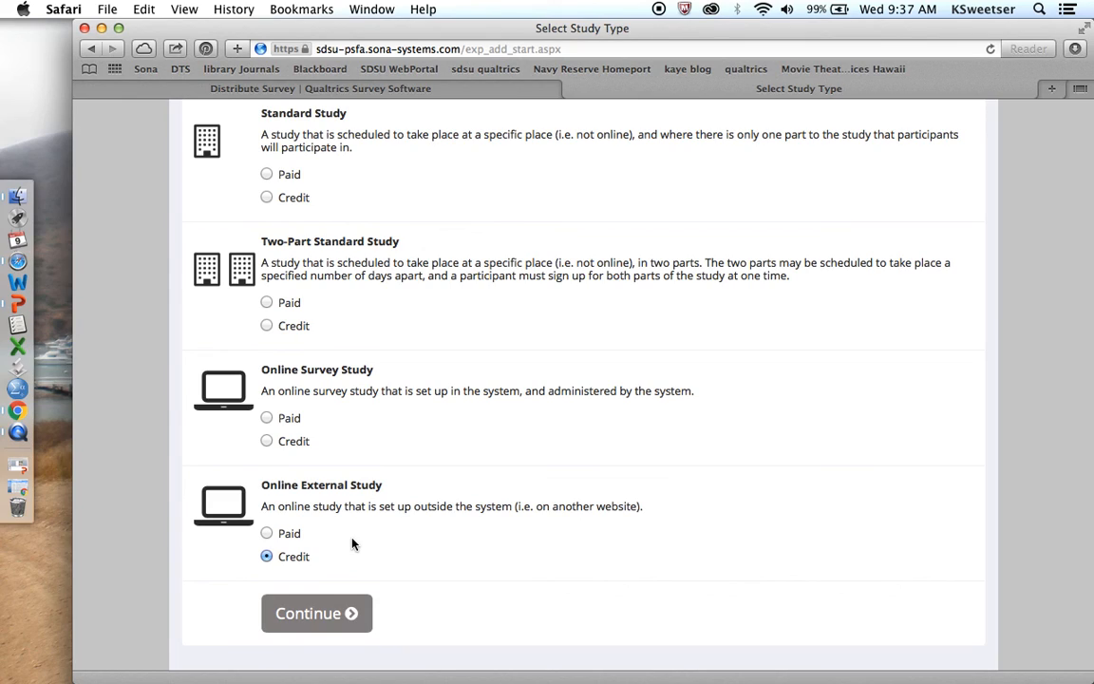
mouse_move(393, 535)
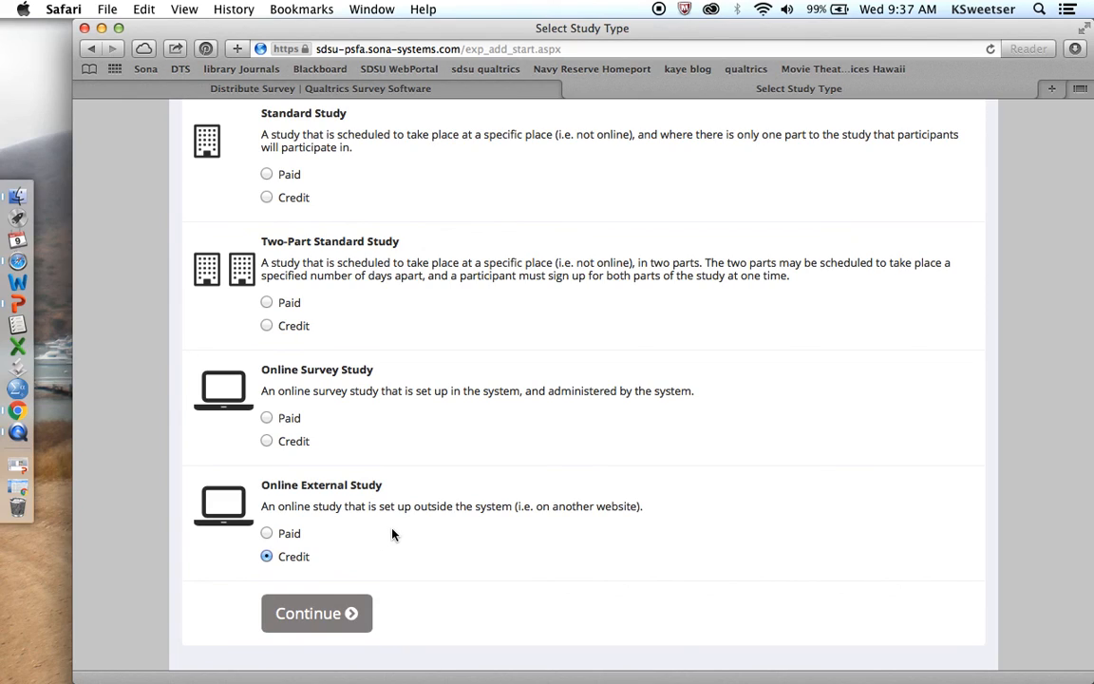
mouse_move(399, 551)
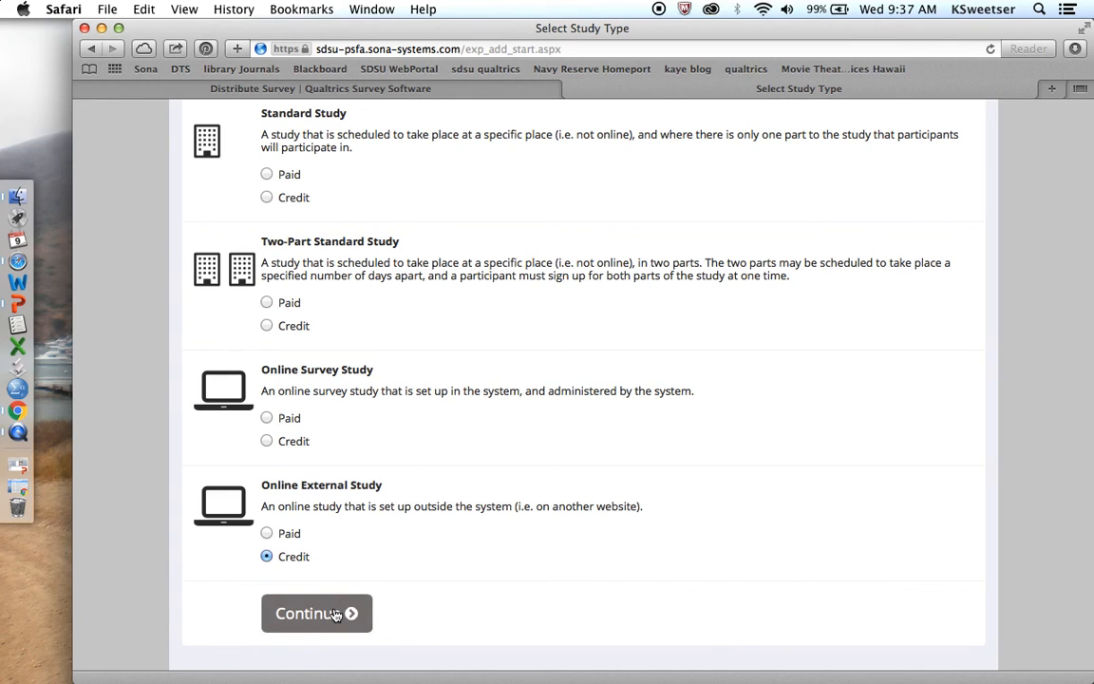
left_click(316, 612)
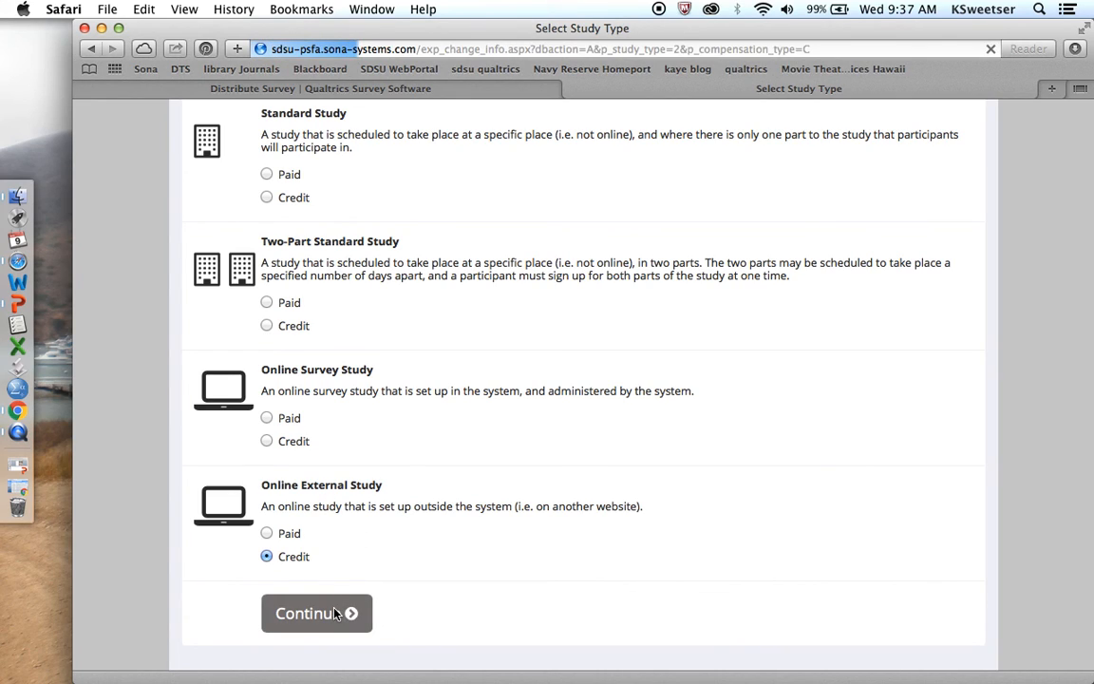
left_click(316, 612)
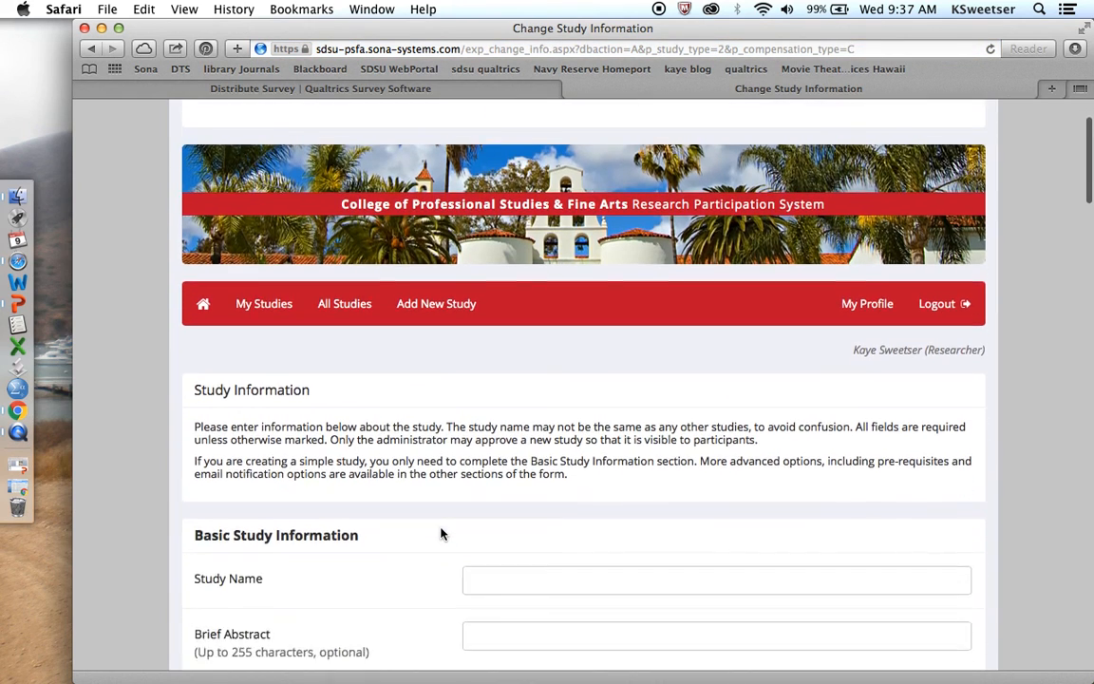
scroll("down", 3)
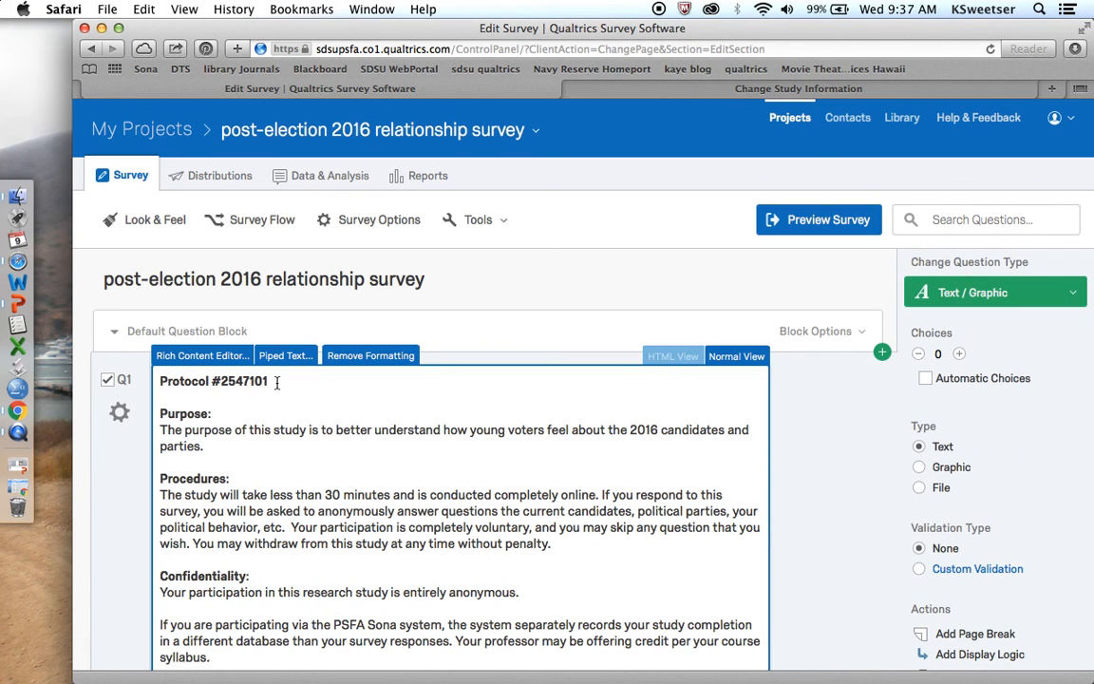
triple_click(214, 382)
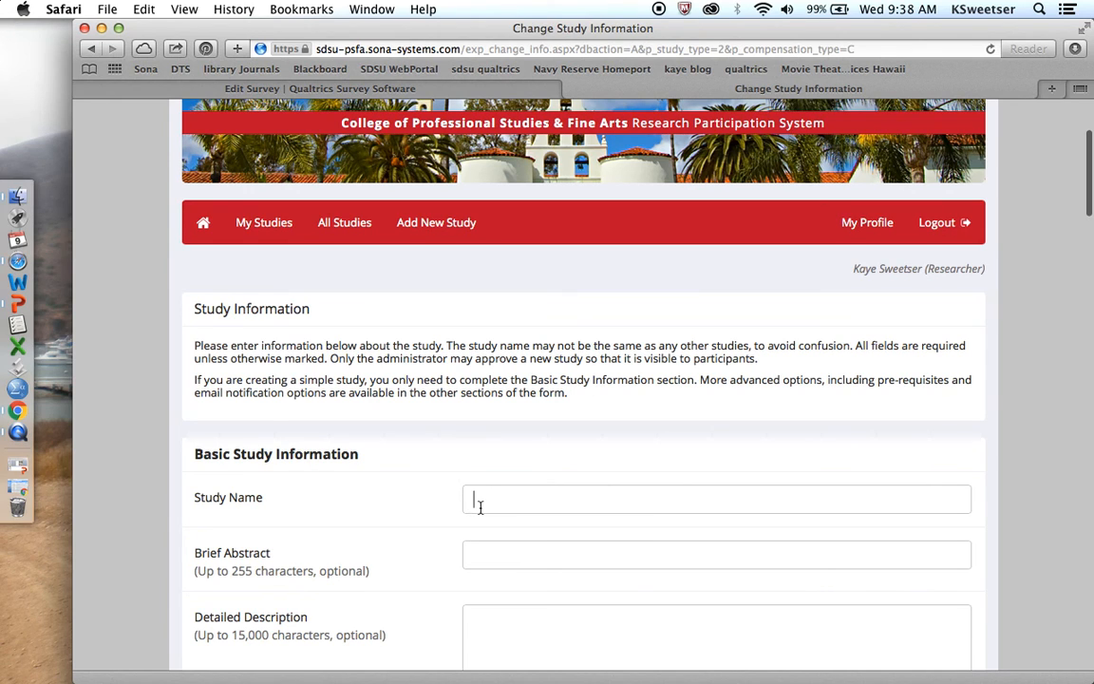
Name the study 'Post-Election Survey' and enter the description 'Sept. 2017'
type("Post-Electi")
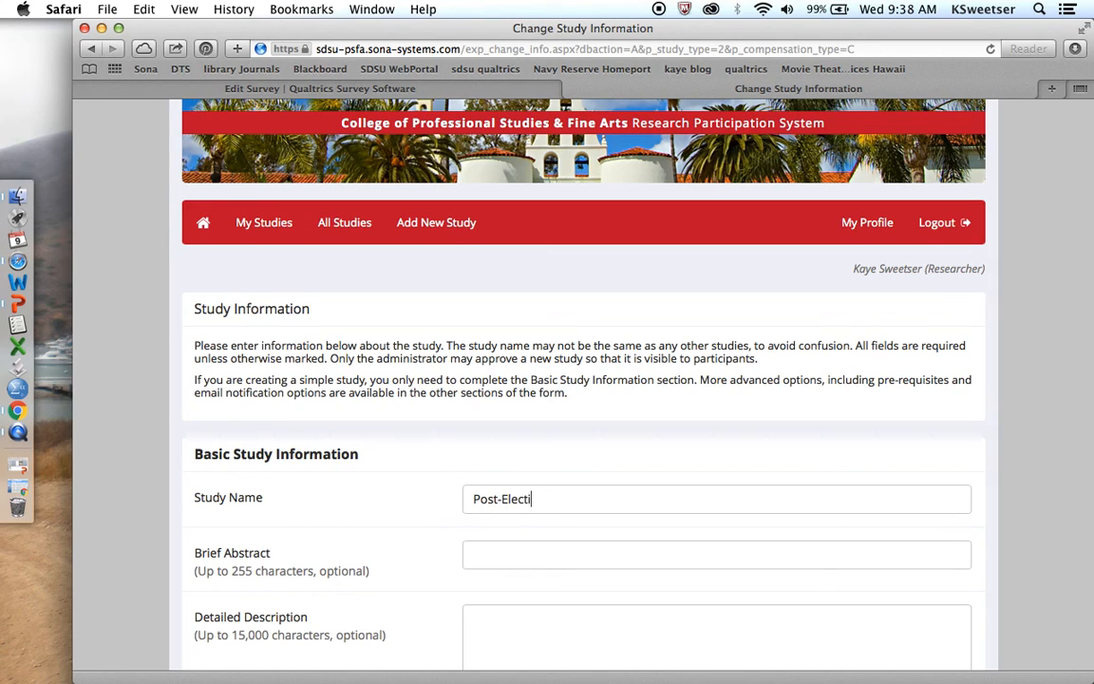
type("on Survey")
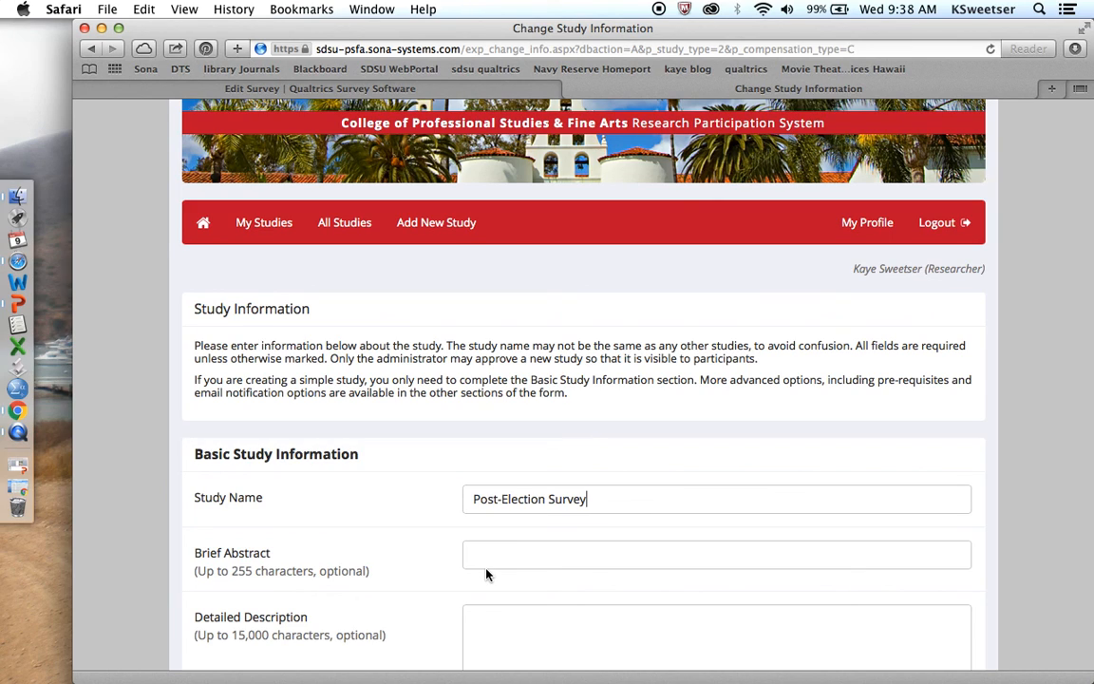
scroll("down", 3)
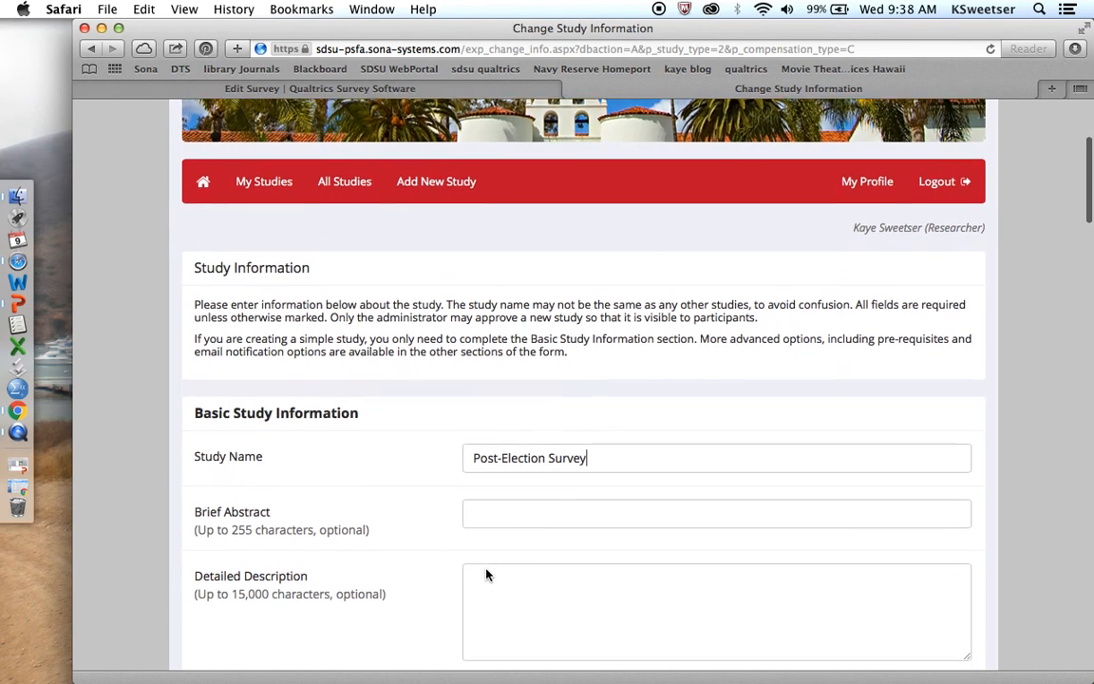
scroll("down", 3)
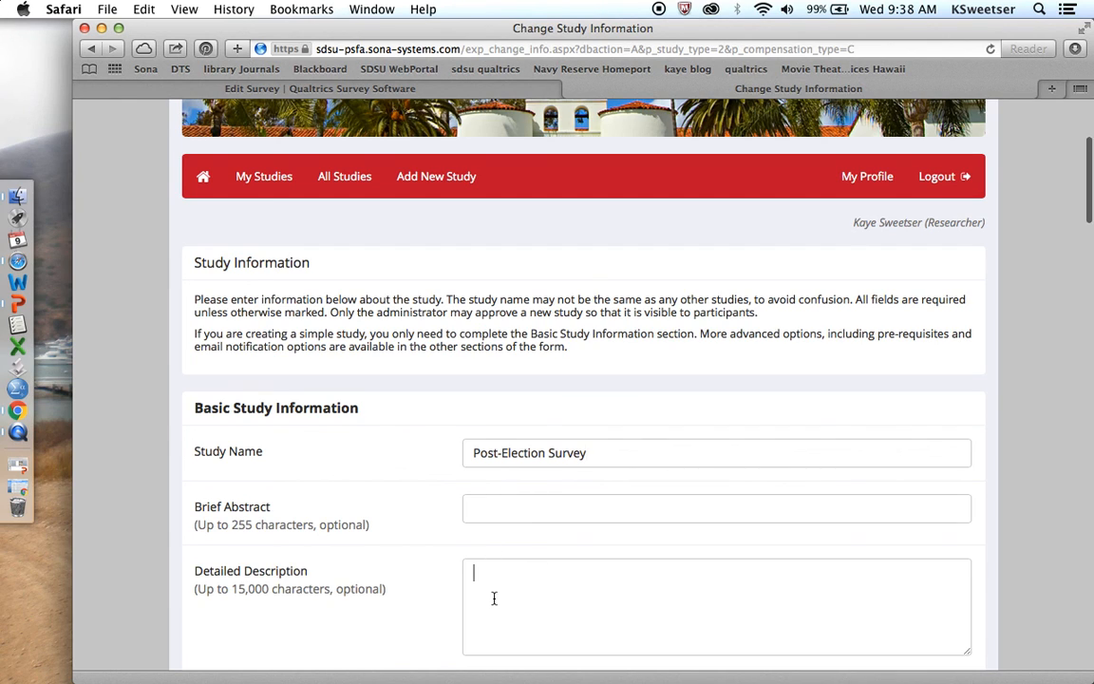
scroll("down", 3)
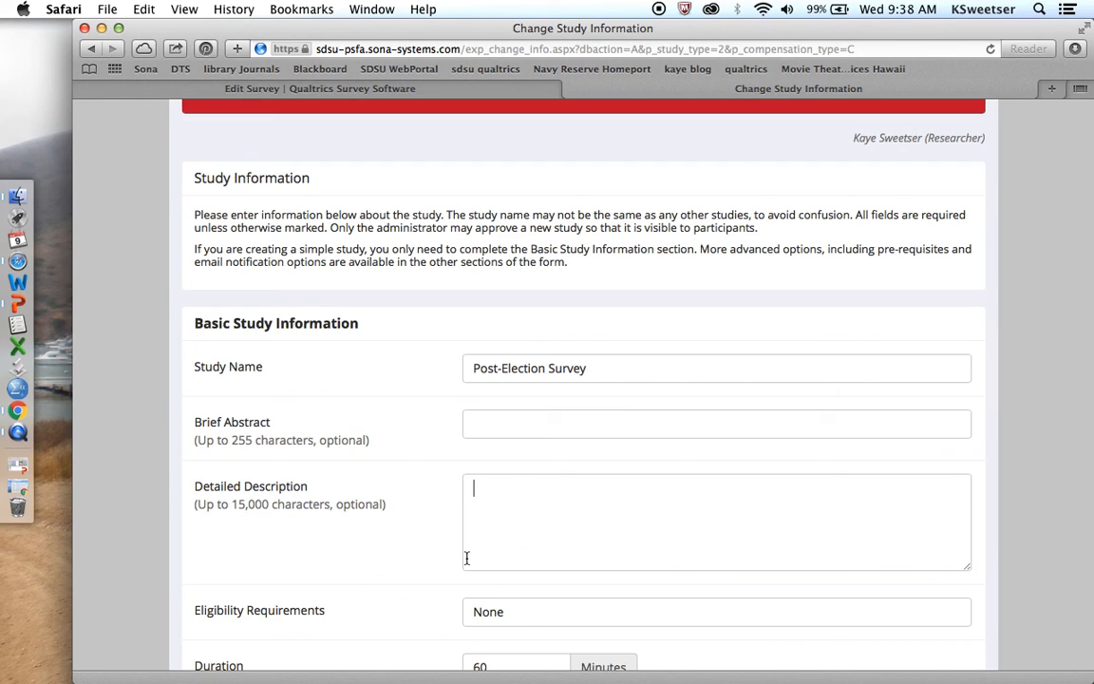
type("Sept")
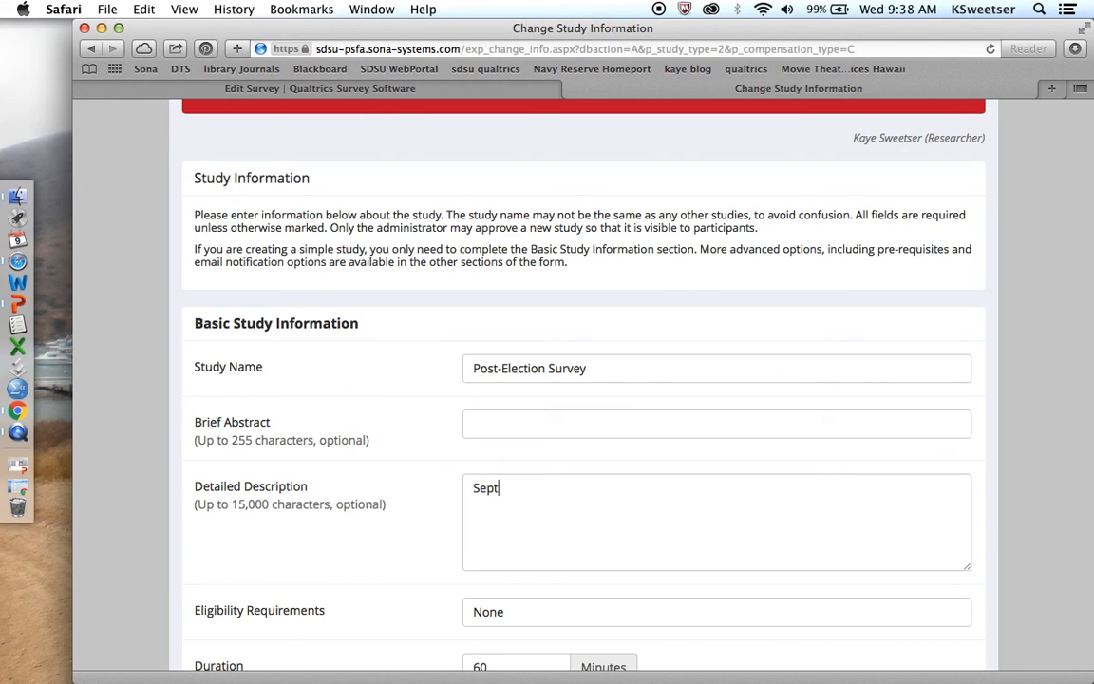
type(". 2017")
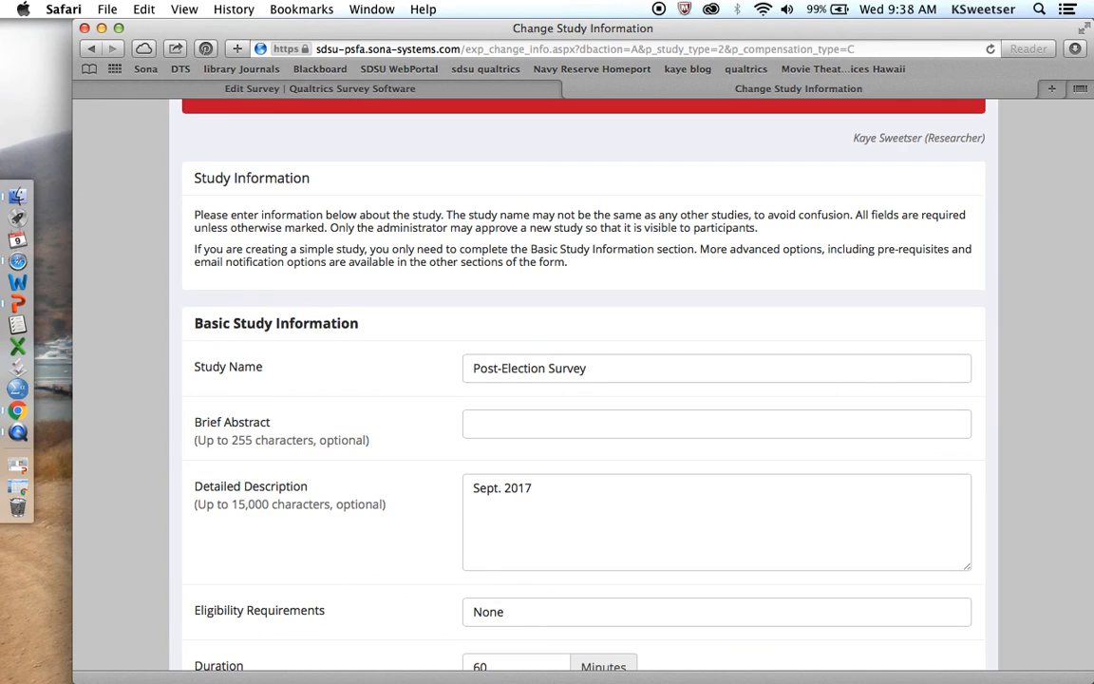
Replace the eligibility requirement 'None' with 'Adults age 18 and older'
scroll("down", 3)
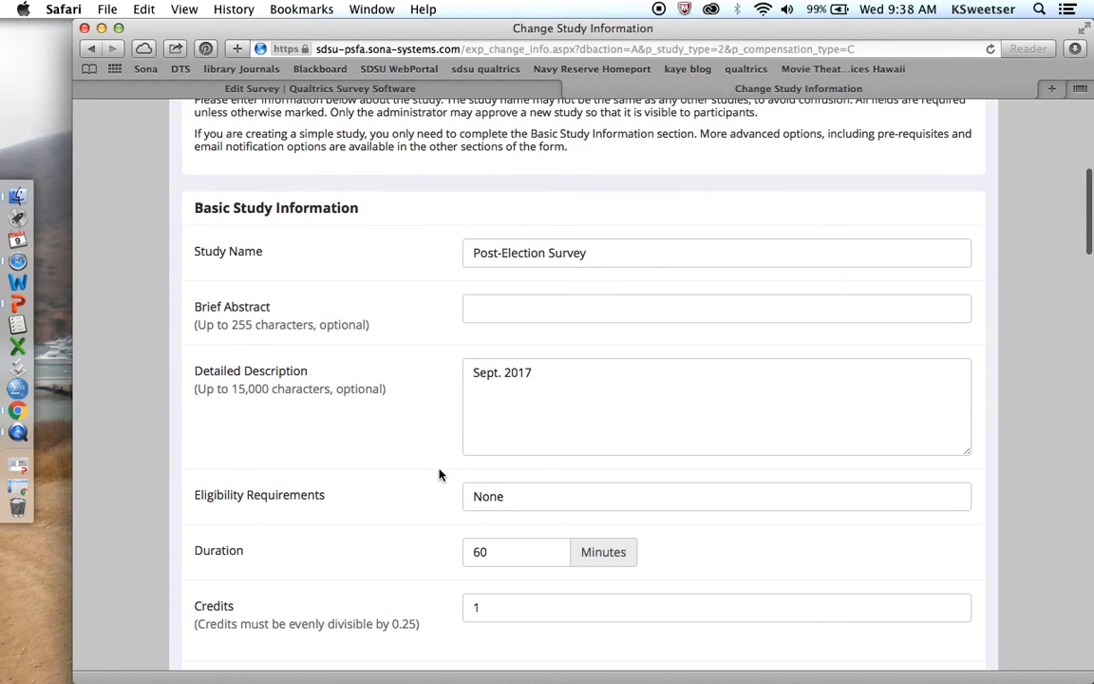
left_click(507, 497)
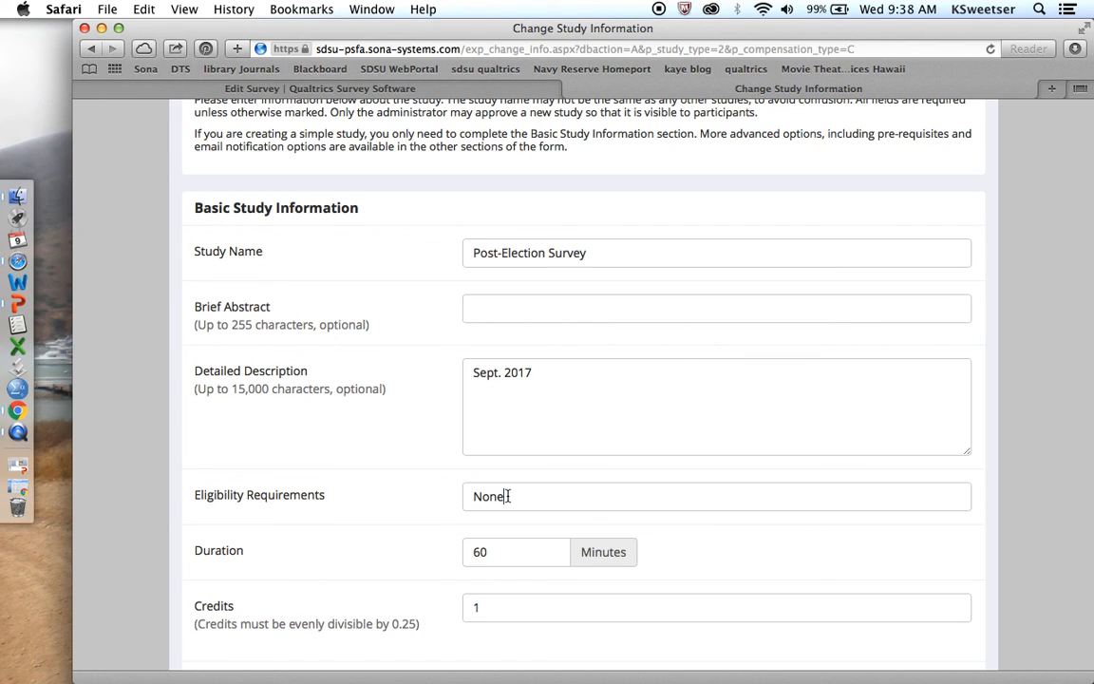
double_click(484, 496)
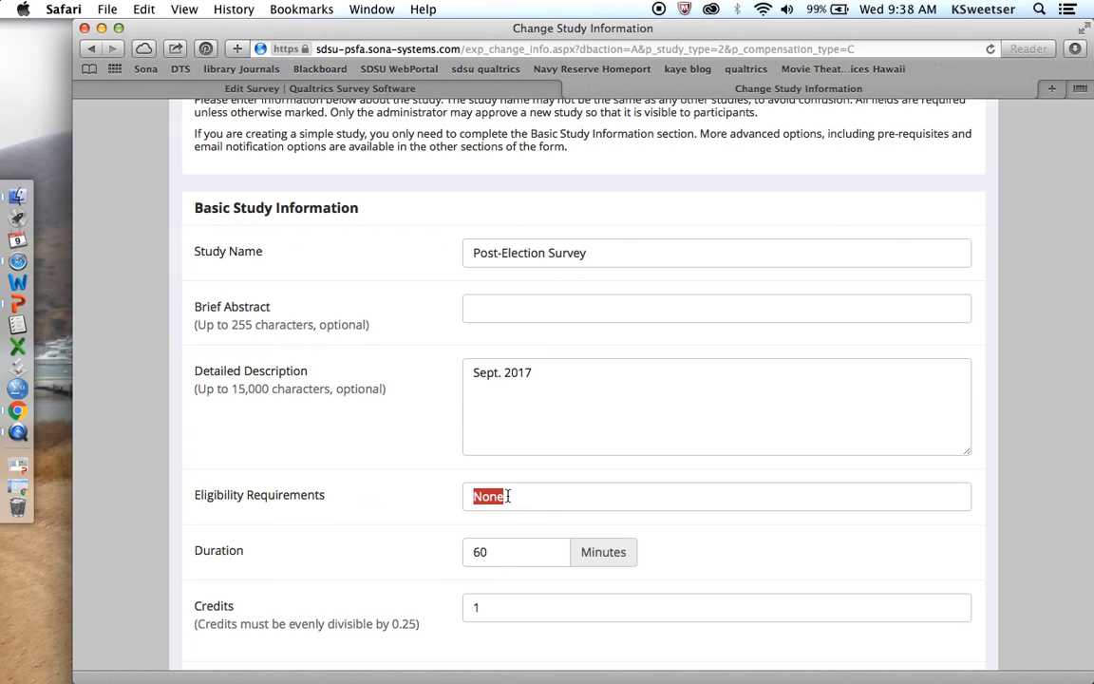
type("Adults")
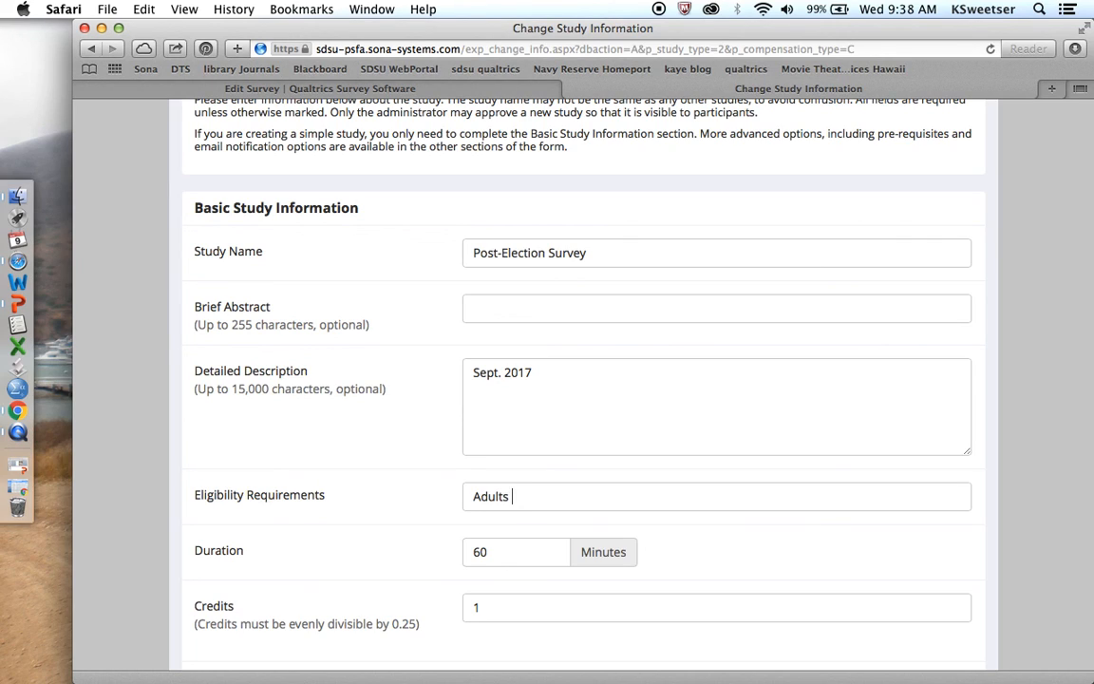
type("age 18 and older")
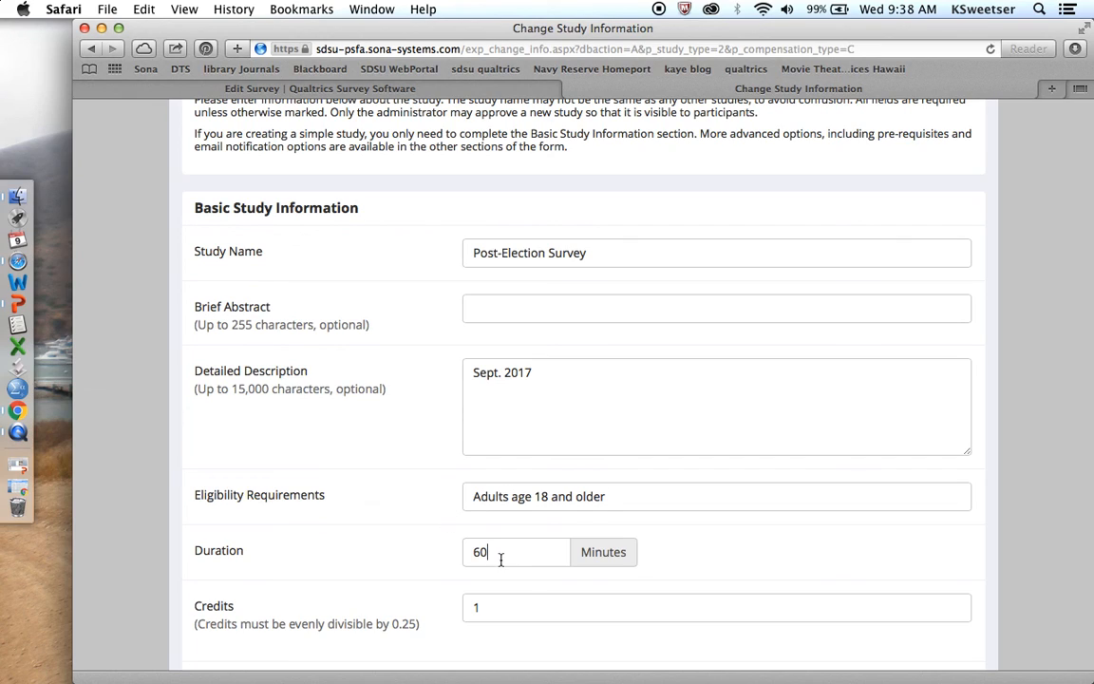
Change the study duration from 60 to 30 minutes and credits to .5
double_click(475, 552)
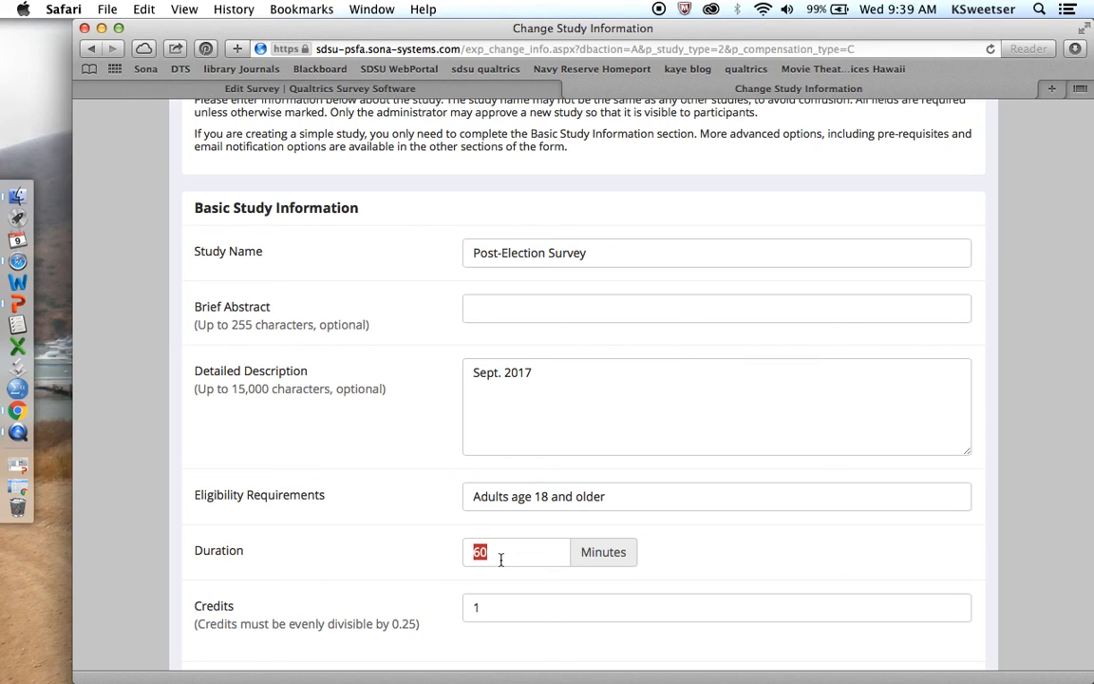
type("30")
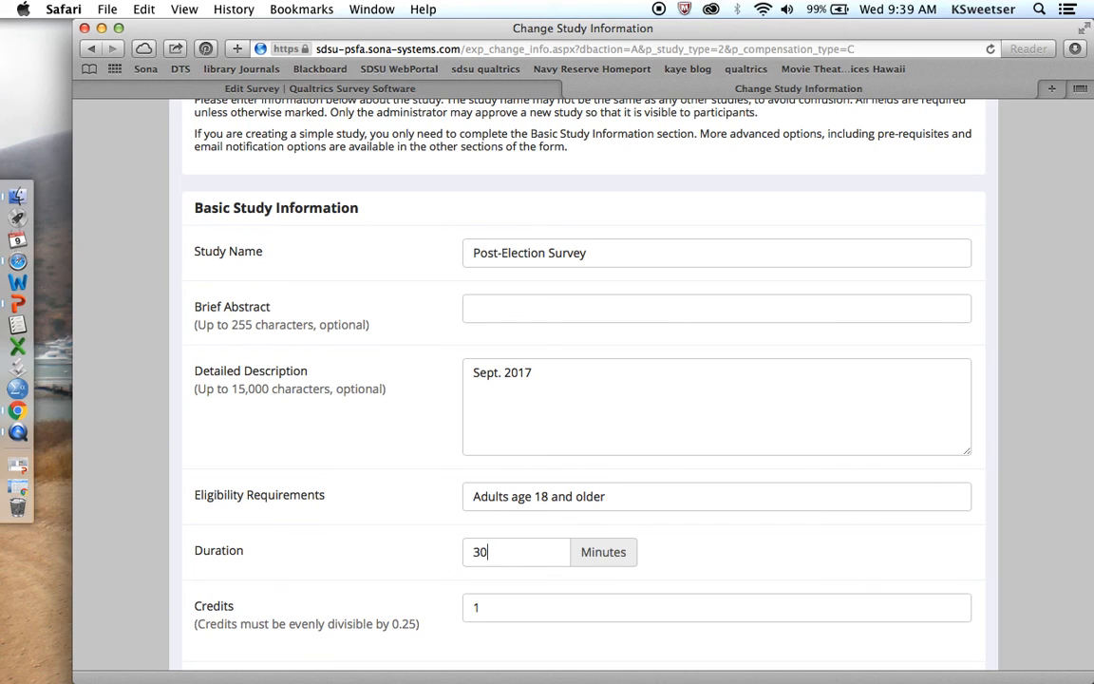
scroll("down", 3)
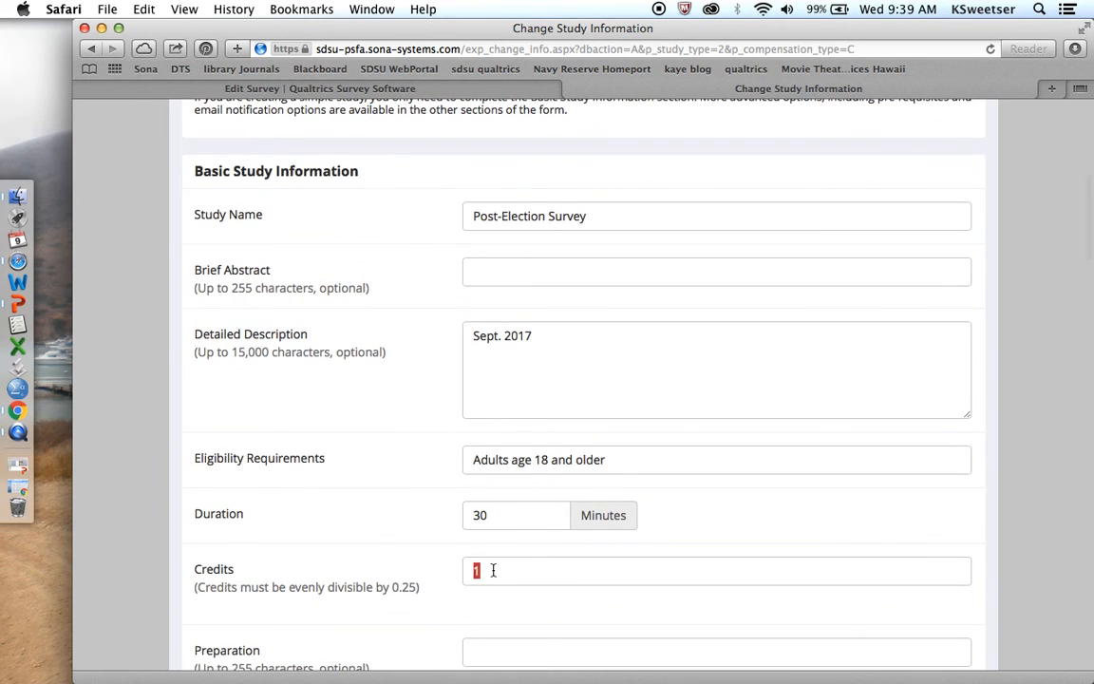
type(".5")
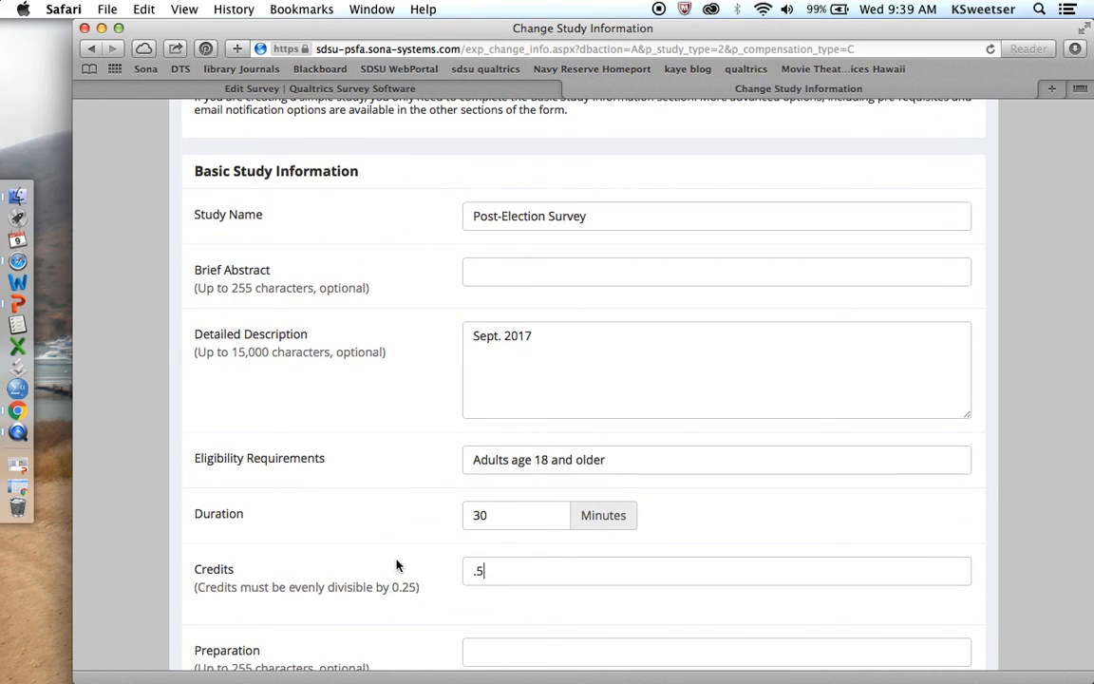
Enter HRPP approval code 2547101 and mark the study active
scroll("down", 3)
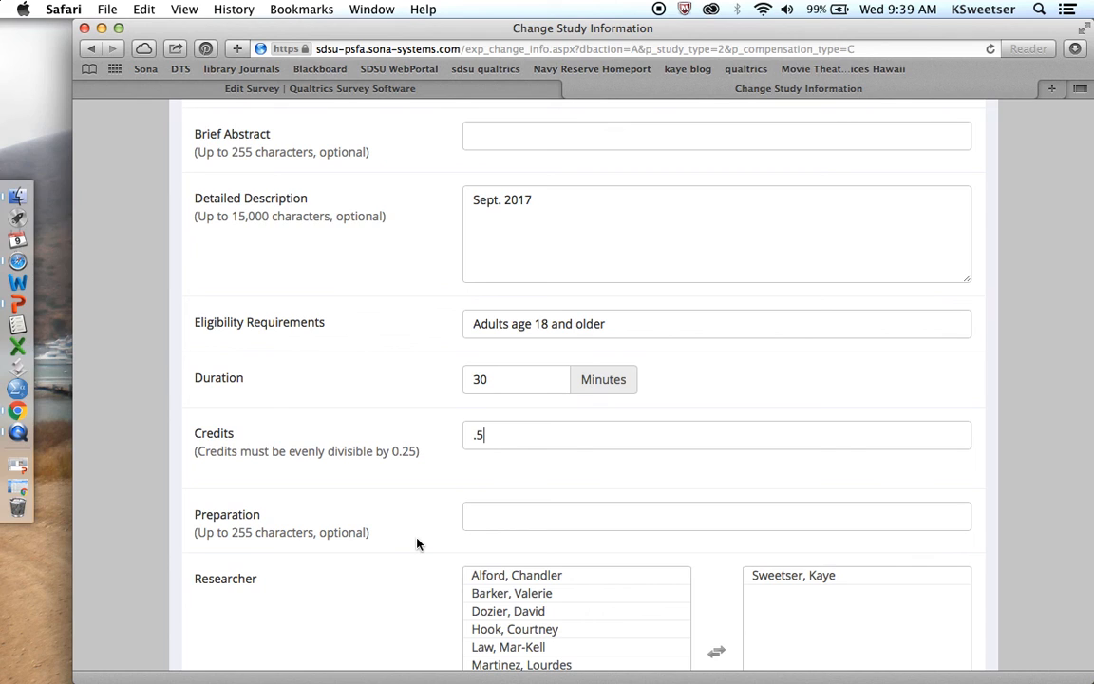
scroll("down", 3)
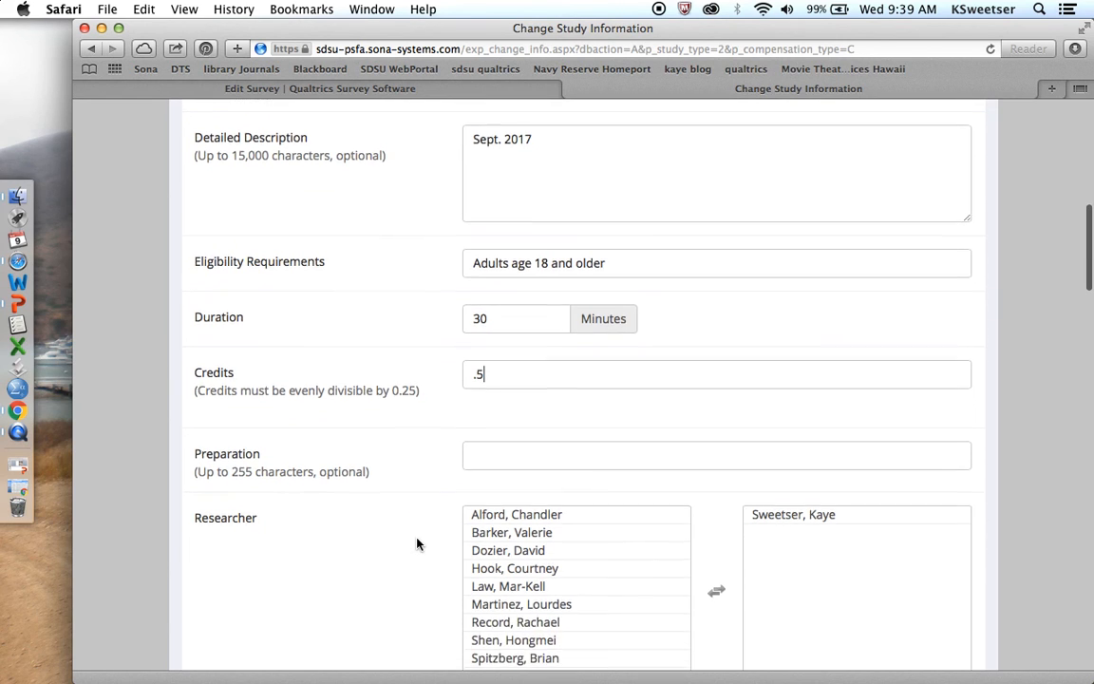
scroll("down", 3)
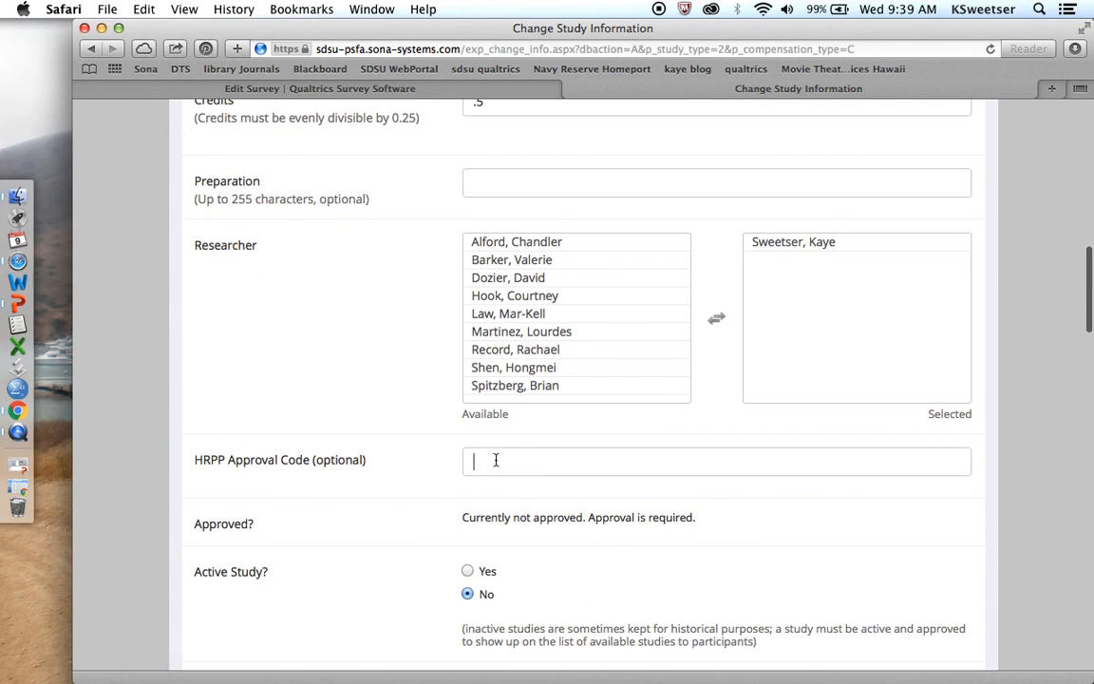
type("2547101")
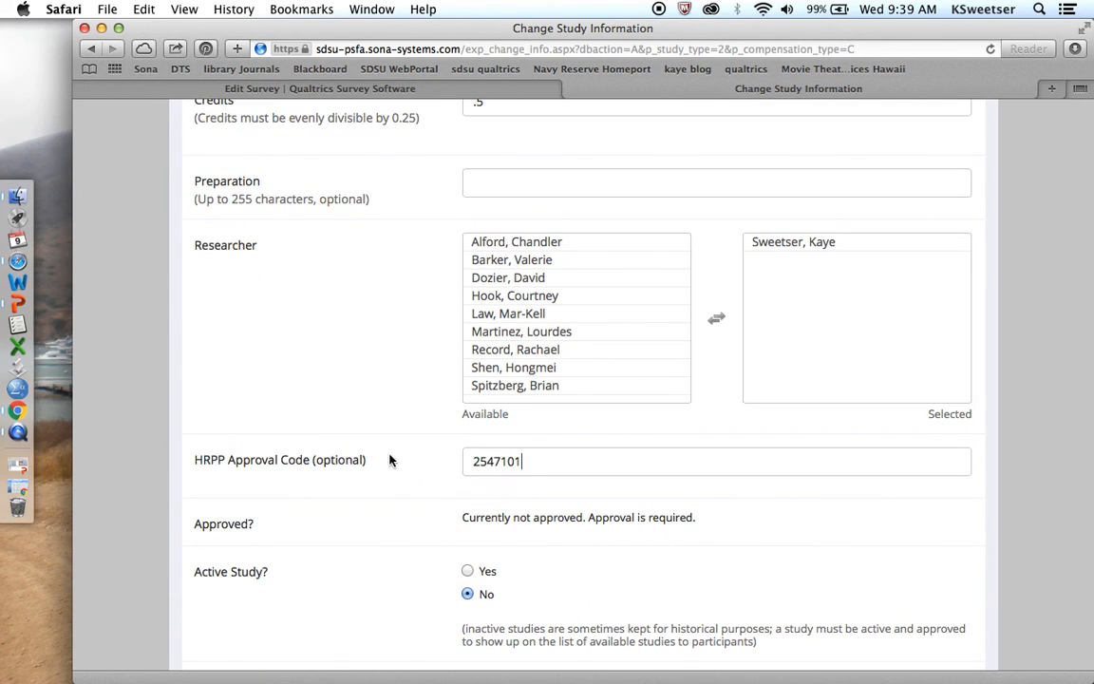
scroll("down", 3)
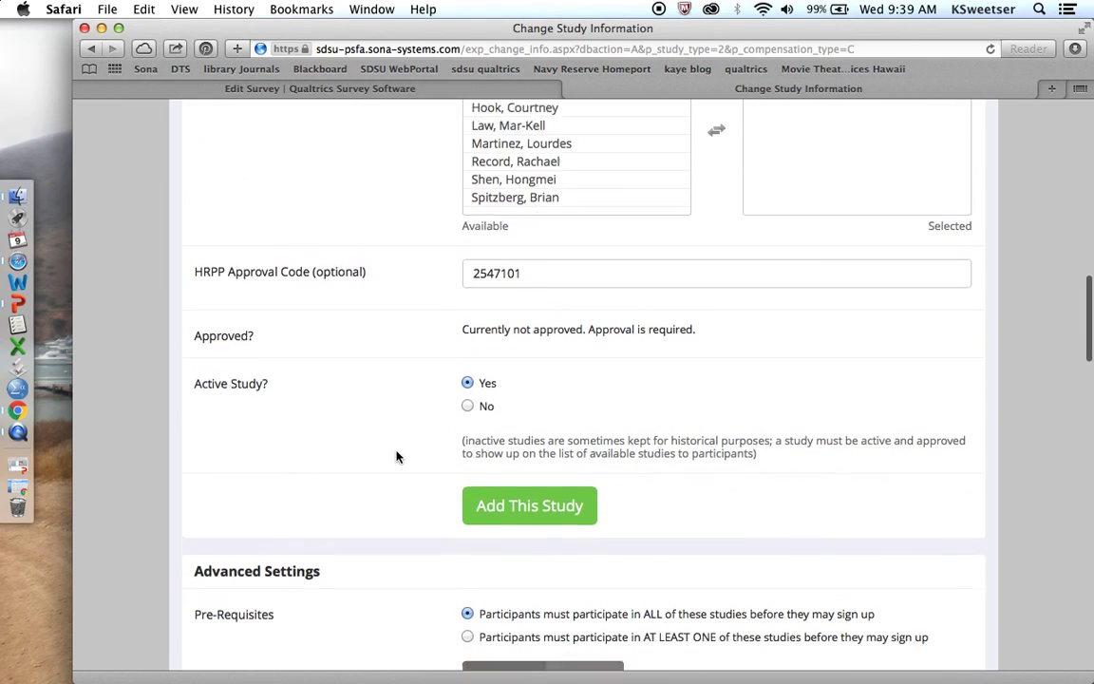
scroll("down", 3)
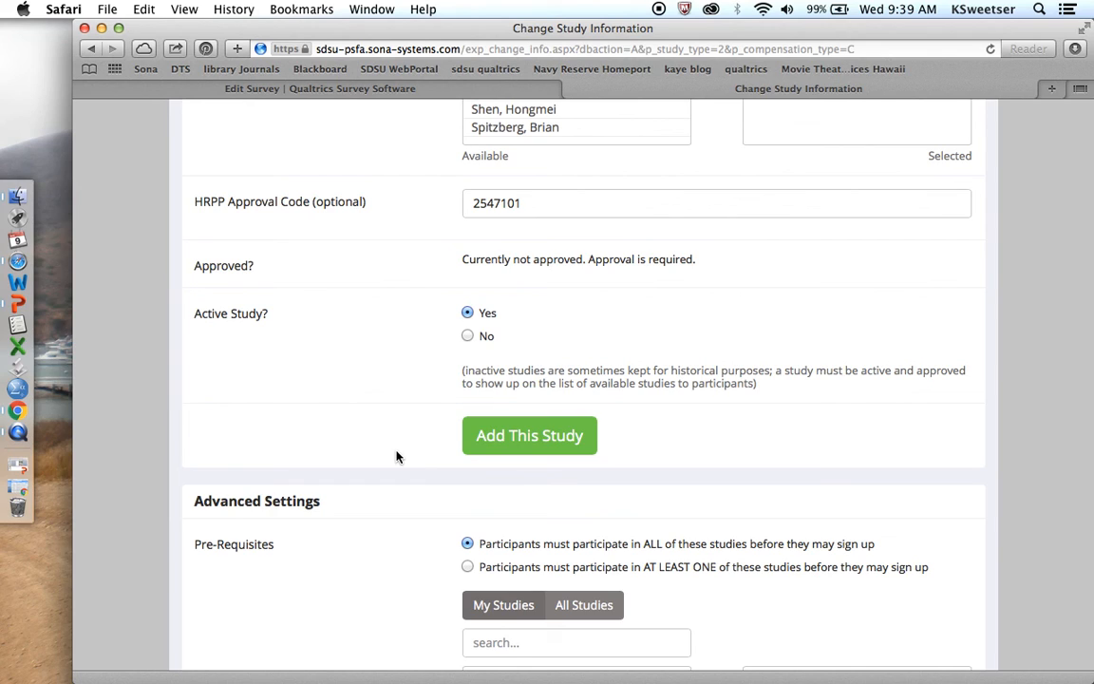
scroll("down", 3)
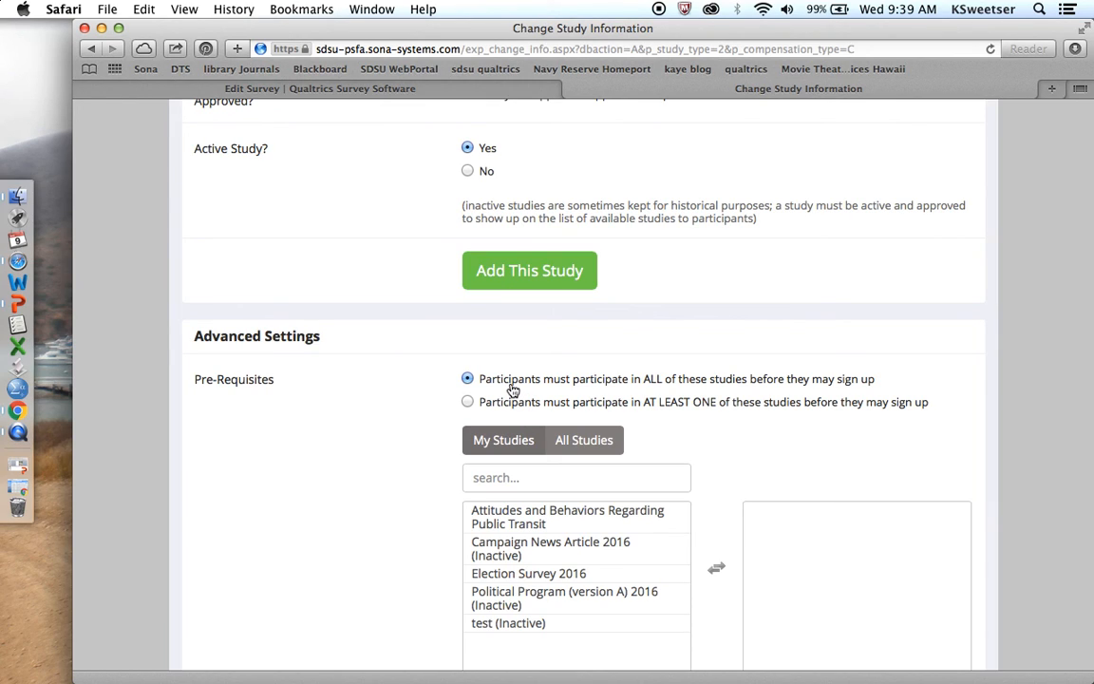
Select course Com 103-004 Alford instead of Labio and reach the empty Study URL field
left_click(560, 548)
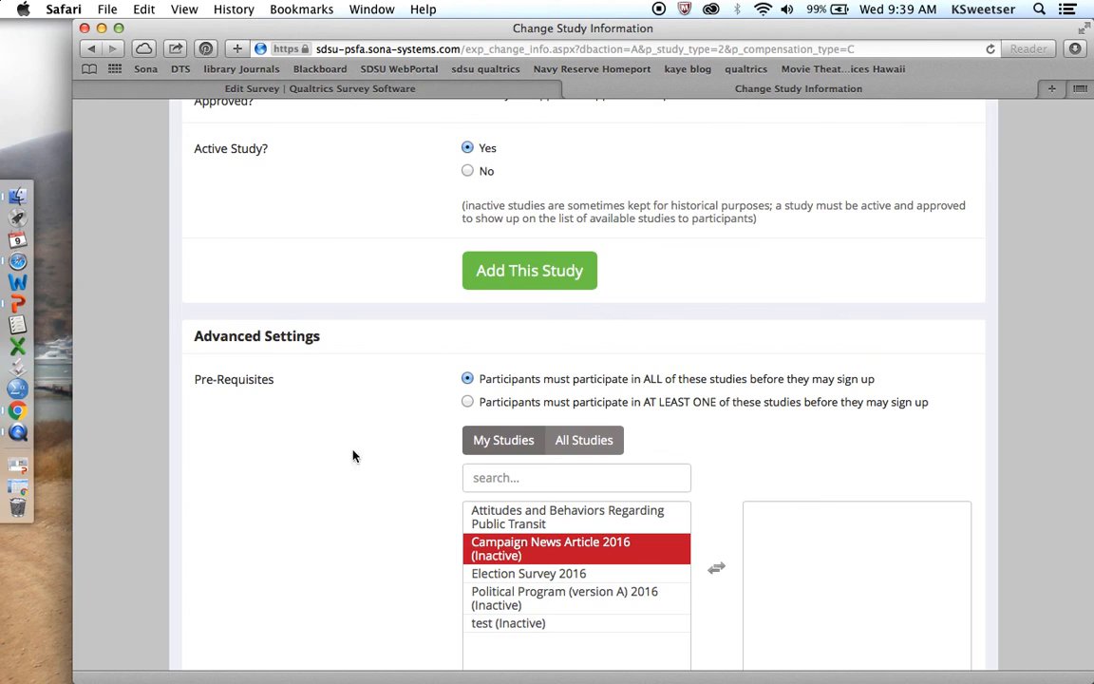
mouse_move(362, 428)
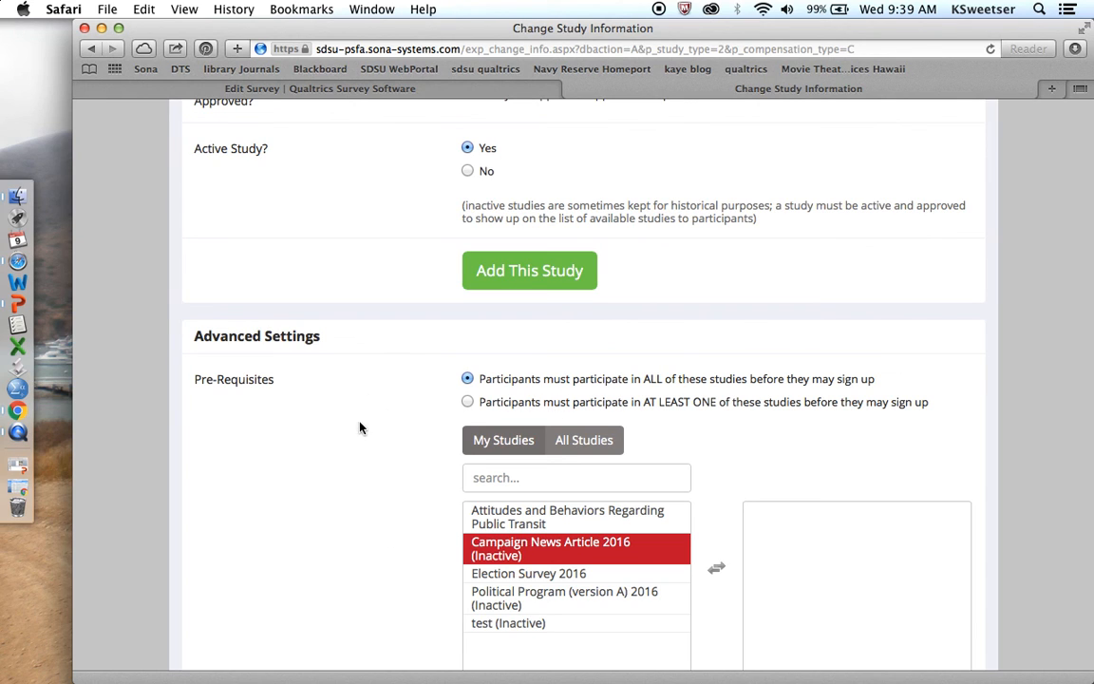
scroll("down", 3)
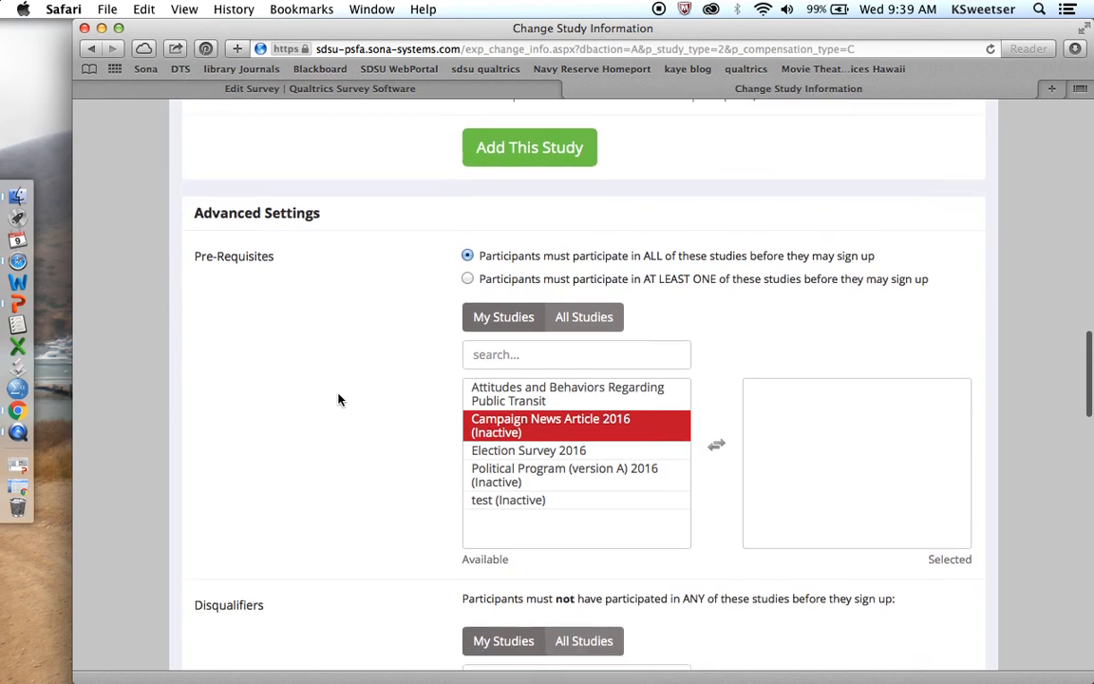
scroll("down", 3)
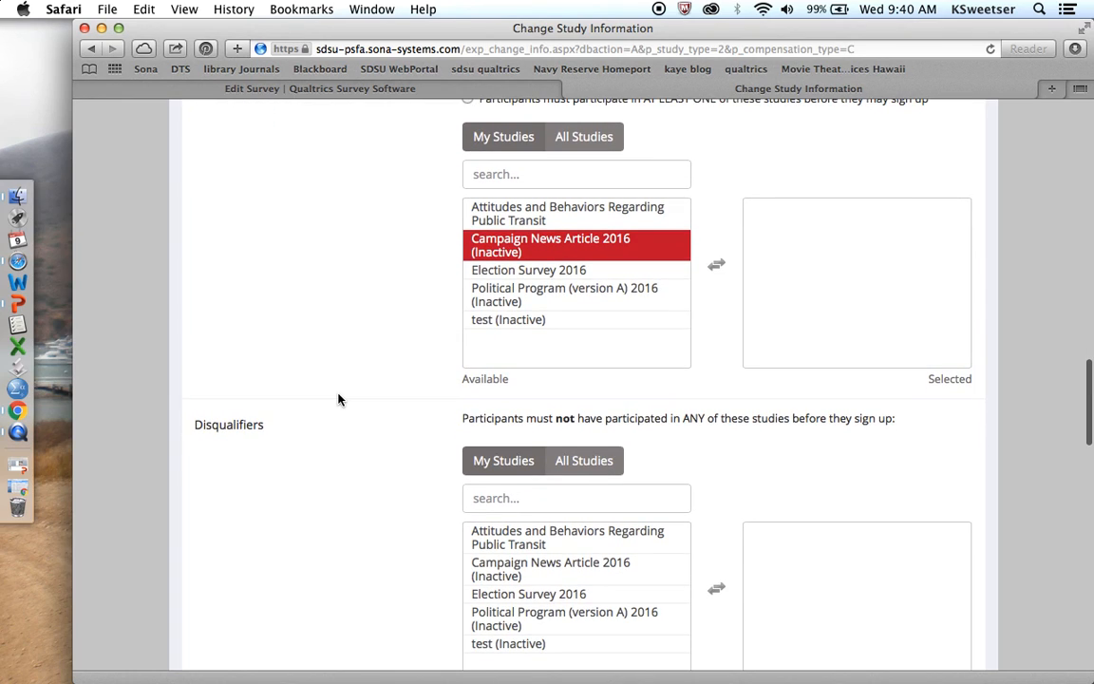
mouse_move(468, 418)
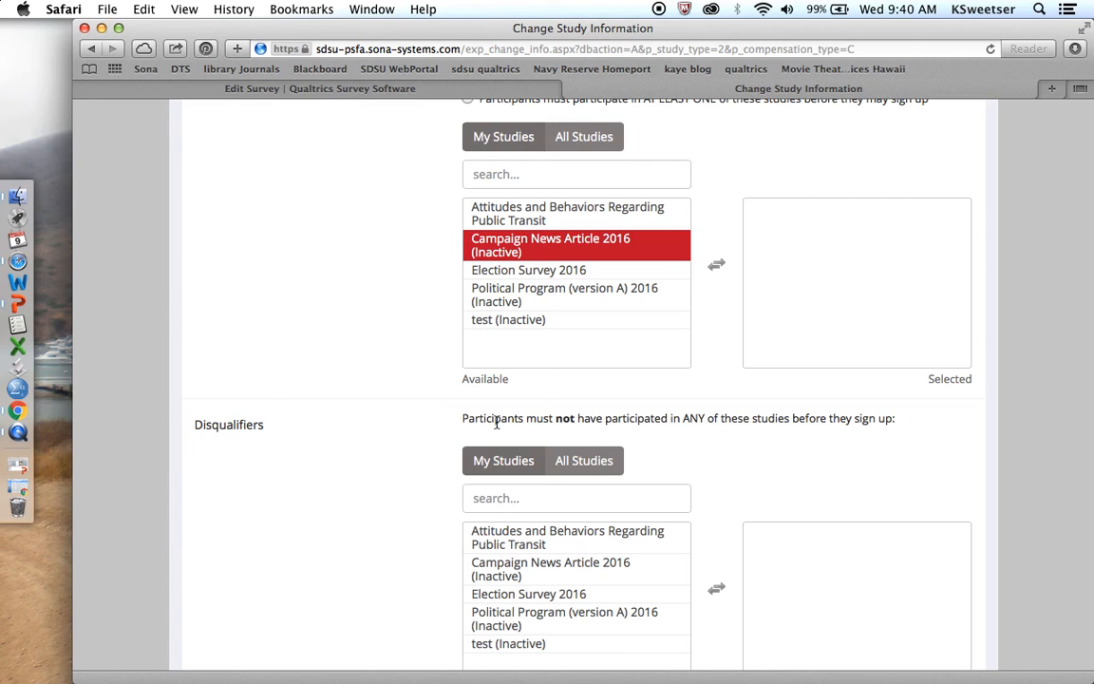
scroll("down", 3)
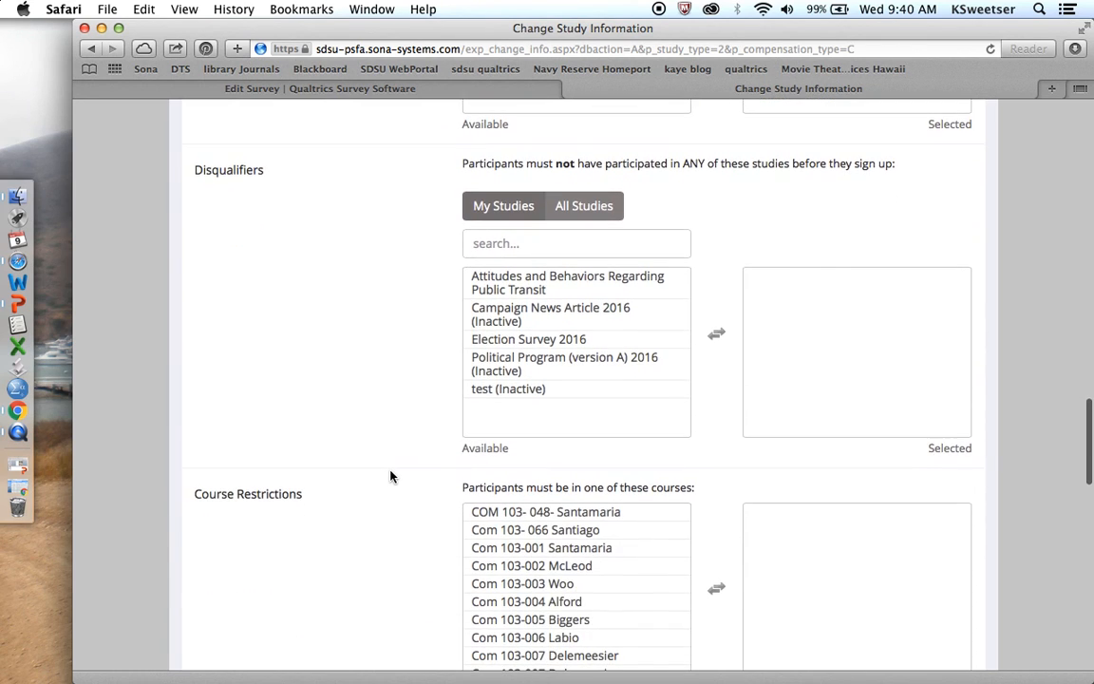
scroll("down", 3)
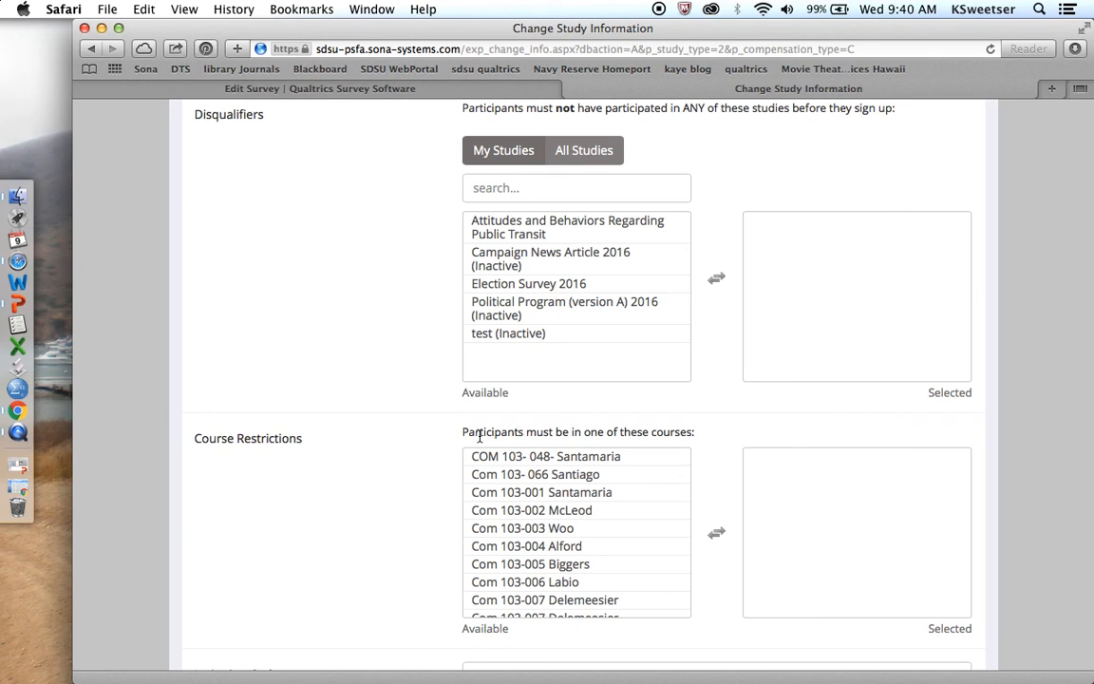
left_click(526, 581)
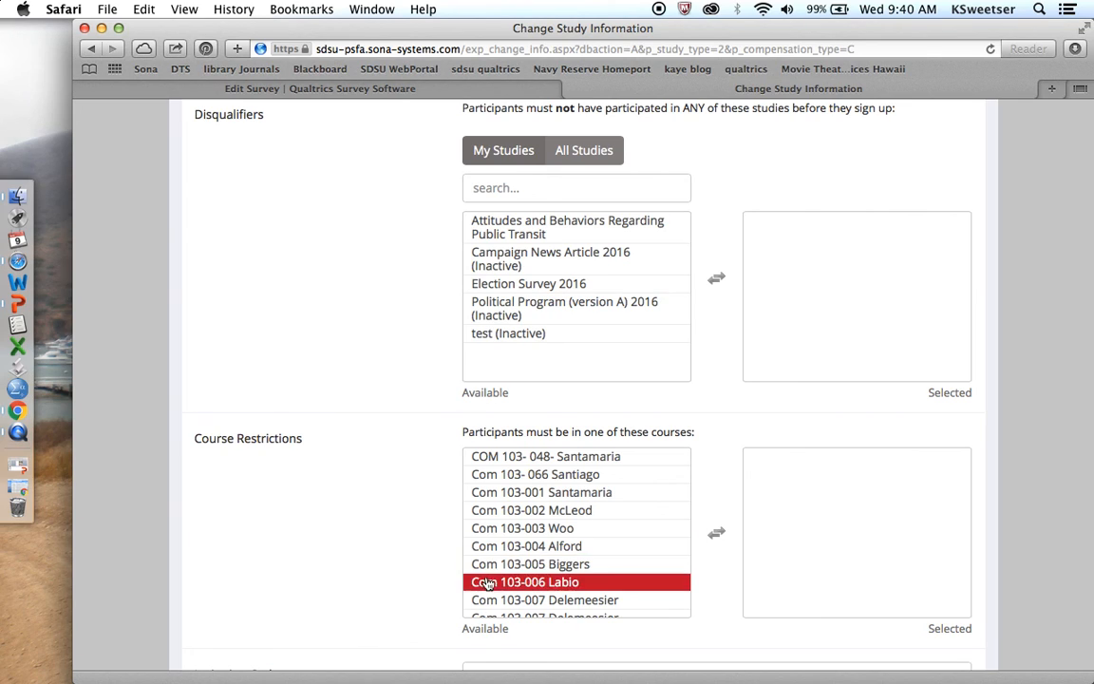
left_click(522, 546)
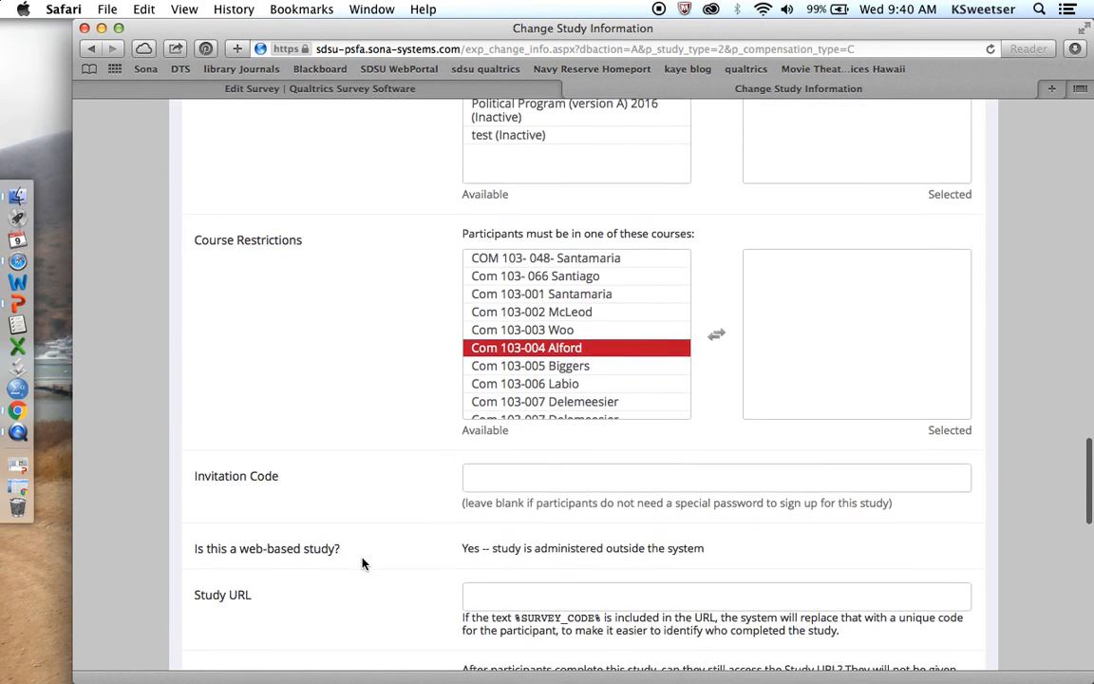
scroll("down", 3)
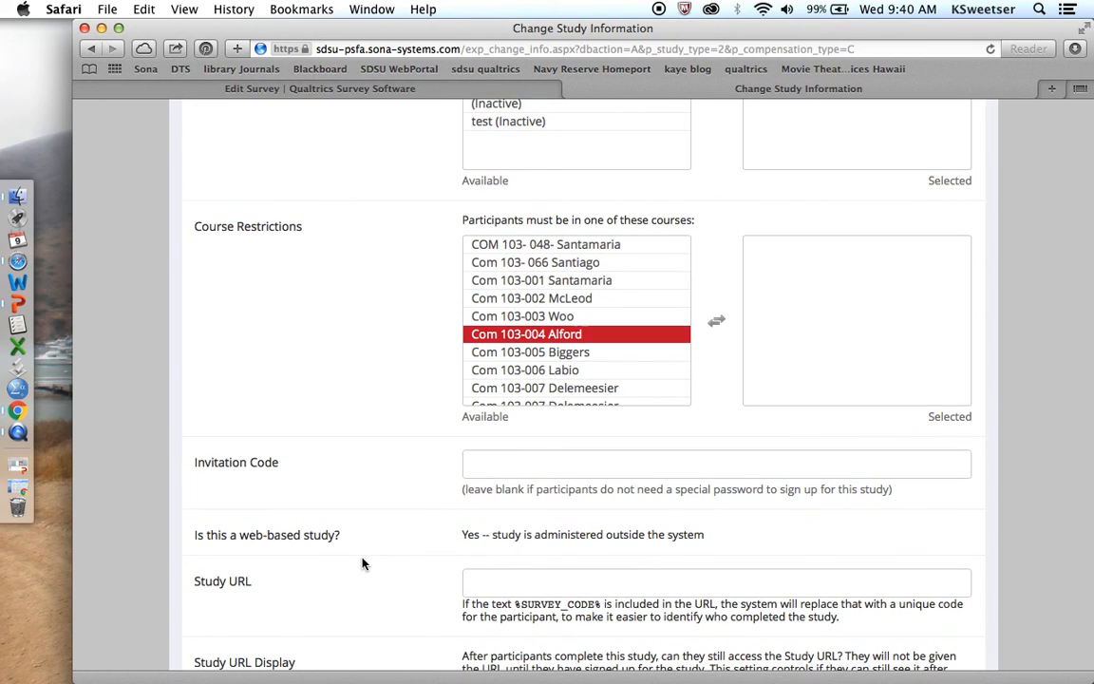
mouse_move(413, 548)
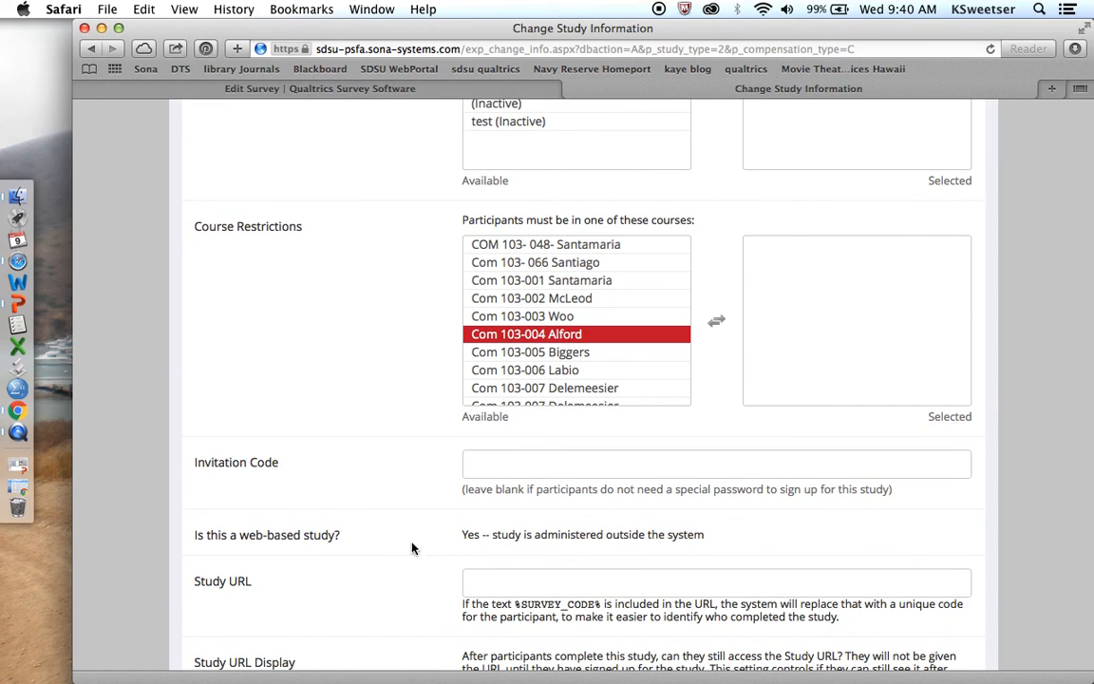
scroll("down", 3)
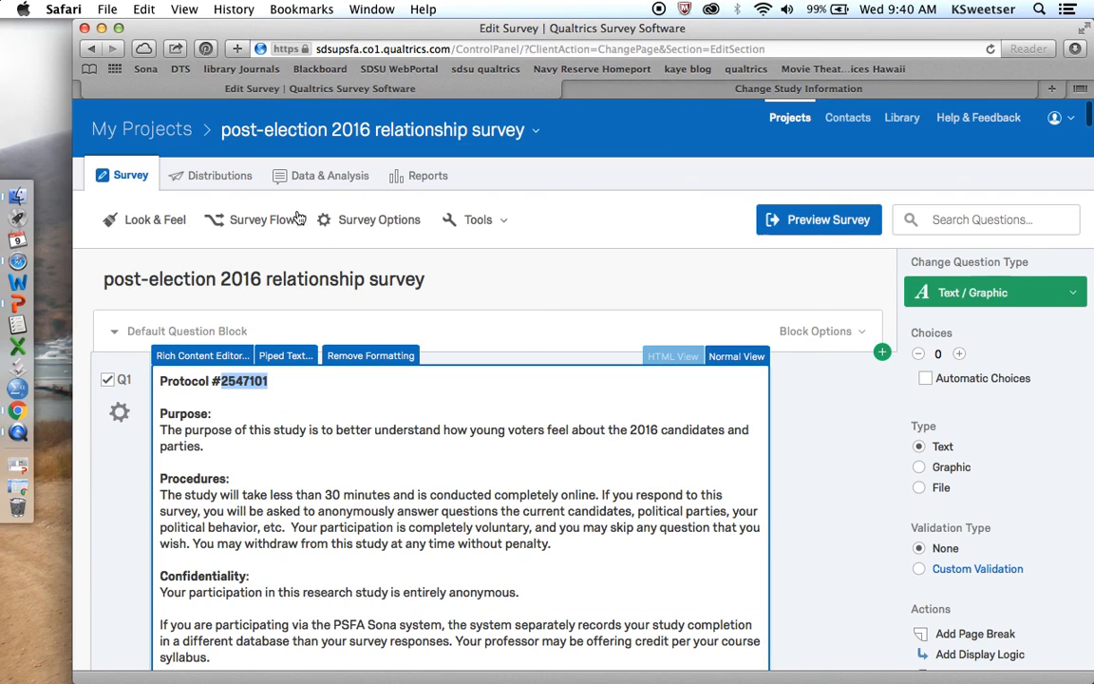
left_click(569, 454)
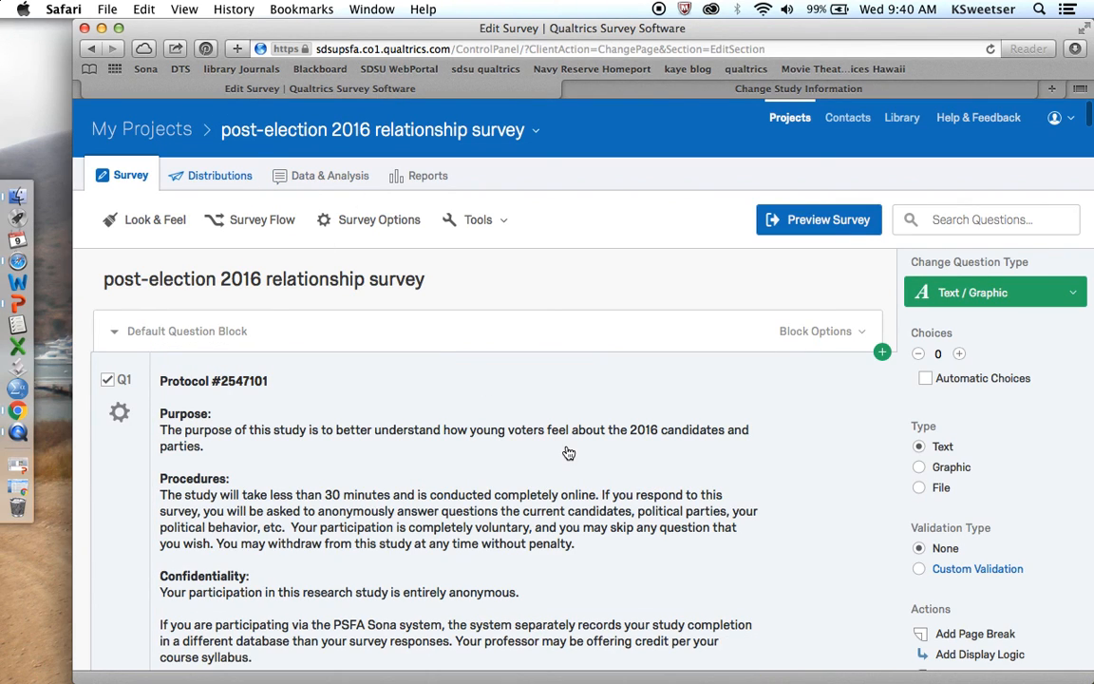
left_click(220, 175)
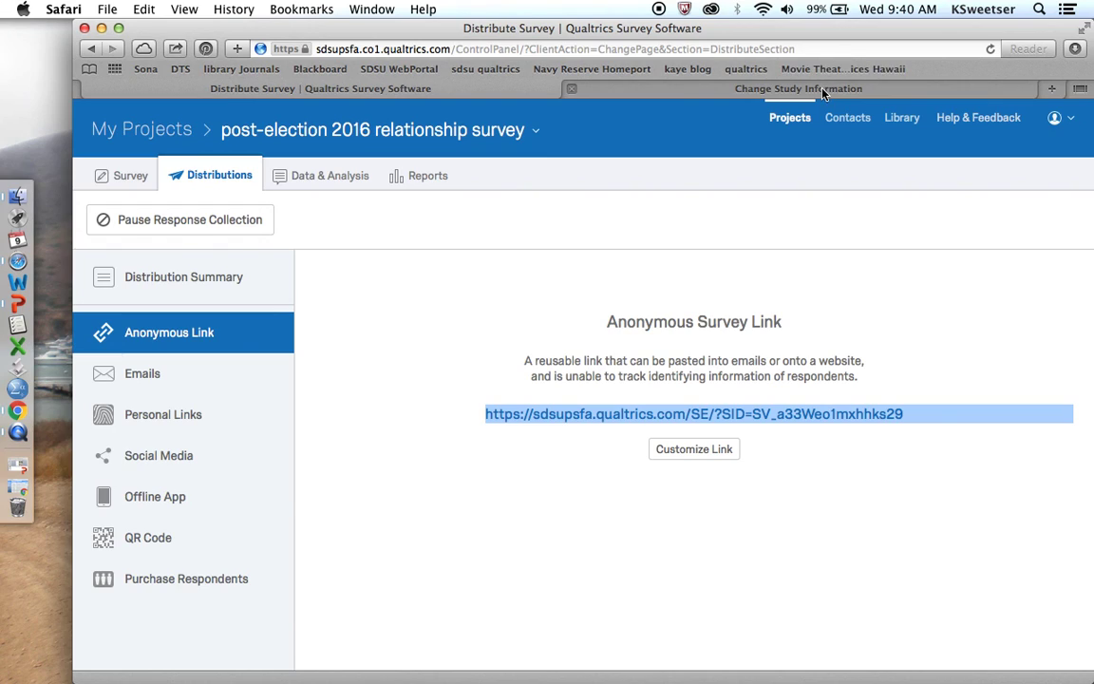
left_click(788, 88)
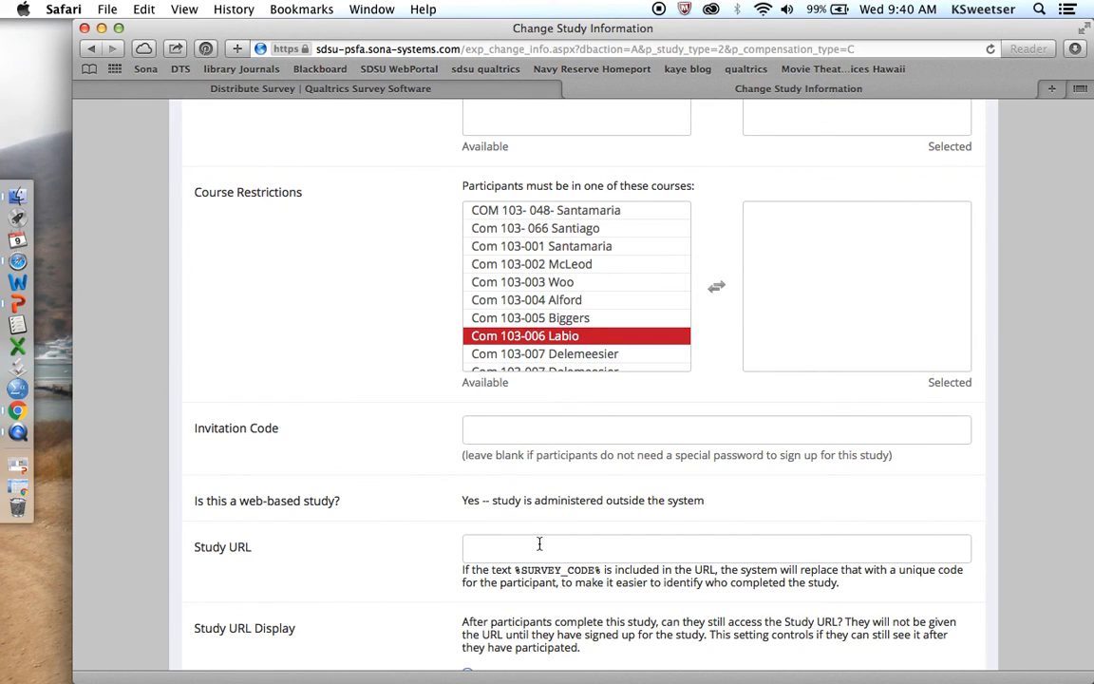
type("https://sdsupsfa.qualtrics.com/SE/?SID=SV_a33Weo1mxhhks29")
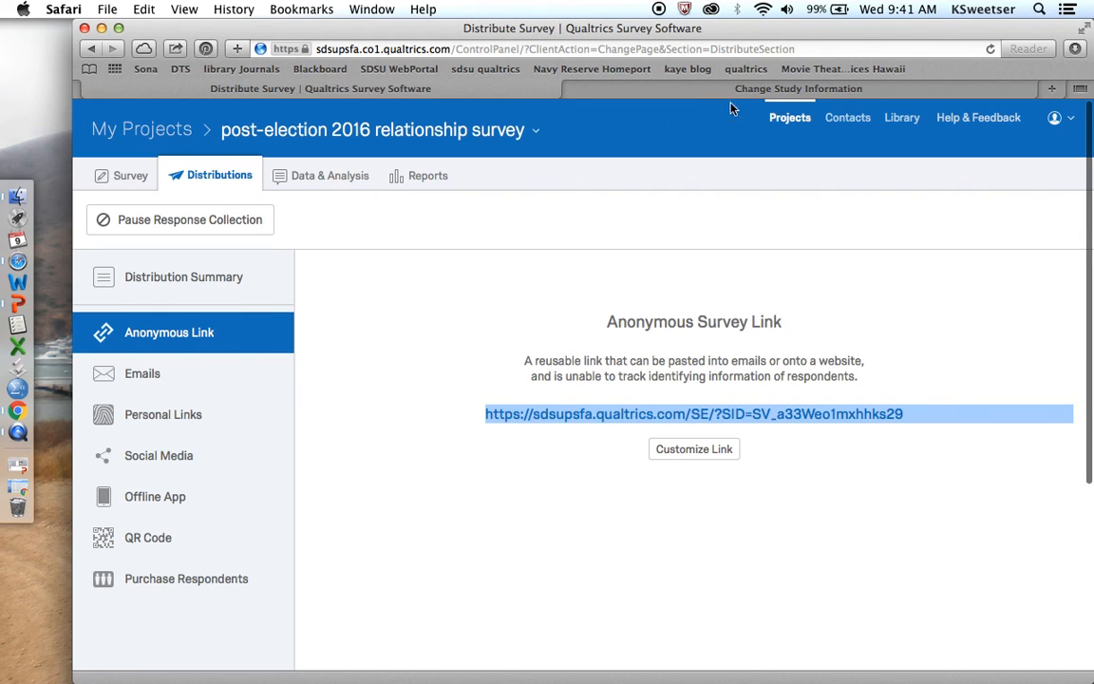
left_click(793, 88)
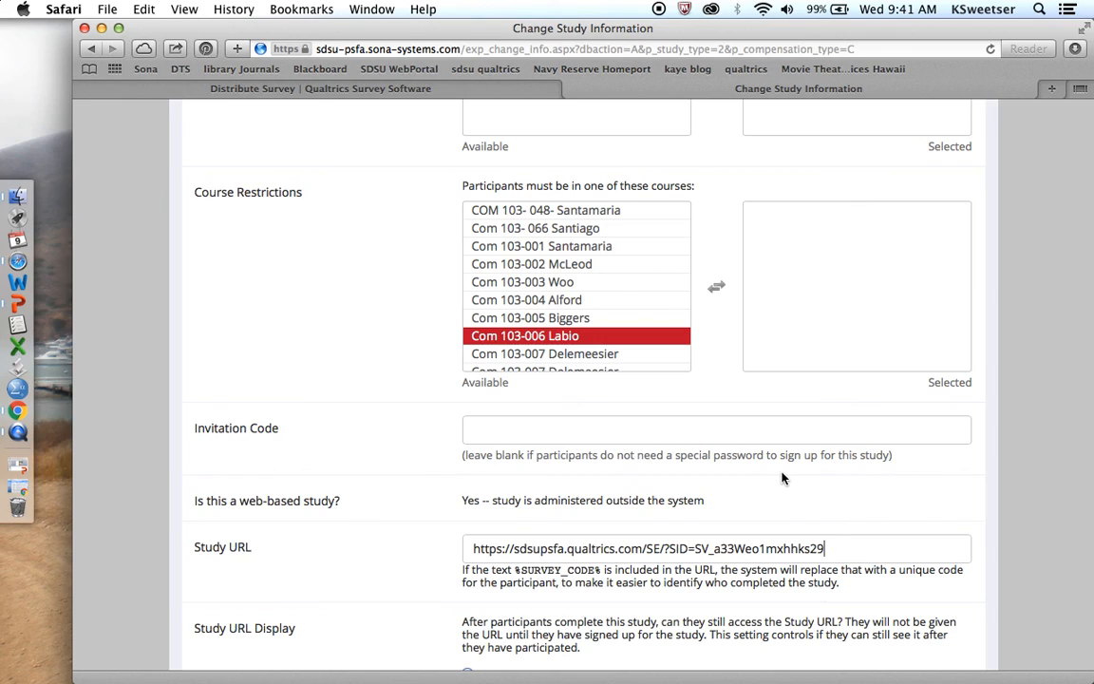
Append &id=%SURVEY_CODE% to the end of the study URL and select it to verify
type("&")
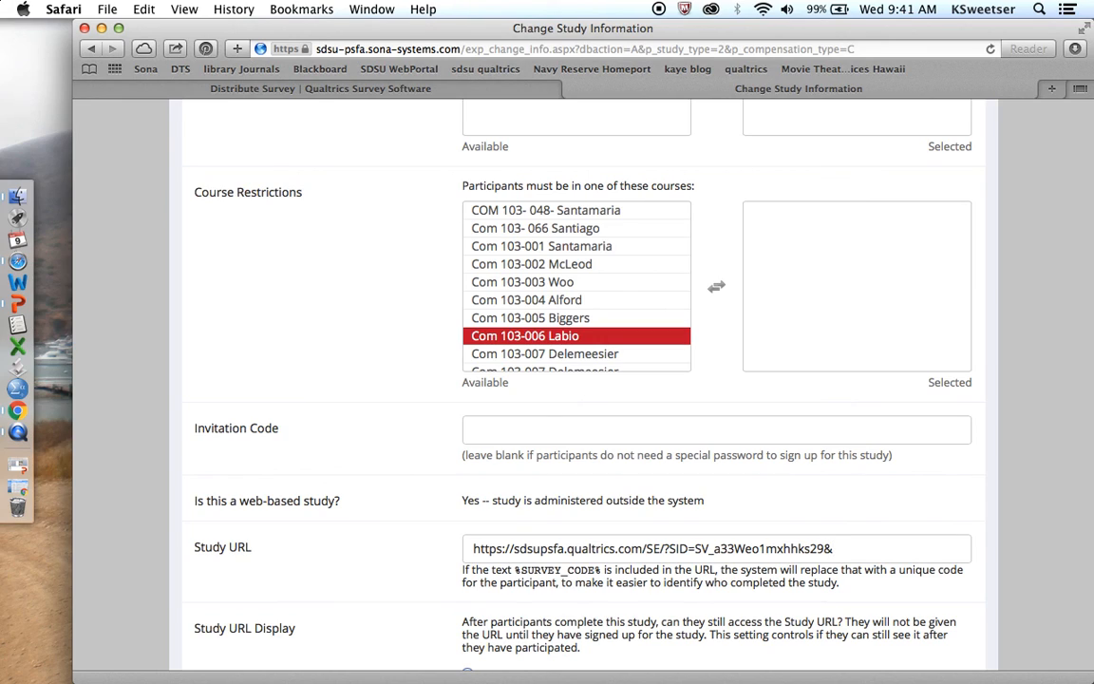
type("id=%")
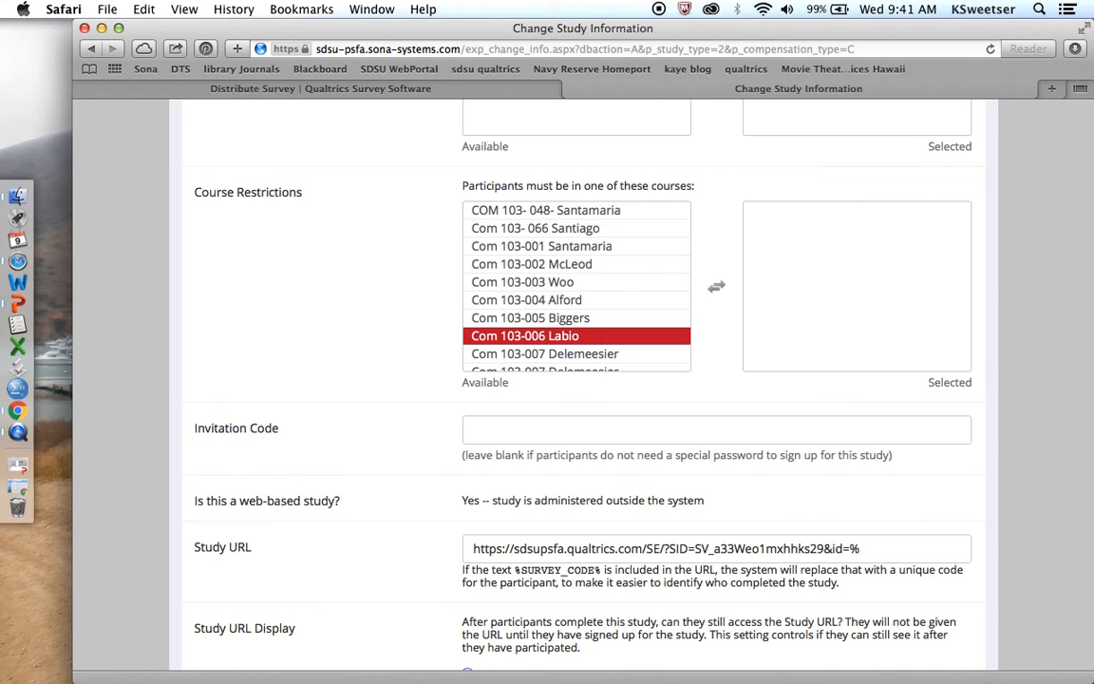
type("SURVEY_")
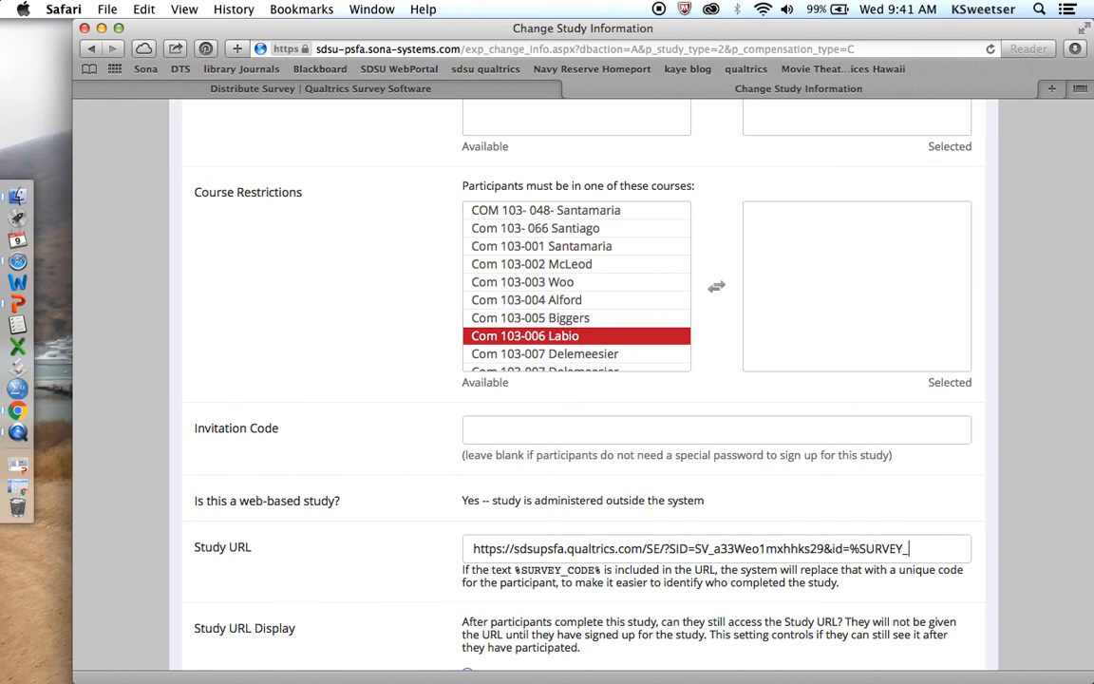
type("CODE%")
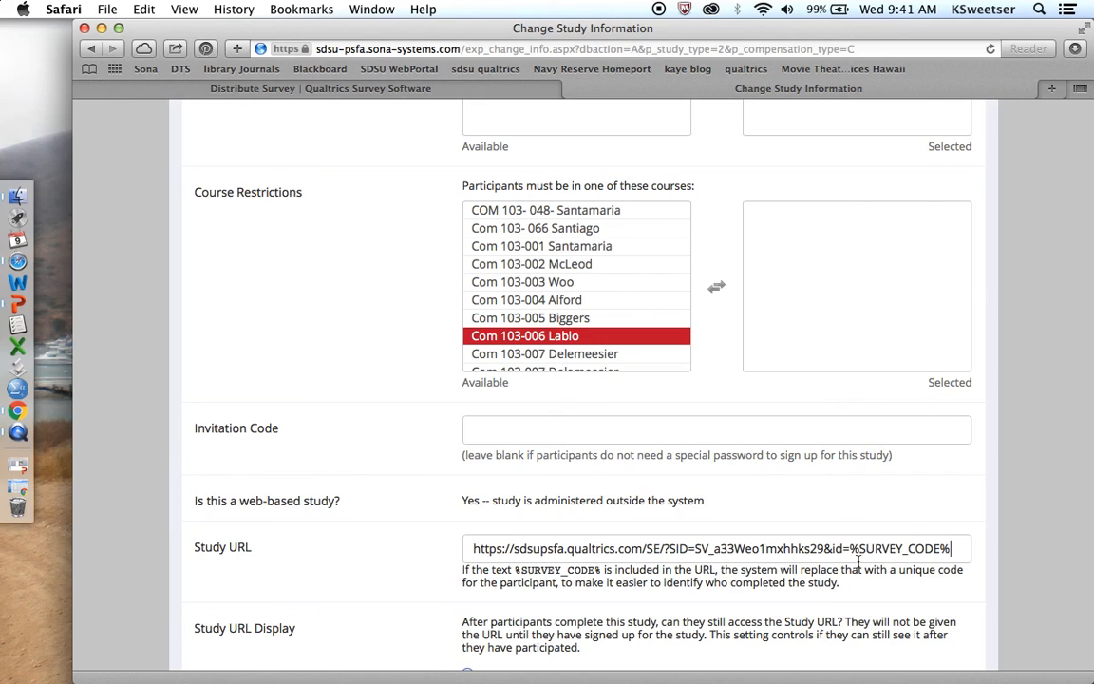
mouse_move(840, 549)
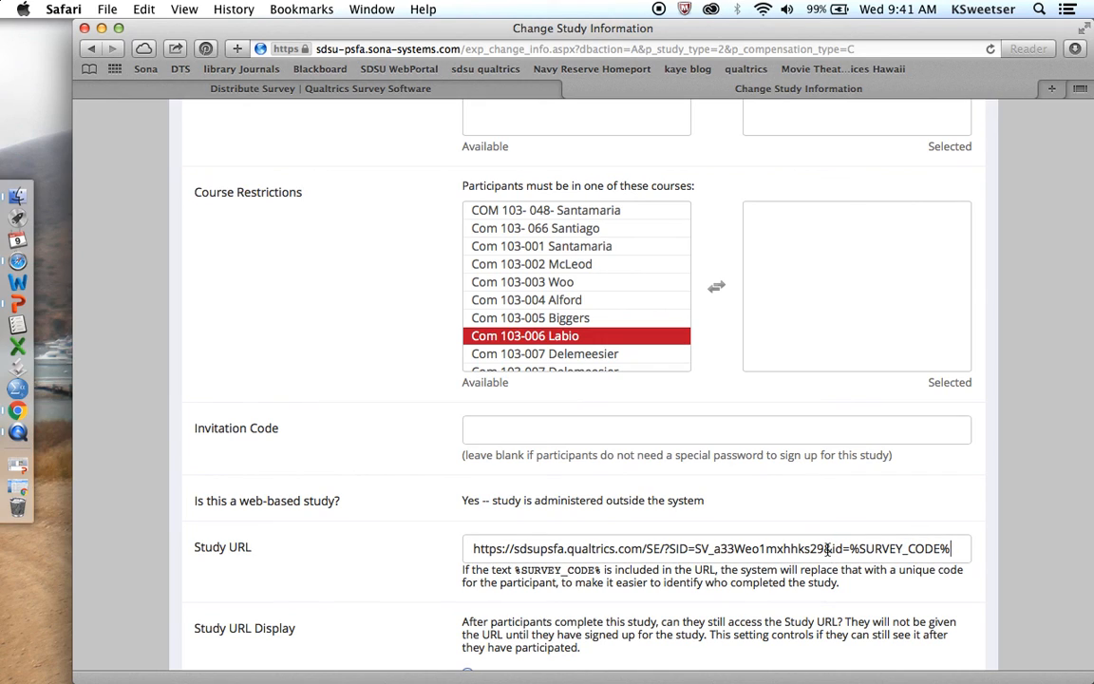
left_click_drag(948, 548, 822, 548)
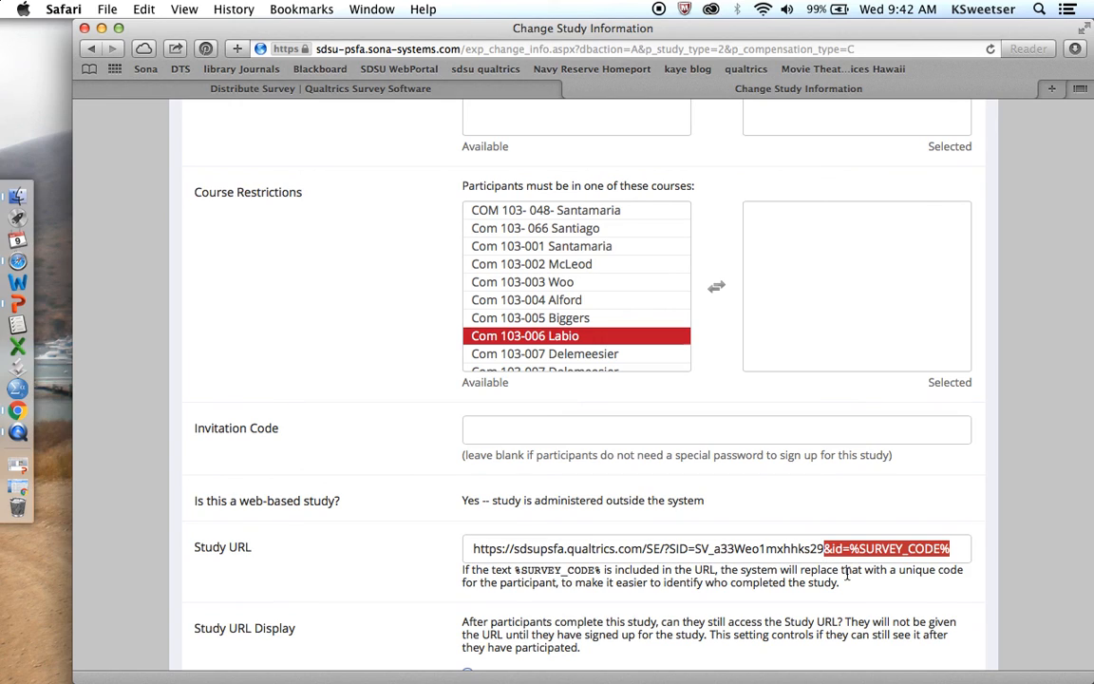
scroll("down", 3)
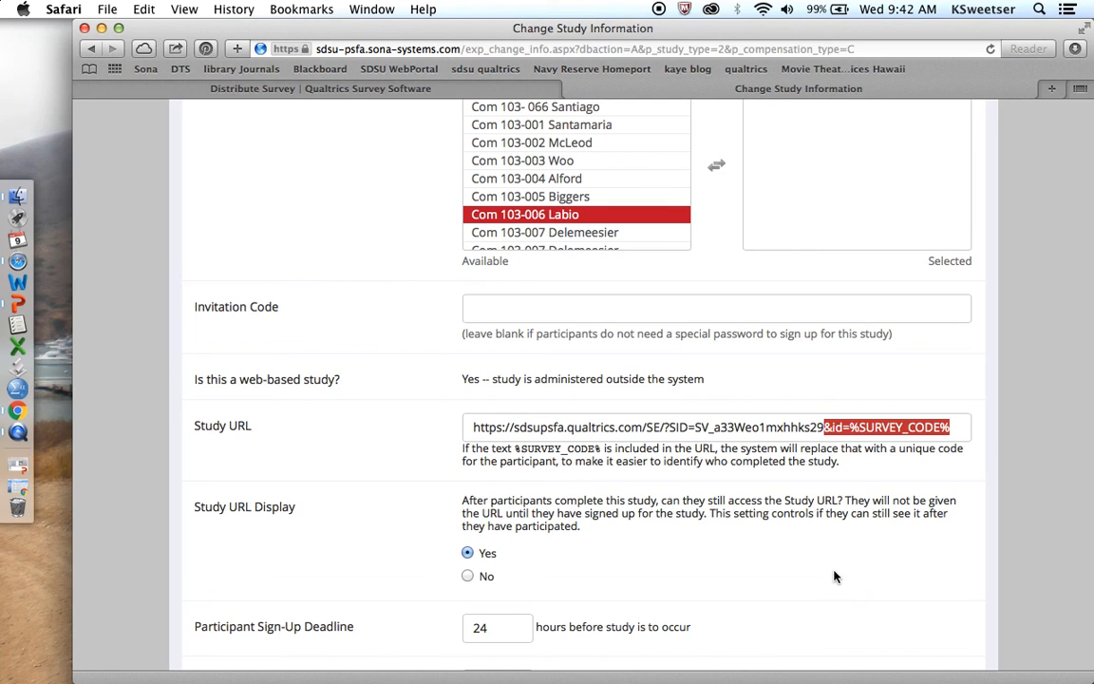
Change the sign-up and cancellation deadlines from 24 hours to 1 hour
scroll("down", 3)
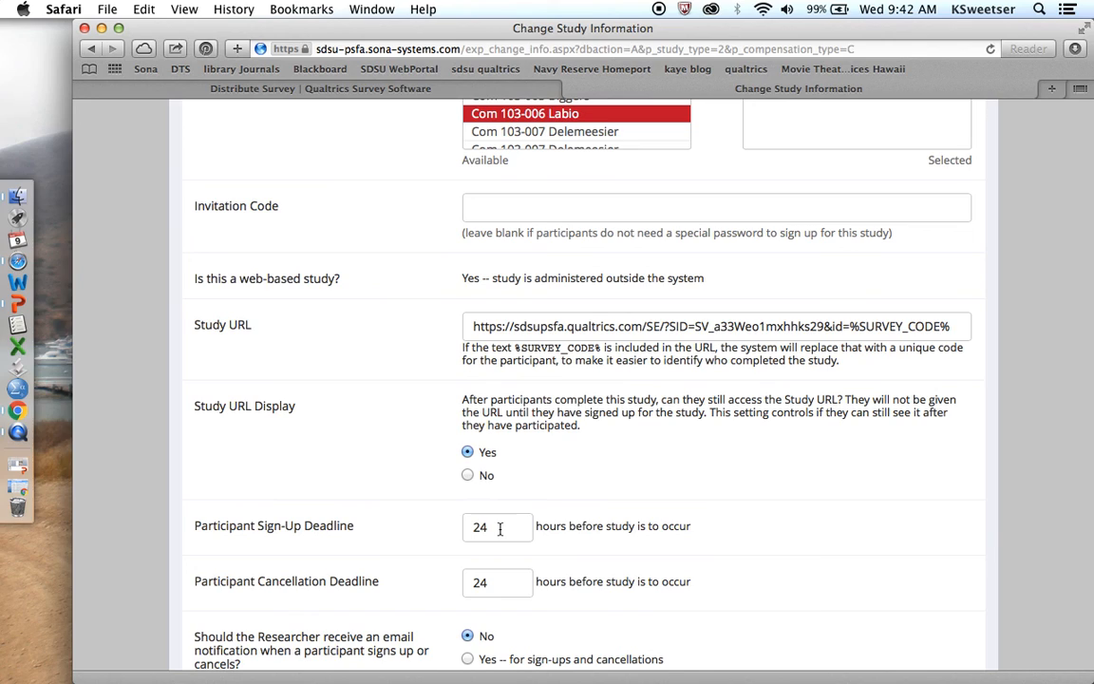
double_click(477, 526)
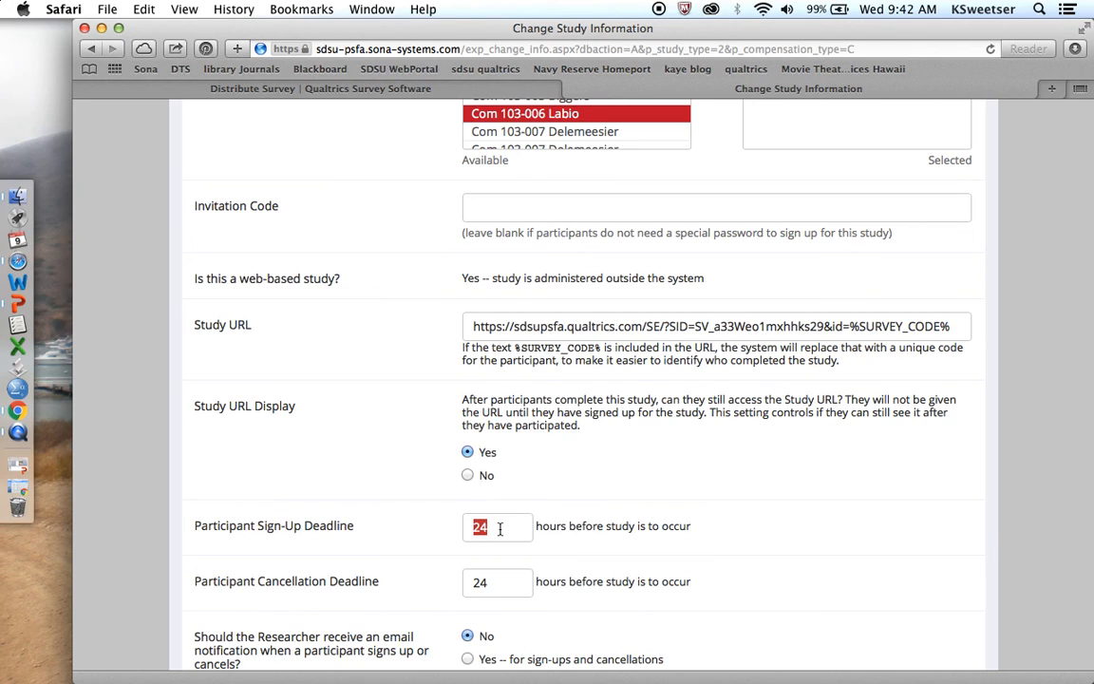
type("1")
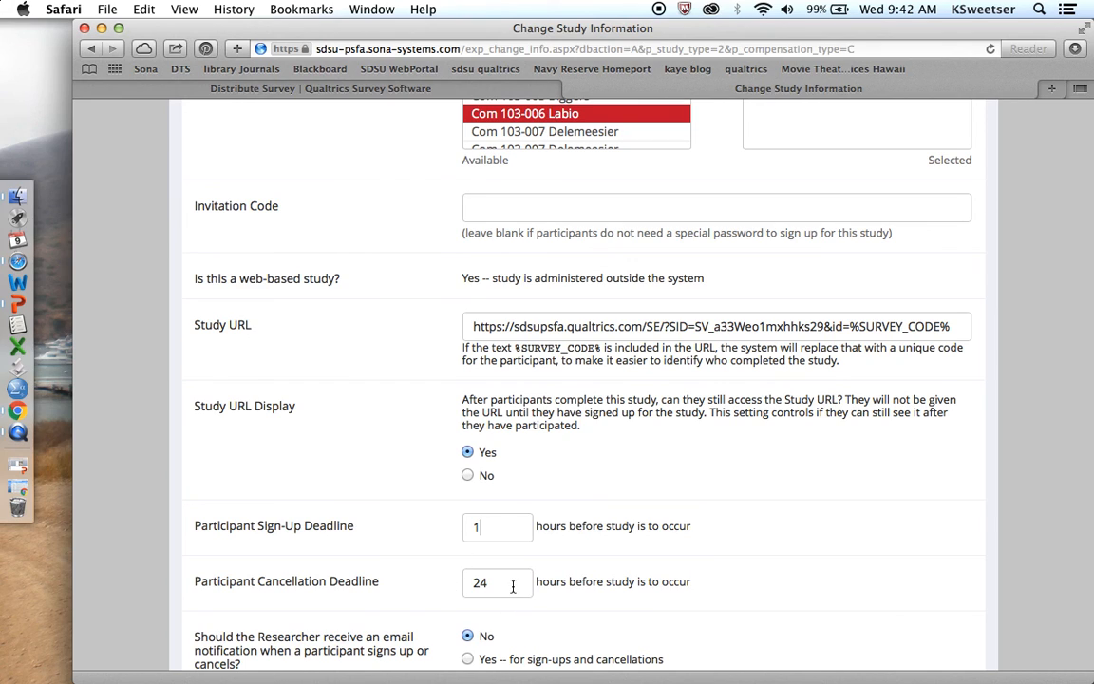
type("1")
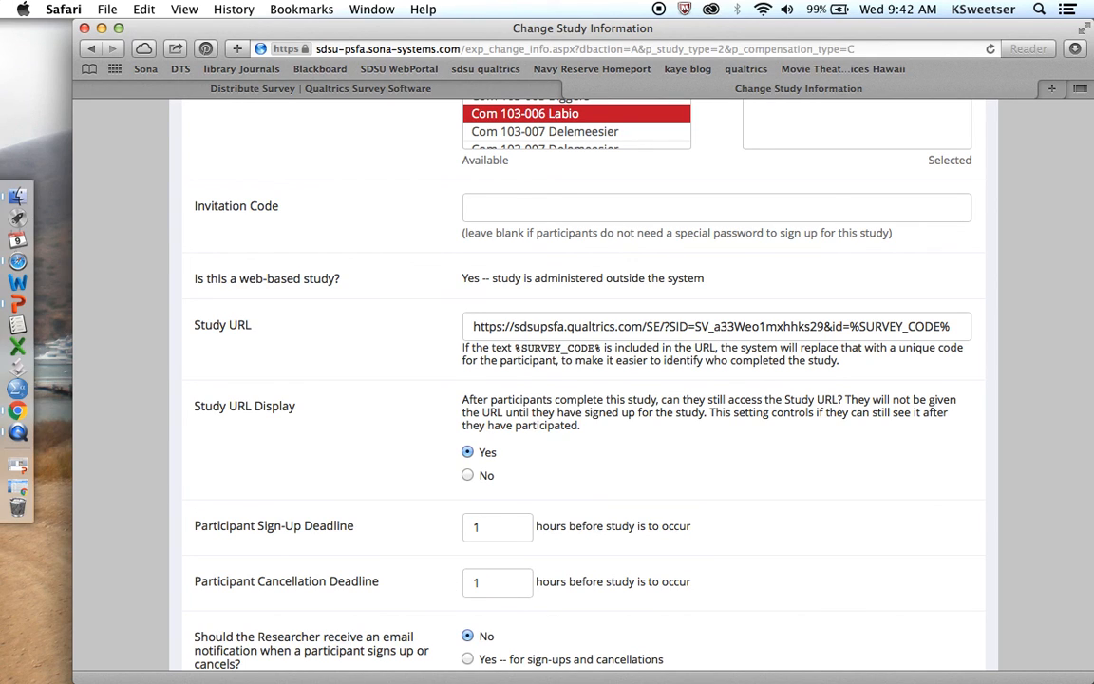
scroll("down", 3)
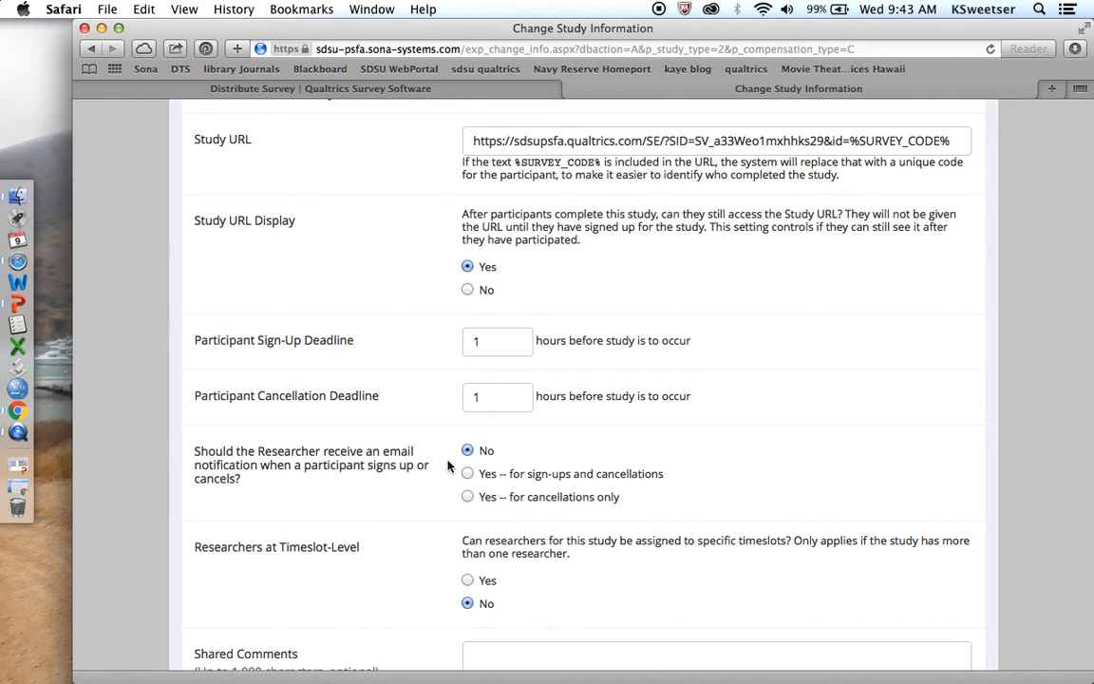
mouse_move(487, 502)
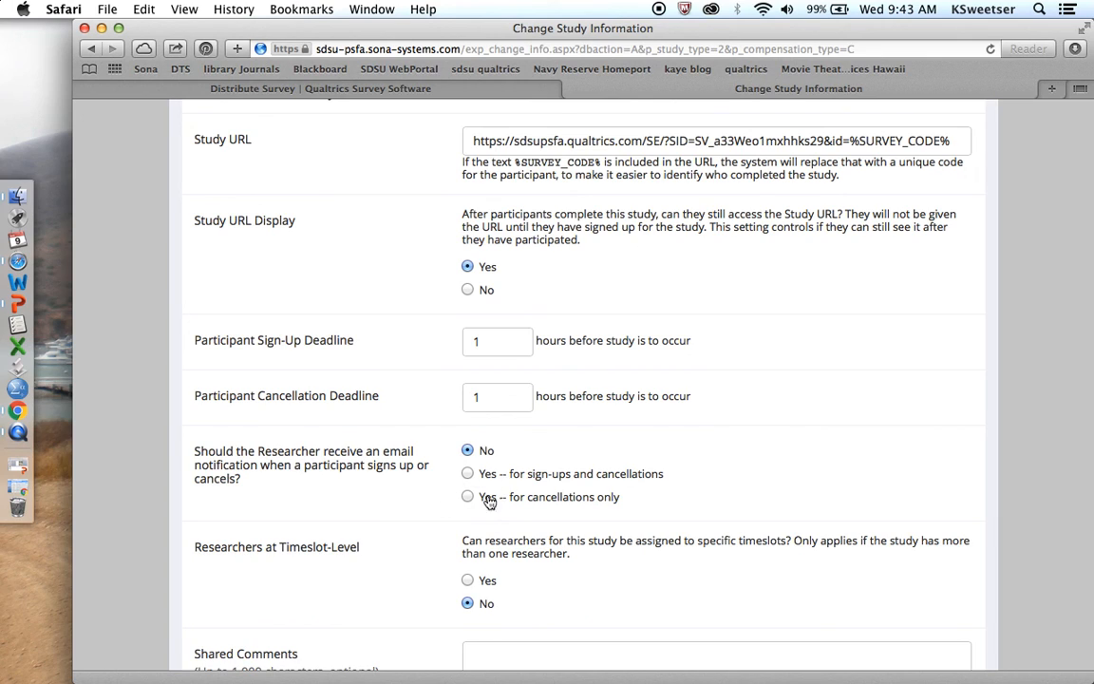
mouse_move(454, 490)
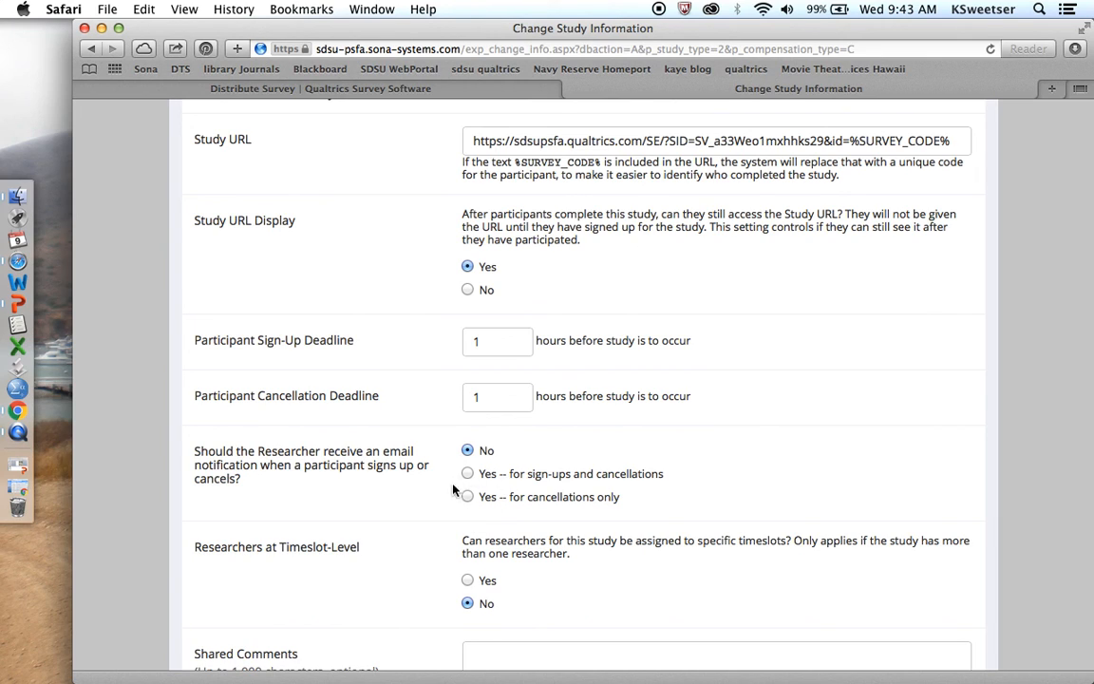
mouse_move(476, 477)
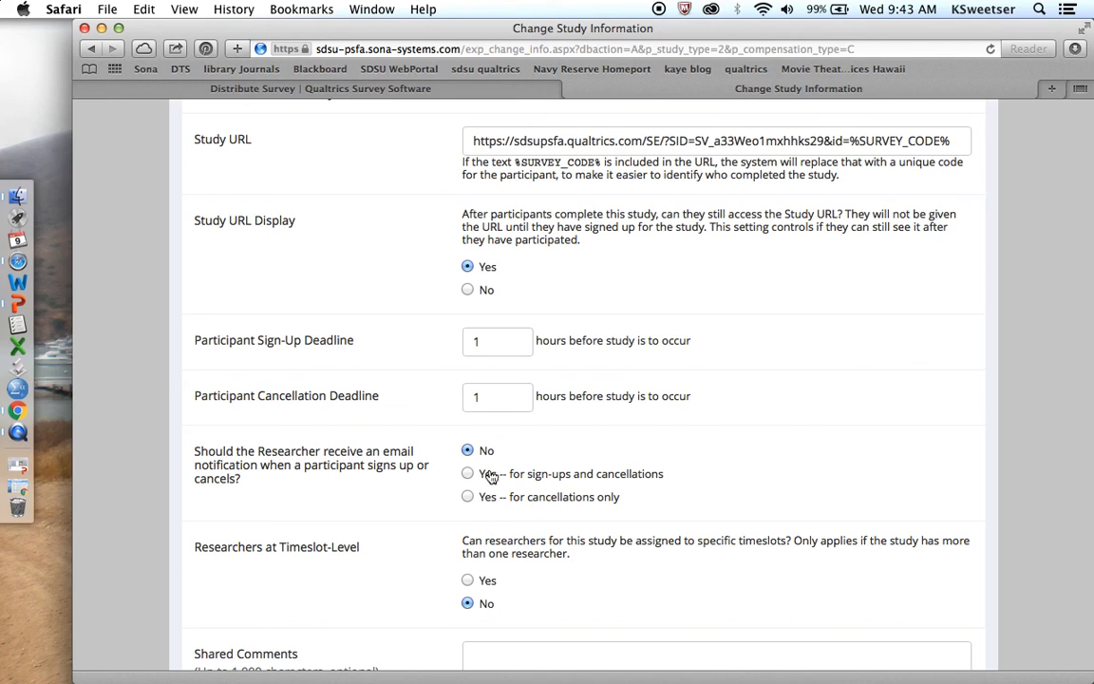
mouse_move(381, 496)
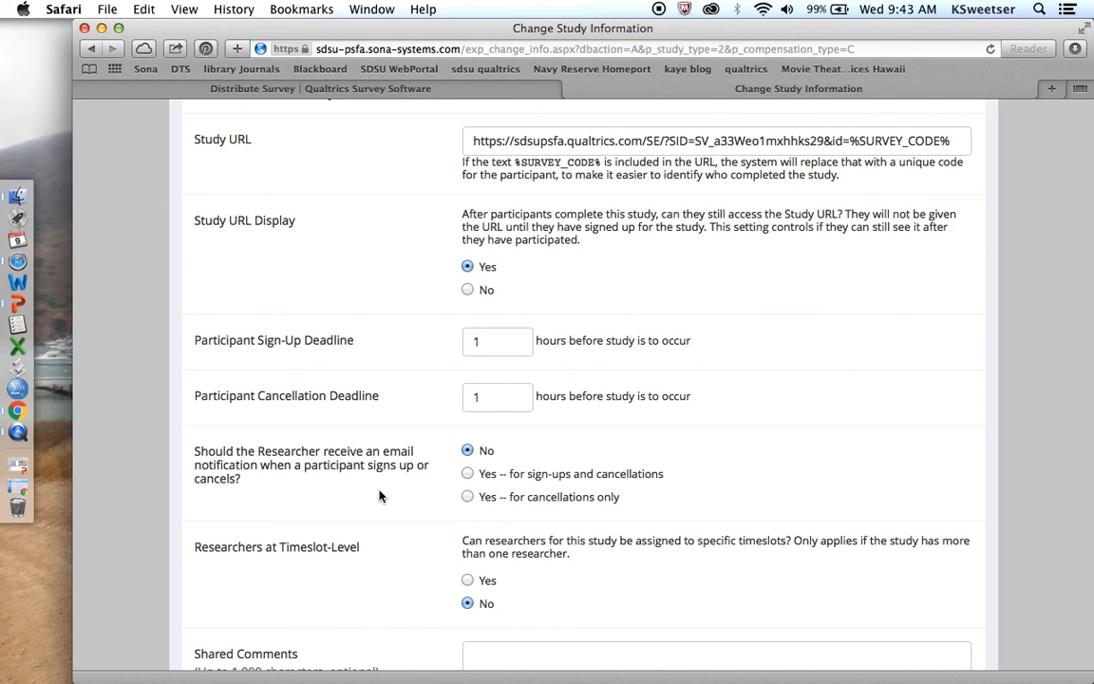
scroll("down", 3)
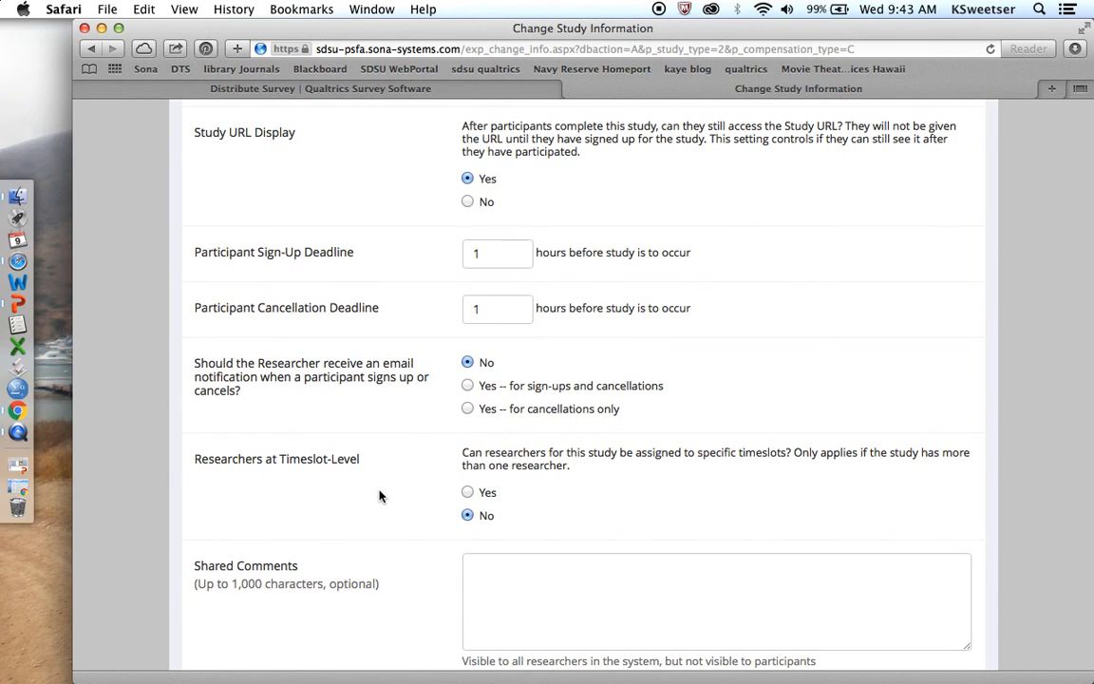
scroll("down", 3)
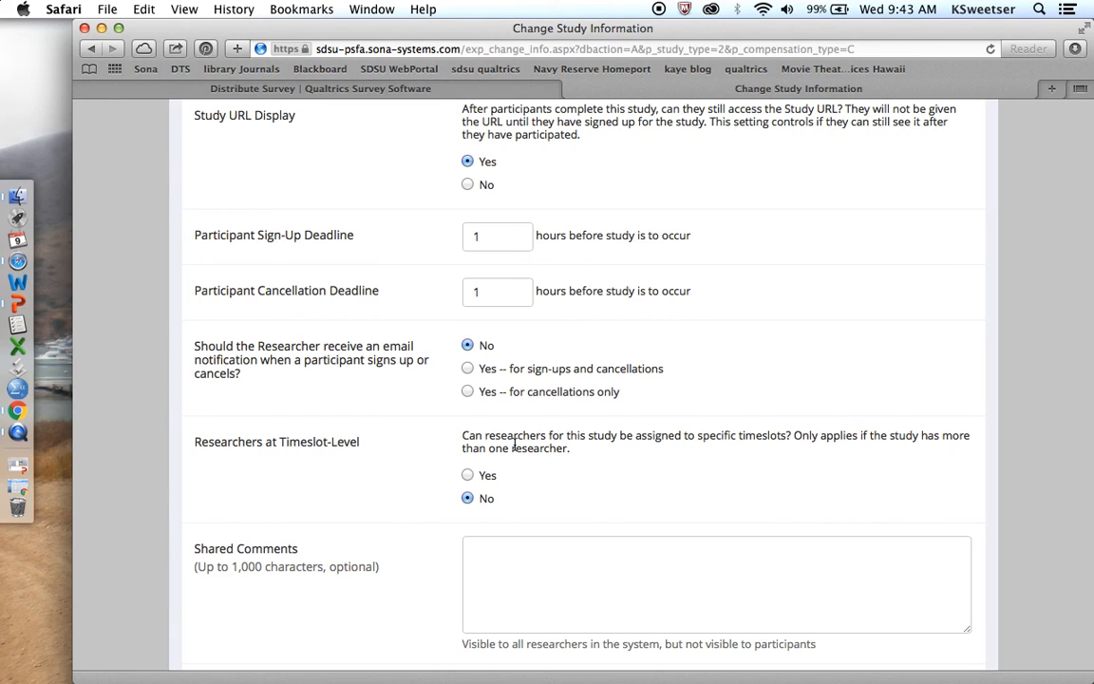
mouse_move(397, 503)
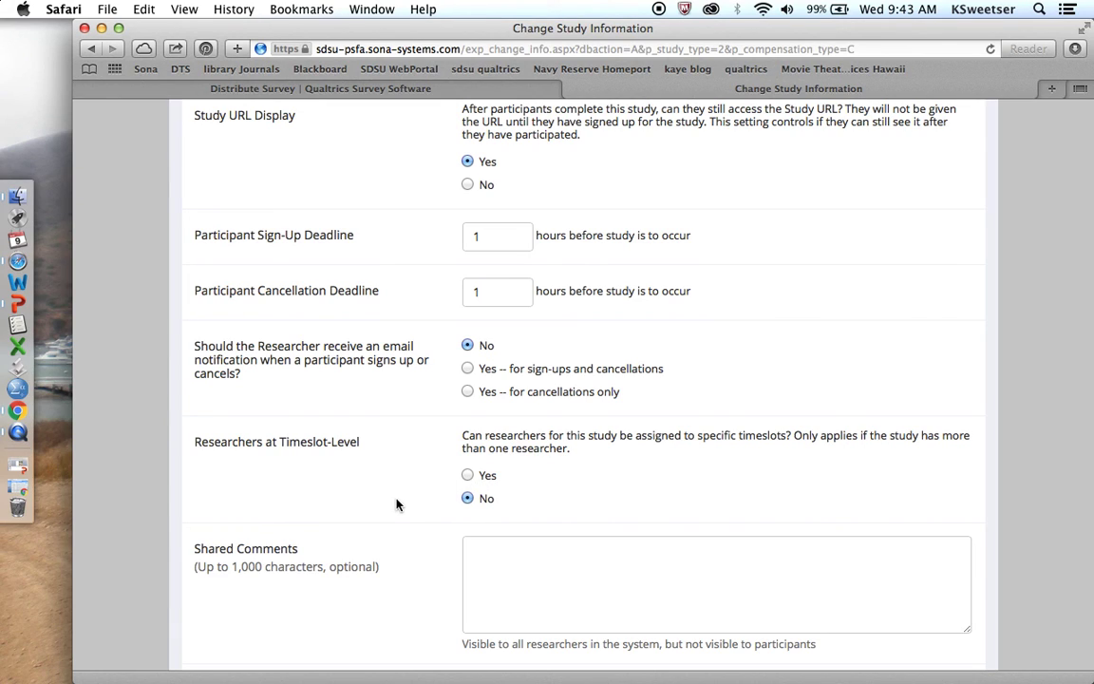
scroll("down", 3)
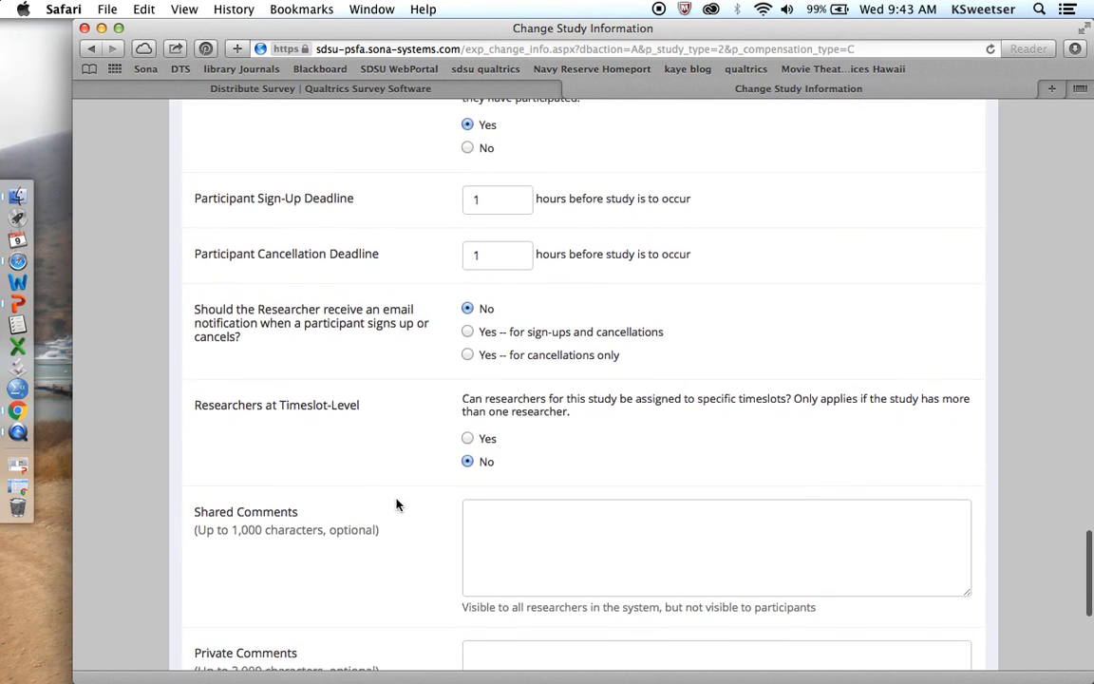
scroll("down", 3)
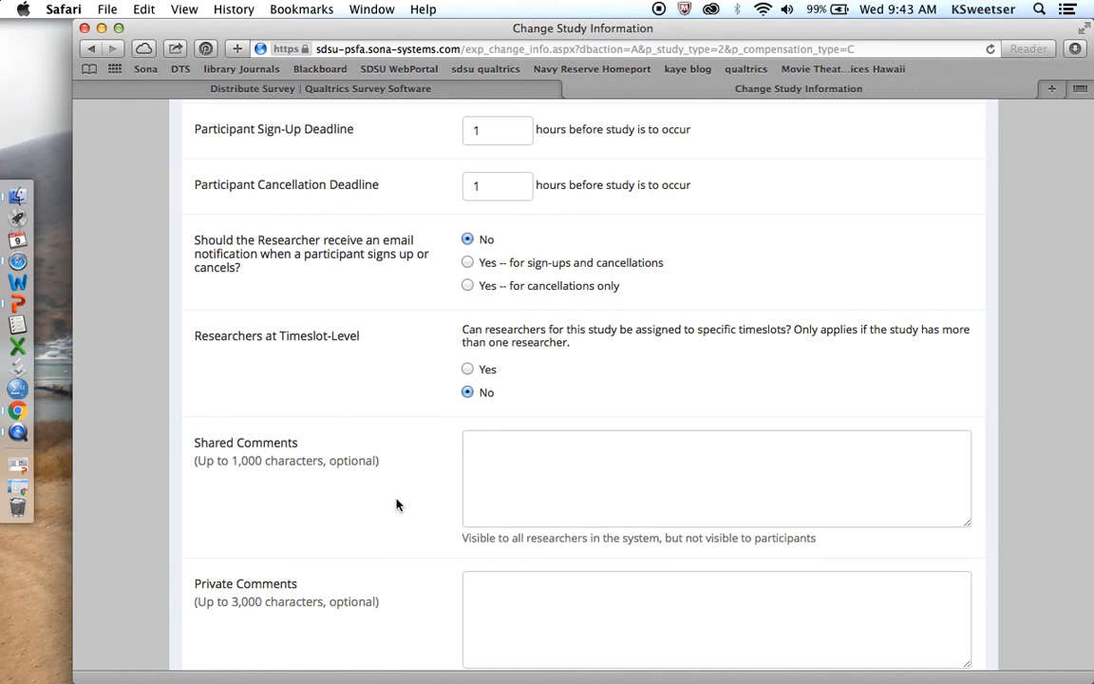
scroll("down", 3)
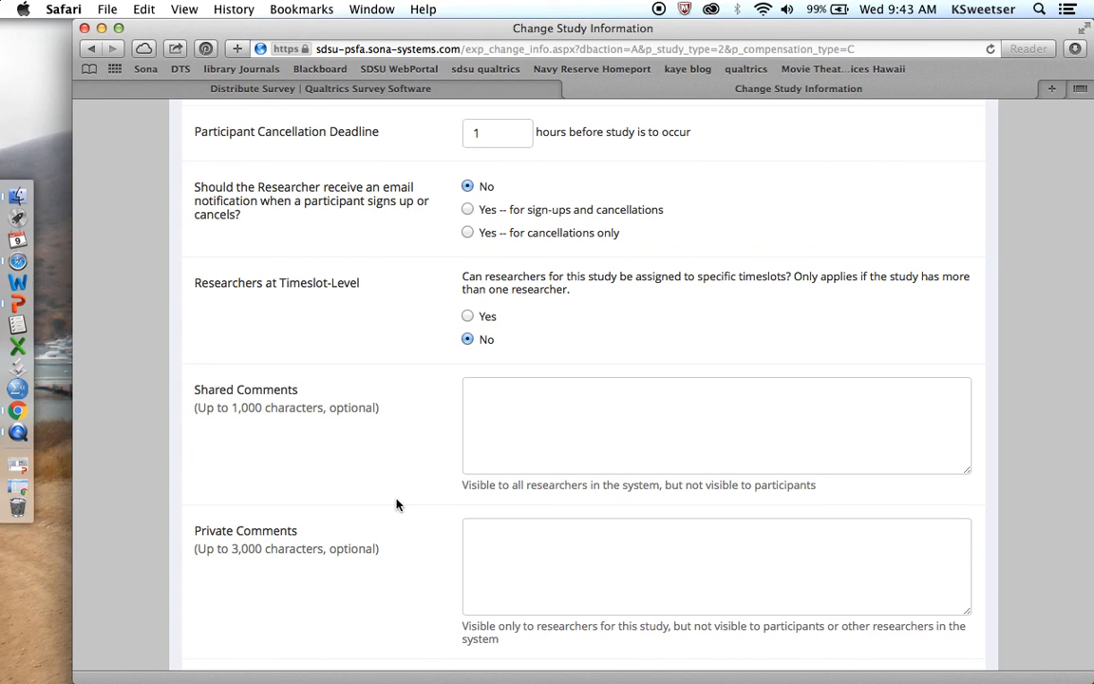
scroll("down", 3)
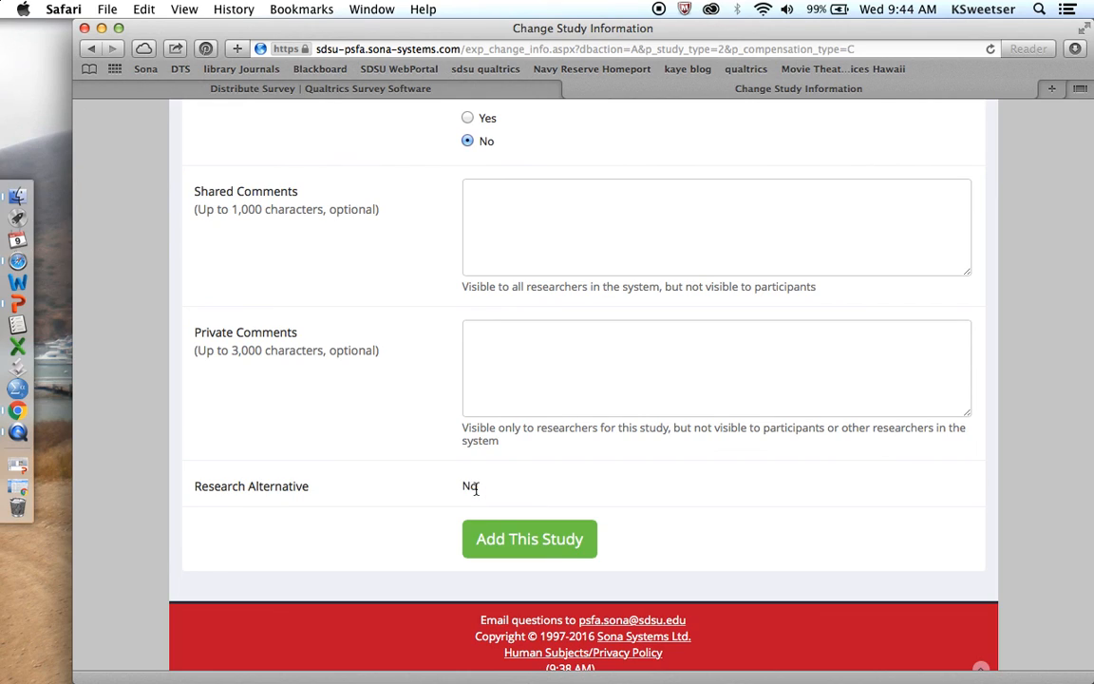
Add the Post-Election Survey study and review its Not Approved information page
left_click(529, 539)
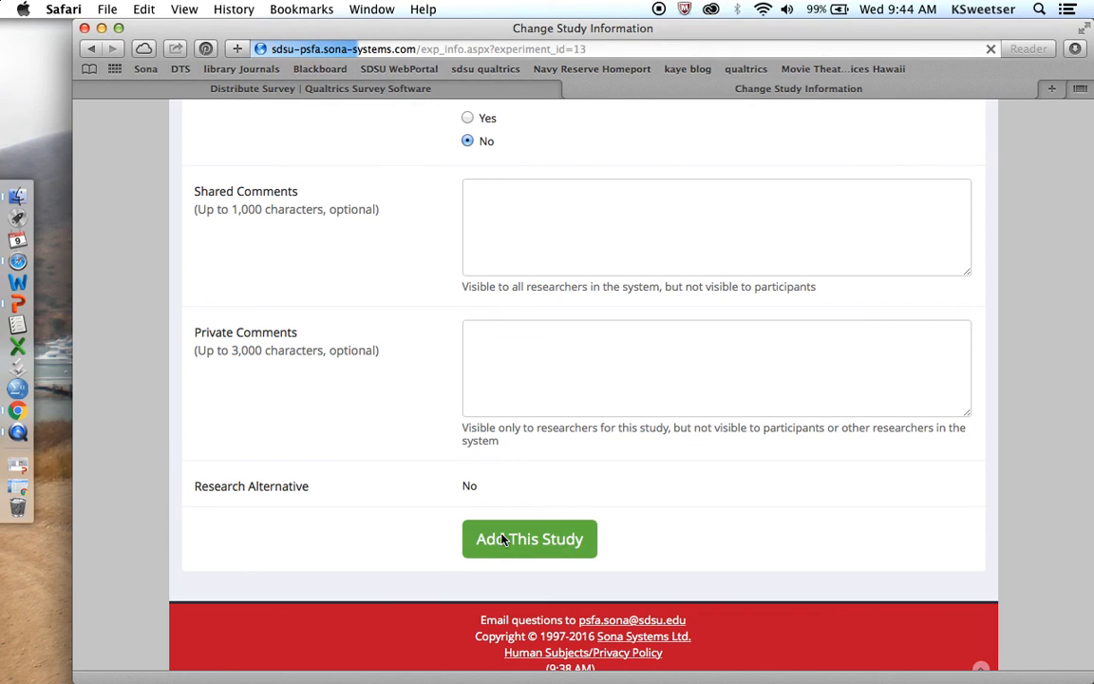
left_click(529, 539)
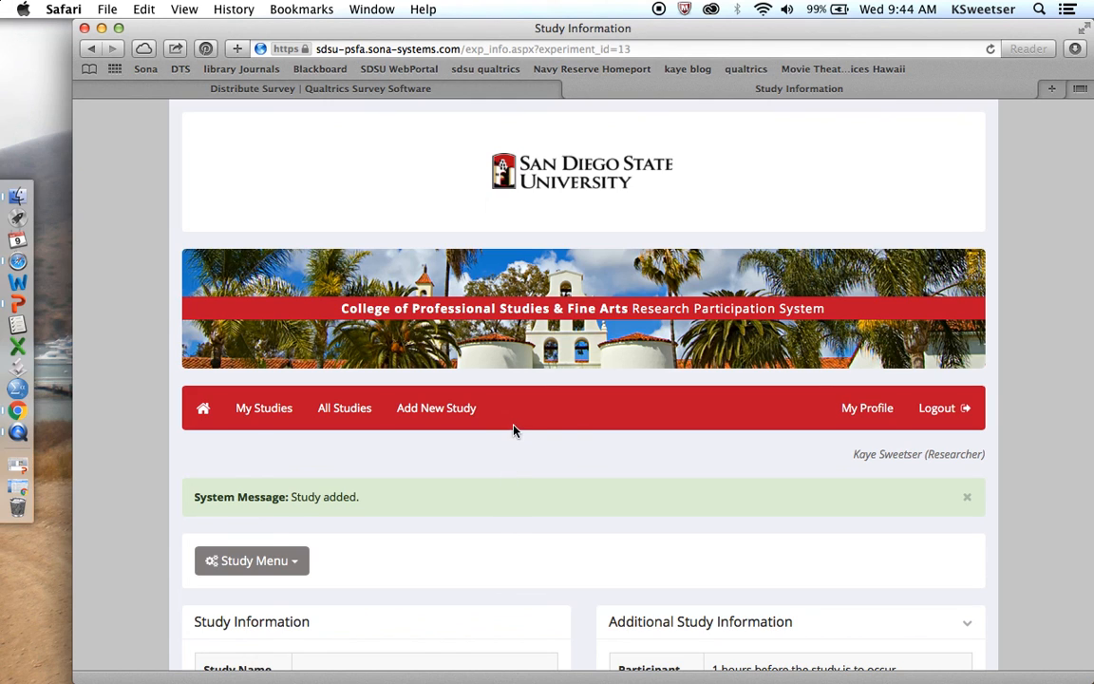
scroll("down", 3)
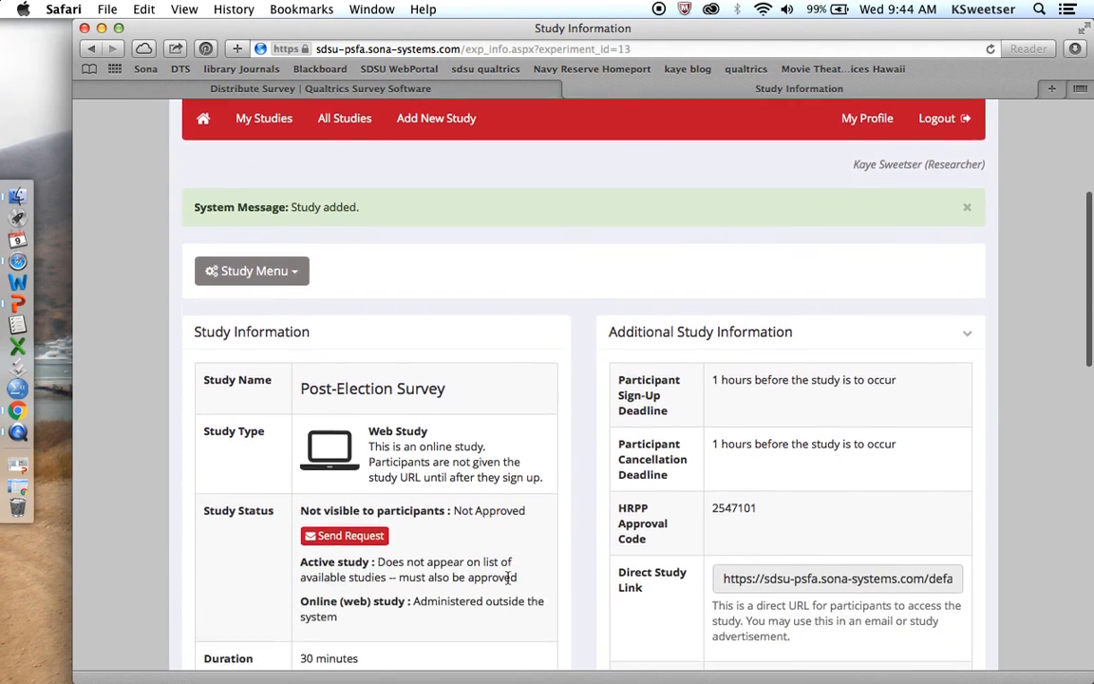
scroll("down", 3)
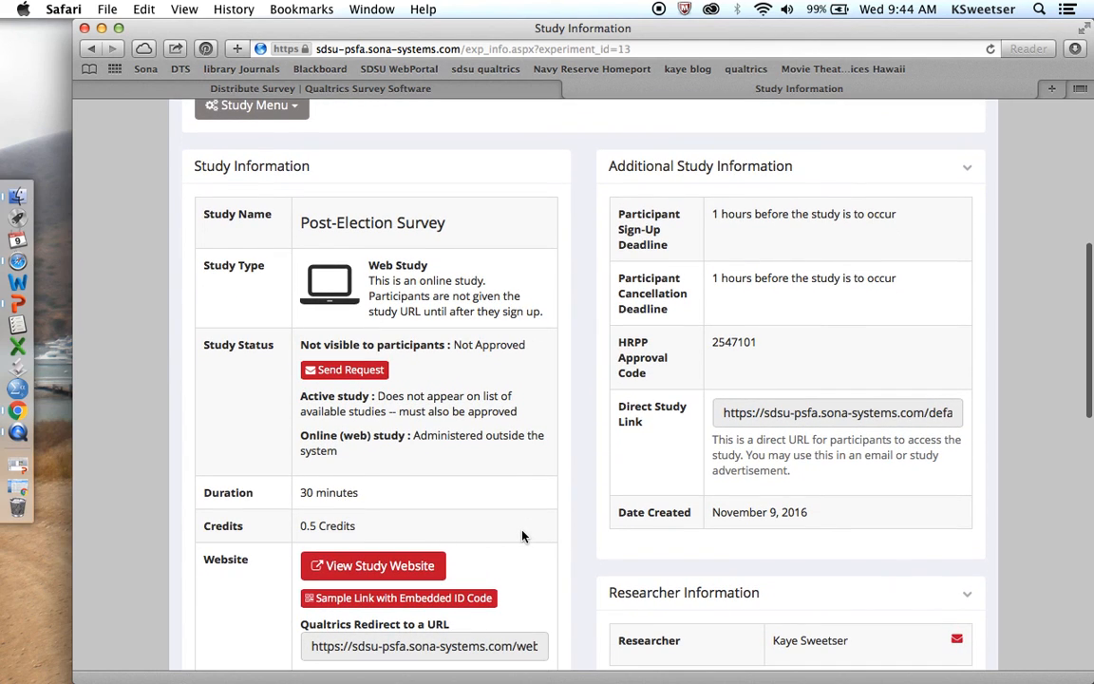
scroll("down", 3)
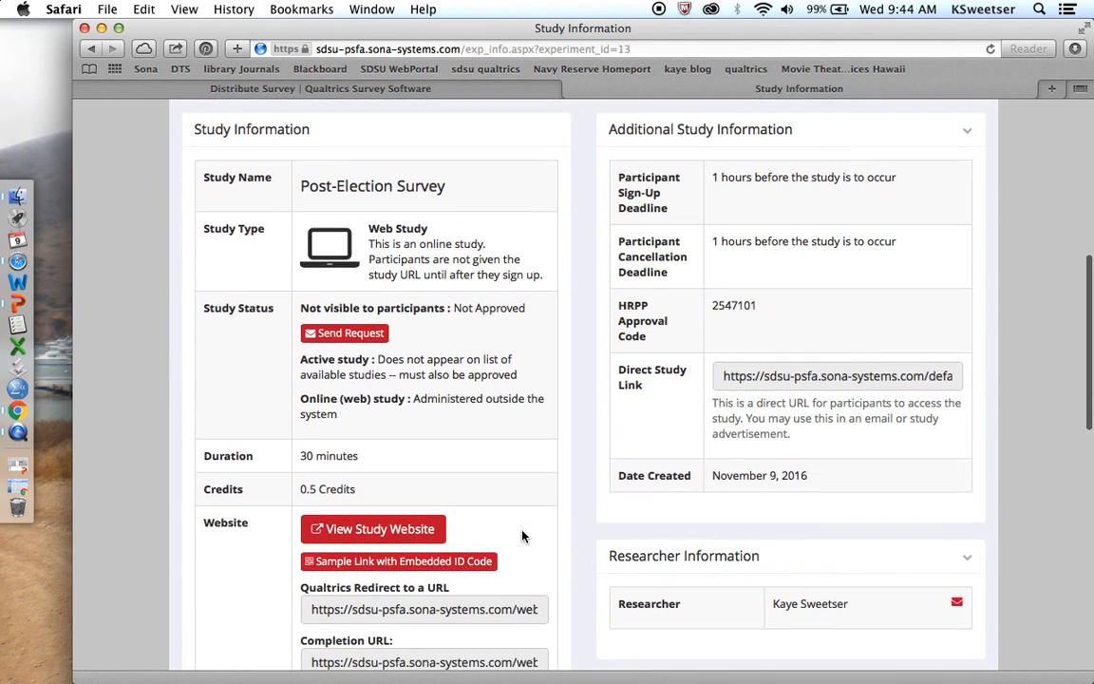
Select the Qualtrics redirect URL ending survey_code=${e://Field/id} for copying
scroll("down", 3)
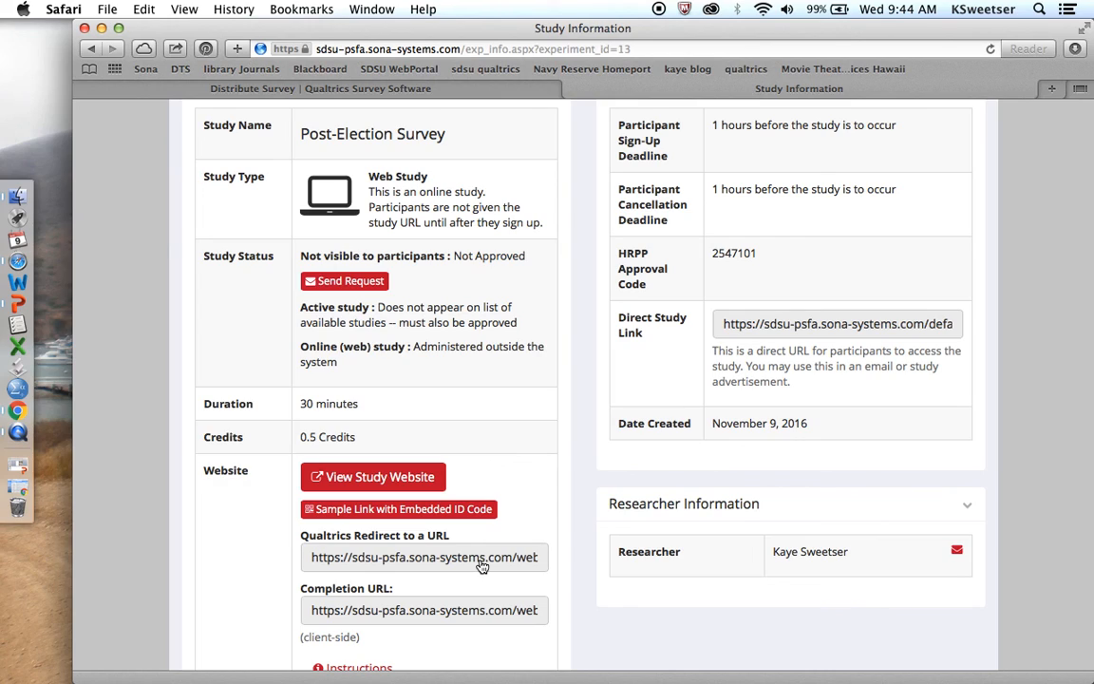
mouse_move(306, 568)
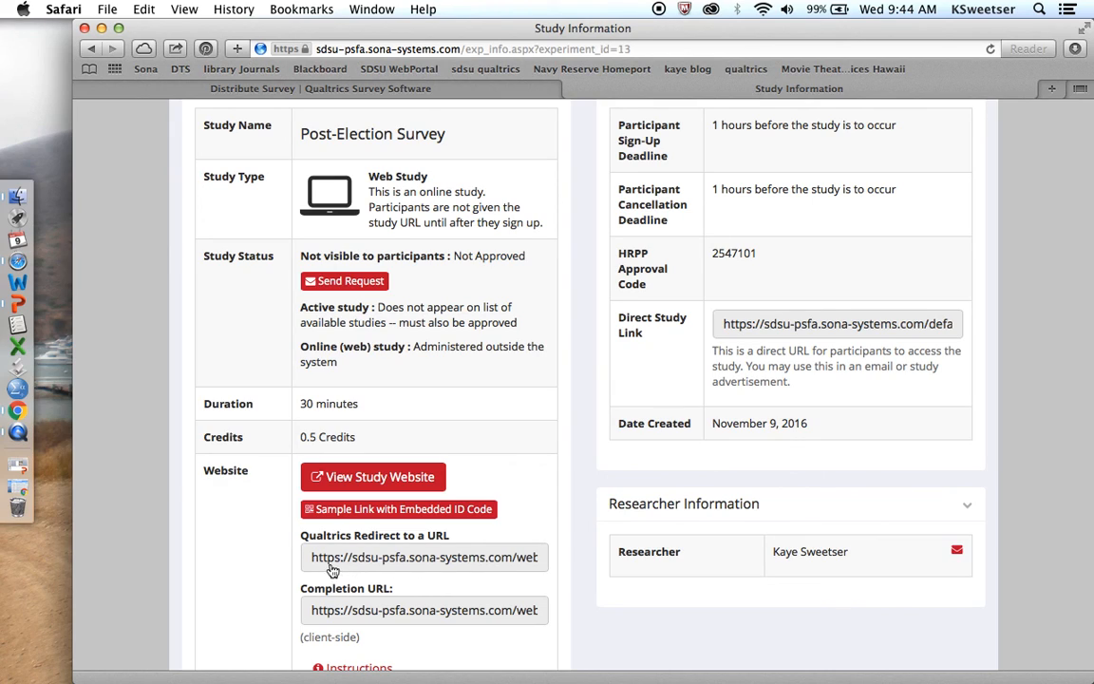
double_click(353, 557)
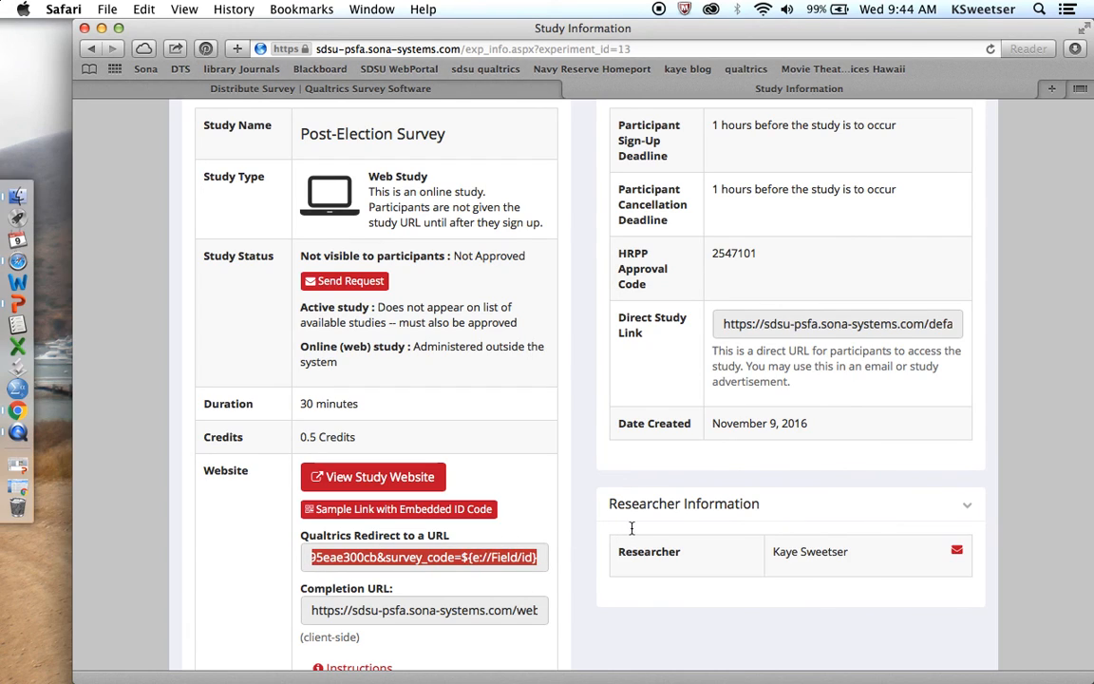
mouse_move(456, 572)
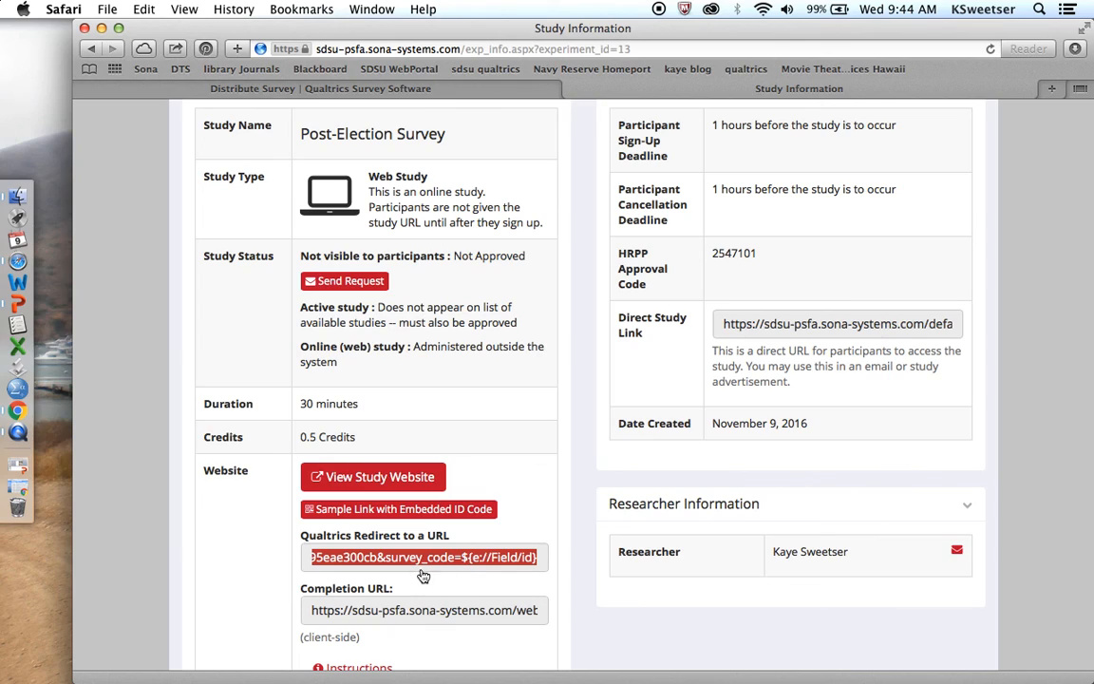
mouse_move(501, 594)
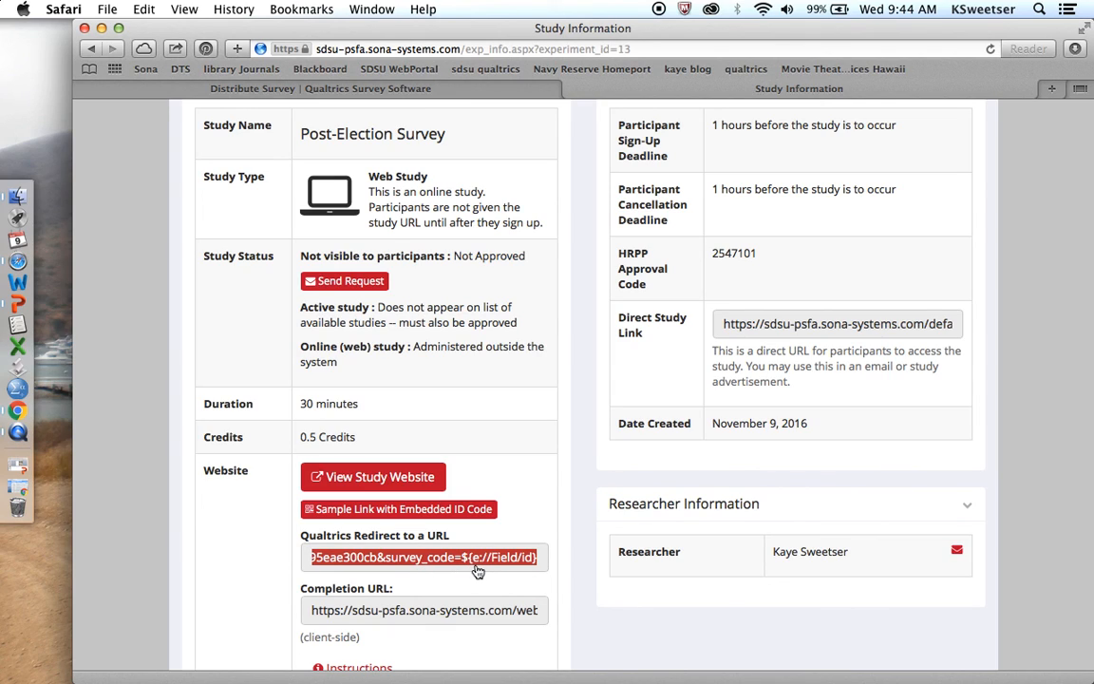
mouse_move(535, 572)
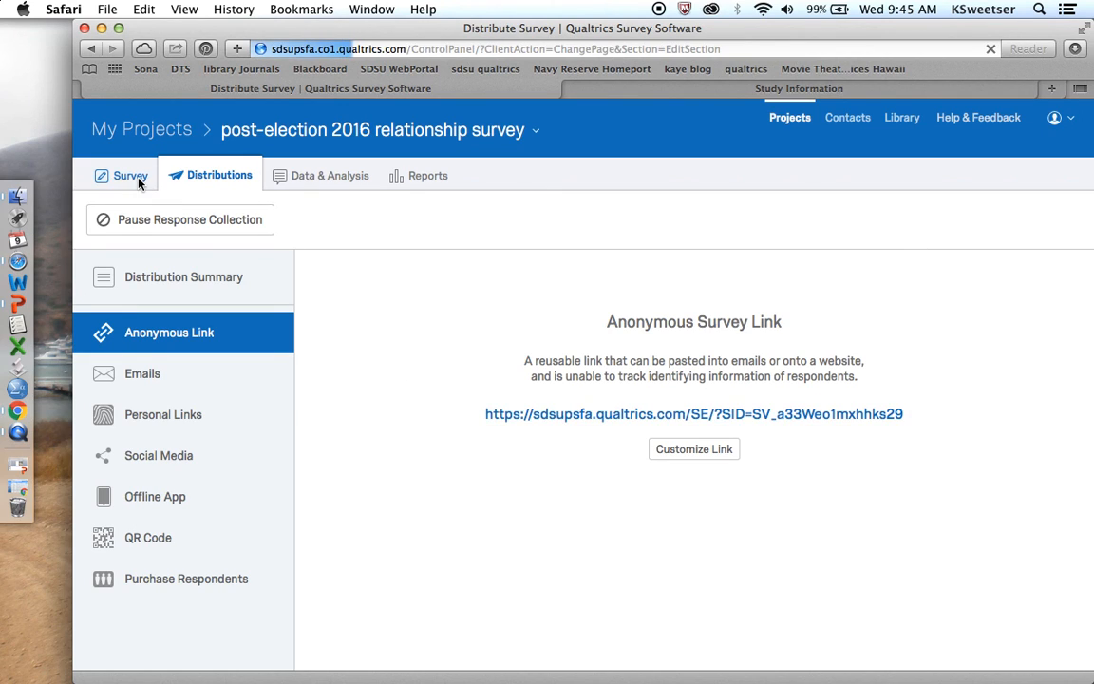
Set Survey Termination to redirect to the SONA survey_code URL and save
left_click(130, 174)
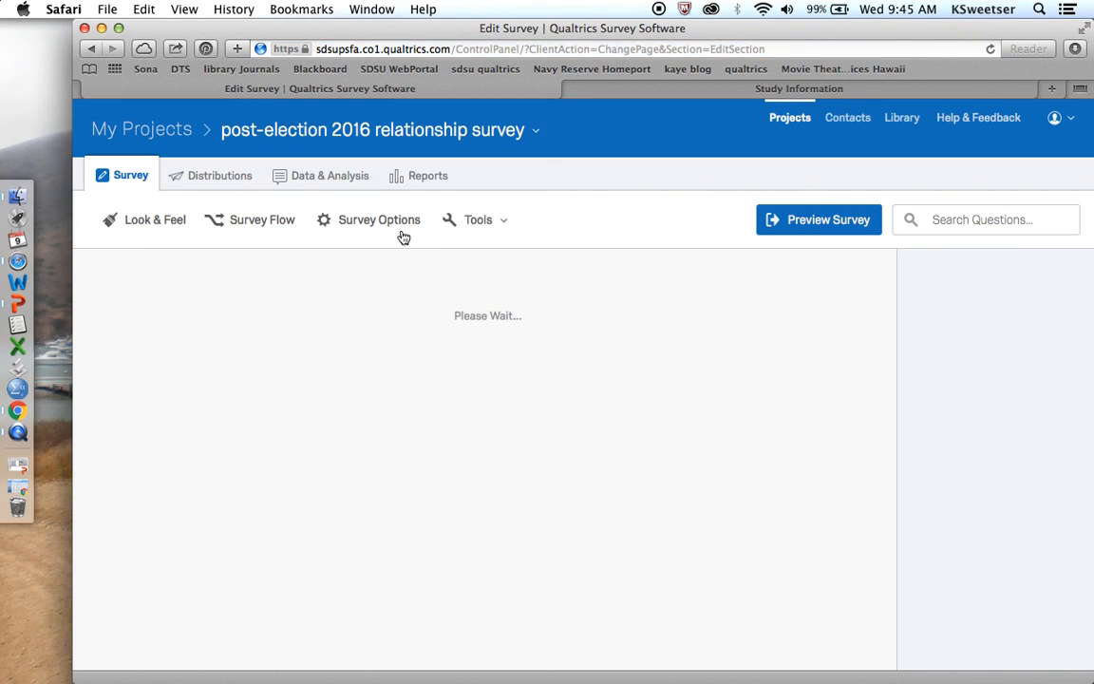
left_click(379, 219)
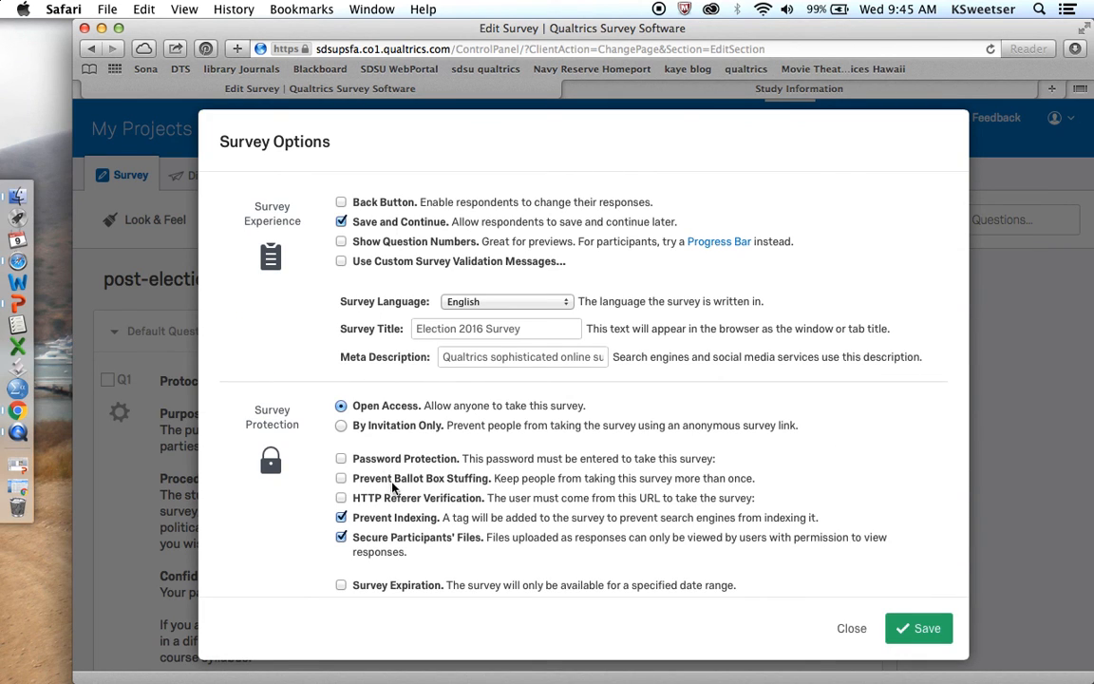
scroll("down", 3)
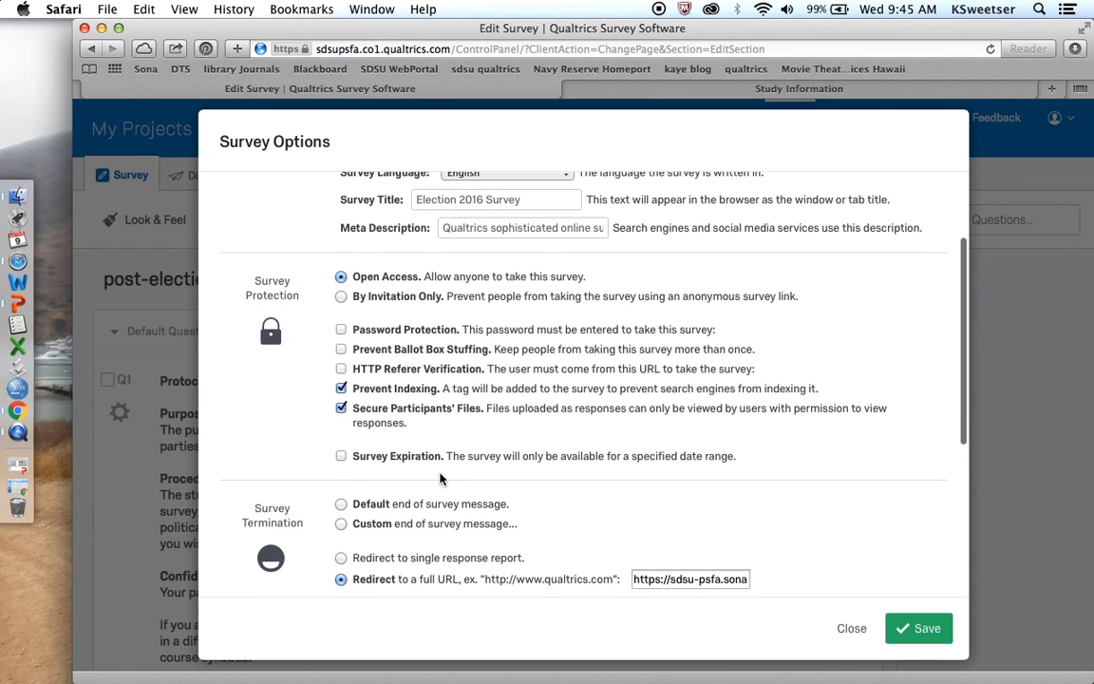
scroll("down", 3)
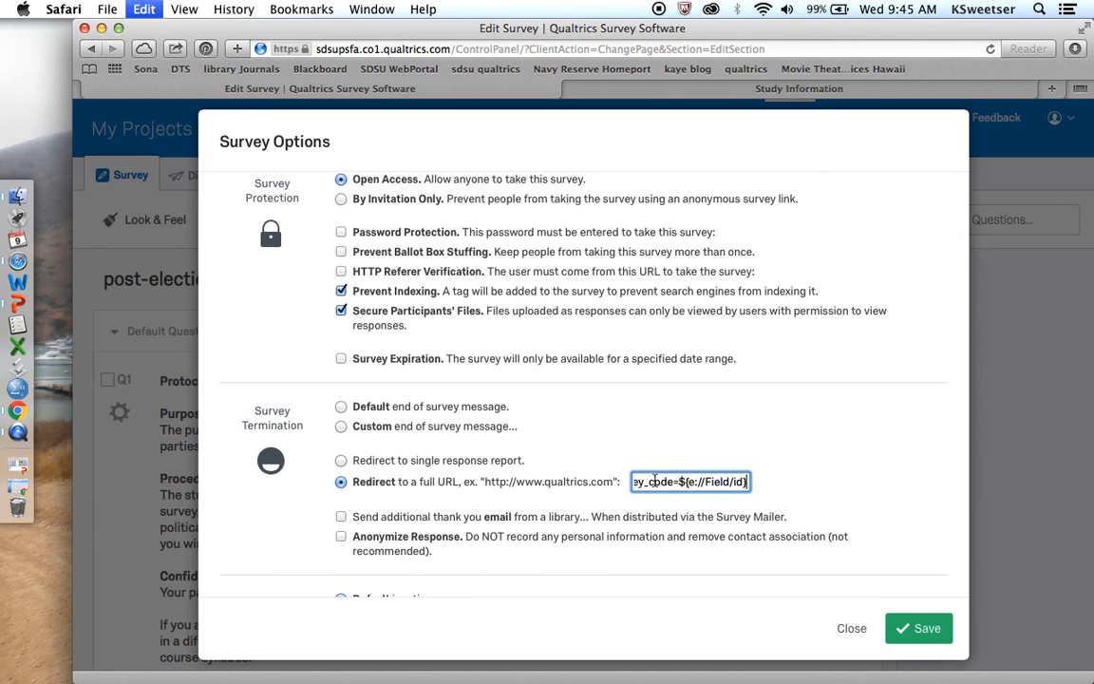
mouse_move(825, 472)
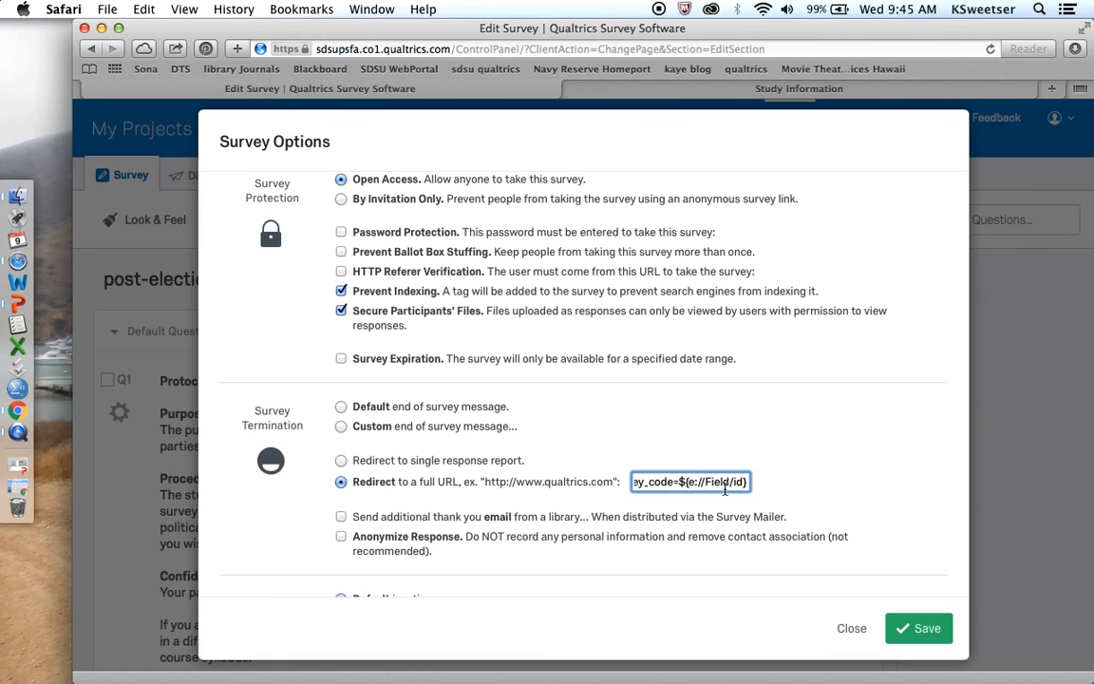
mouse_move(674, 225)
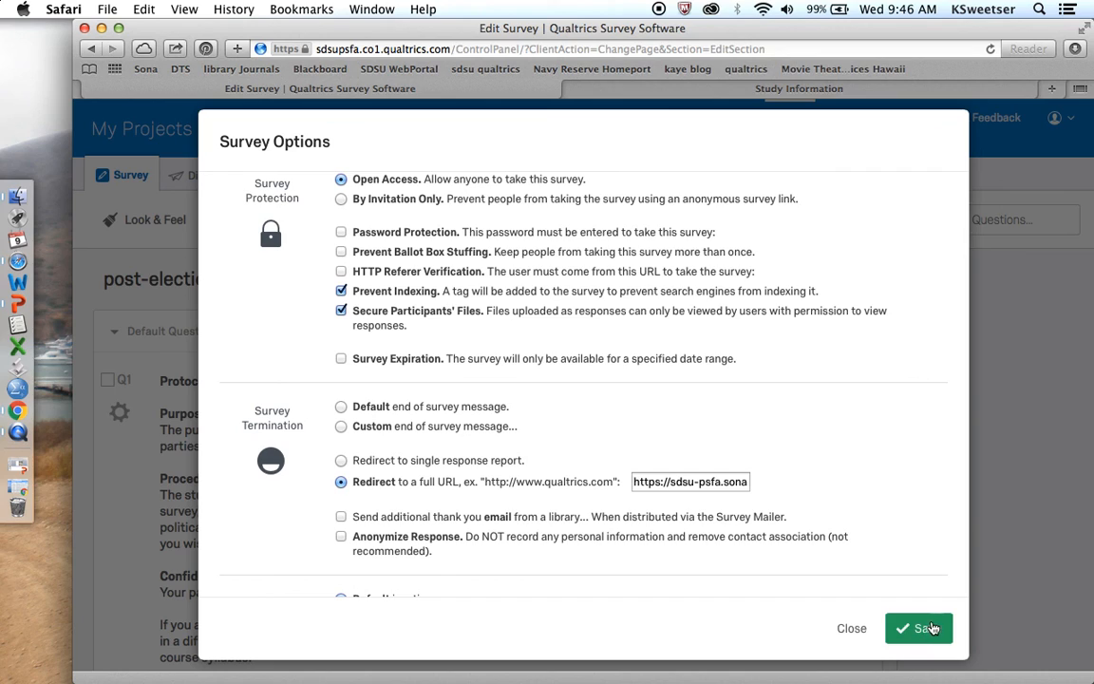
left_click(919, 628)
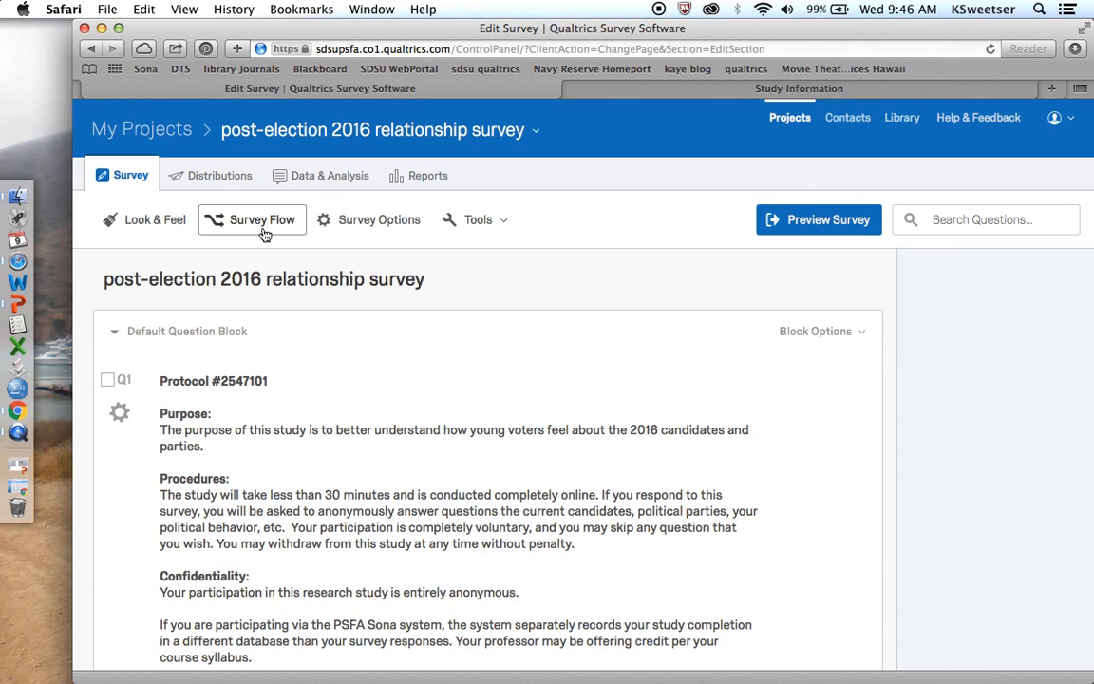
Override the Survey Flow's End of Survey to redirect to the SONA URL, then save
left_click(261, 219)
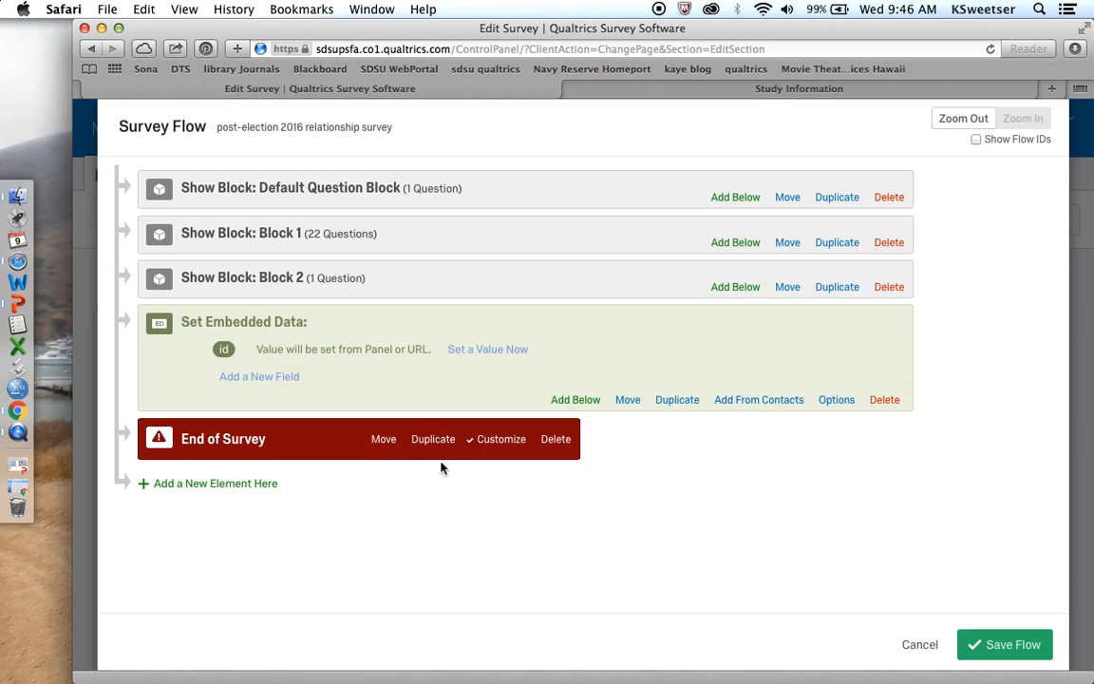
mouse_move(491, 446)
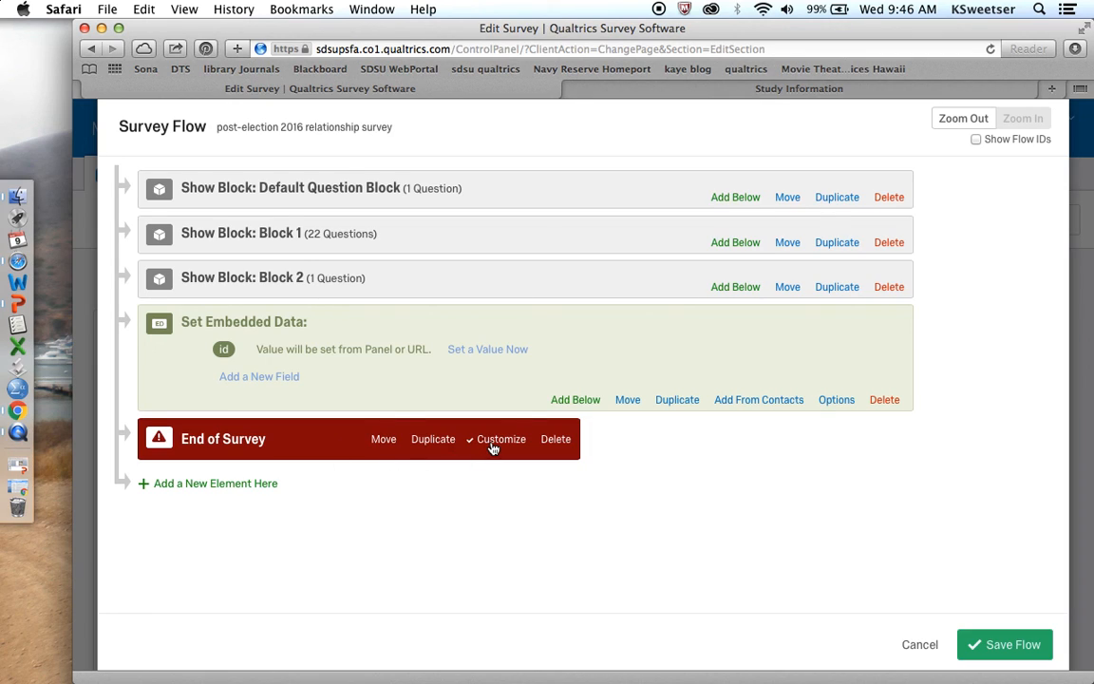
mouse_move(496, 447)
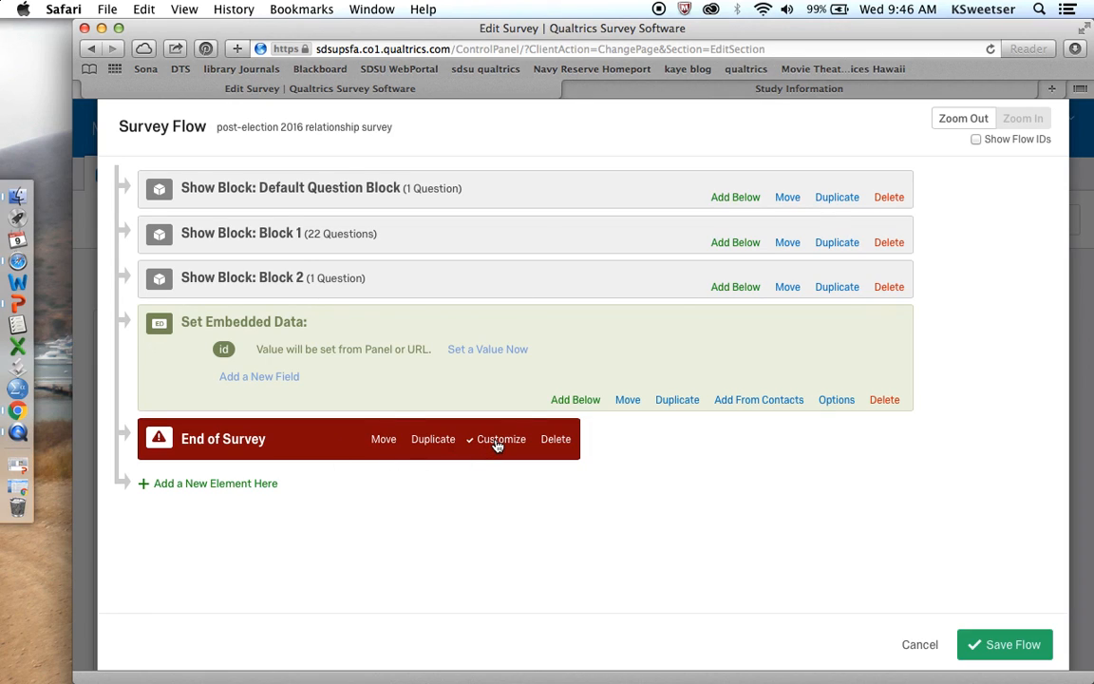
left_click(502, 438)
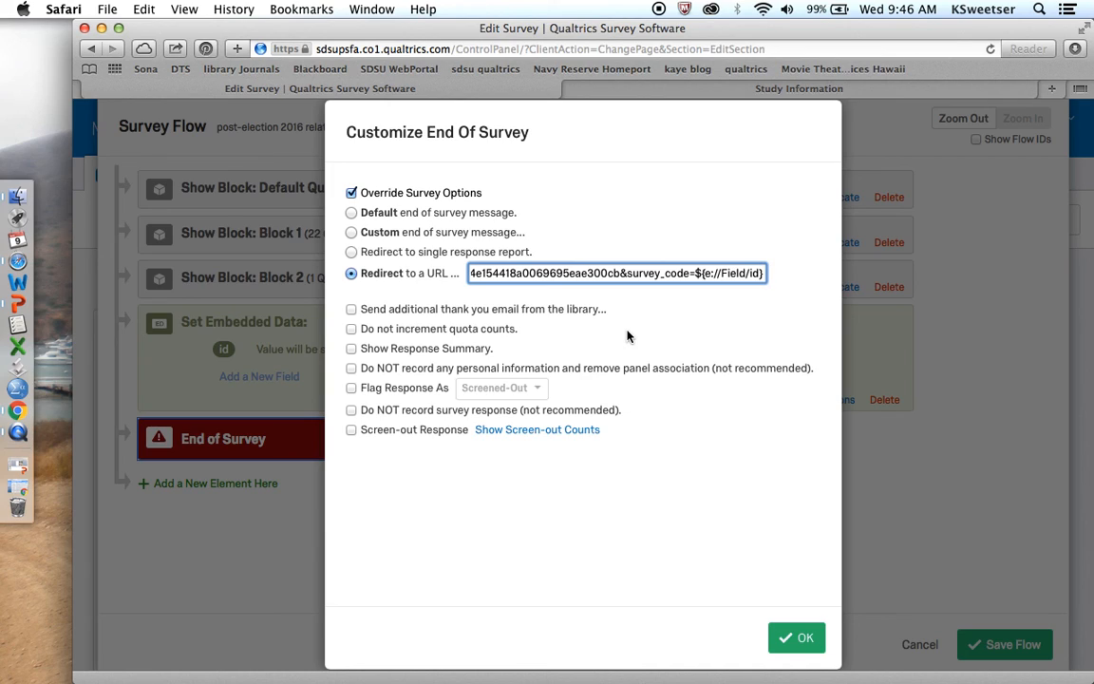
mouse_move(811, 589)
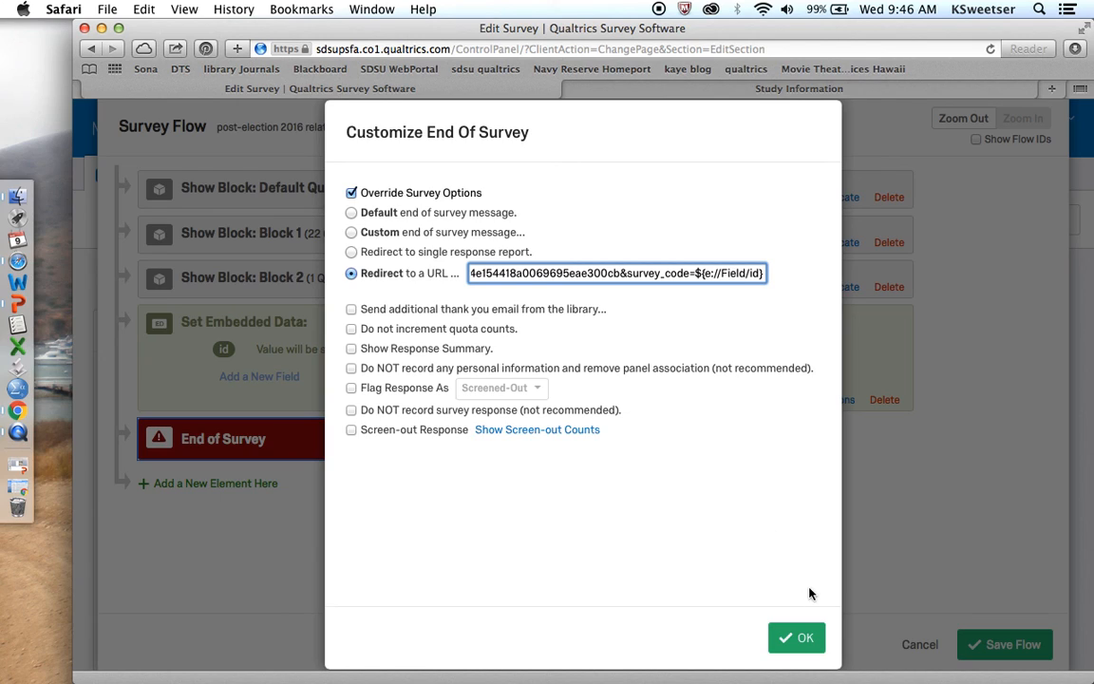
left_click(796, 636)
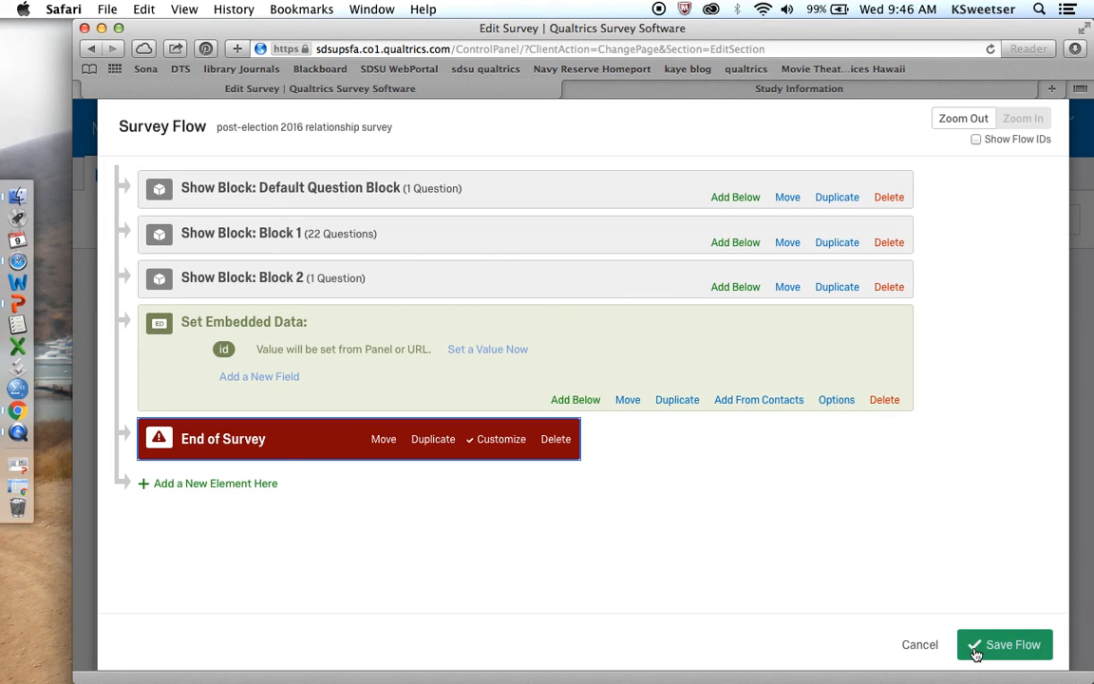
mouse_move(990, 648)
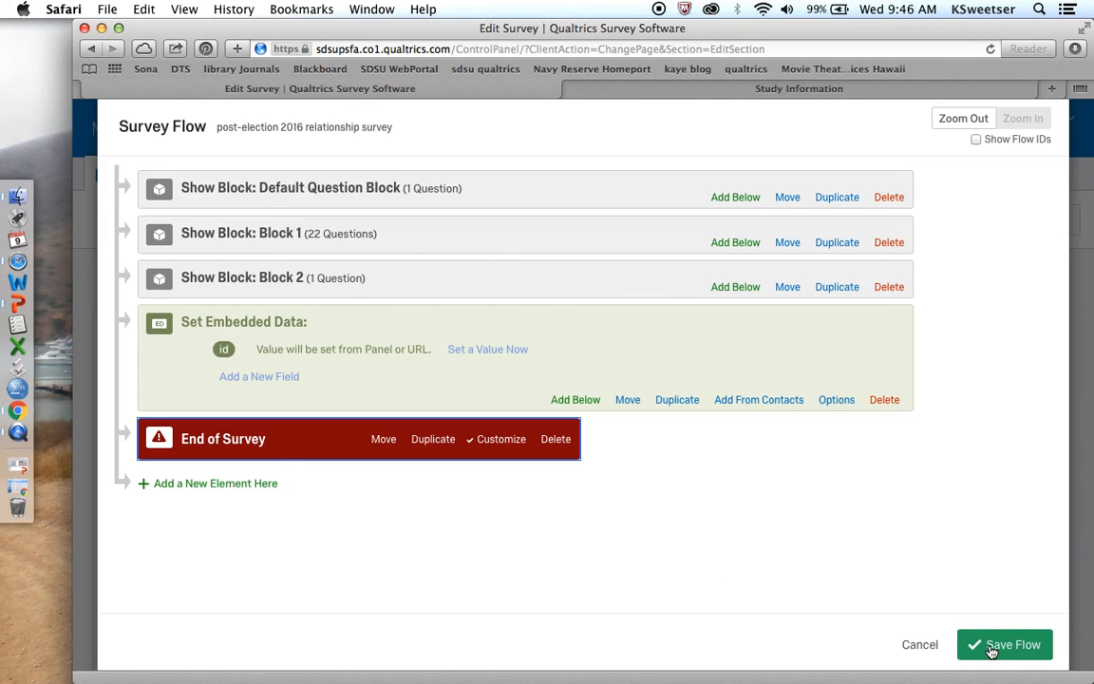
left_click(1005, 644)
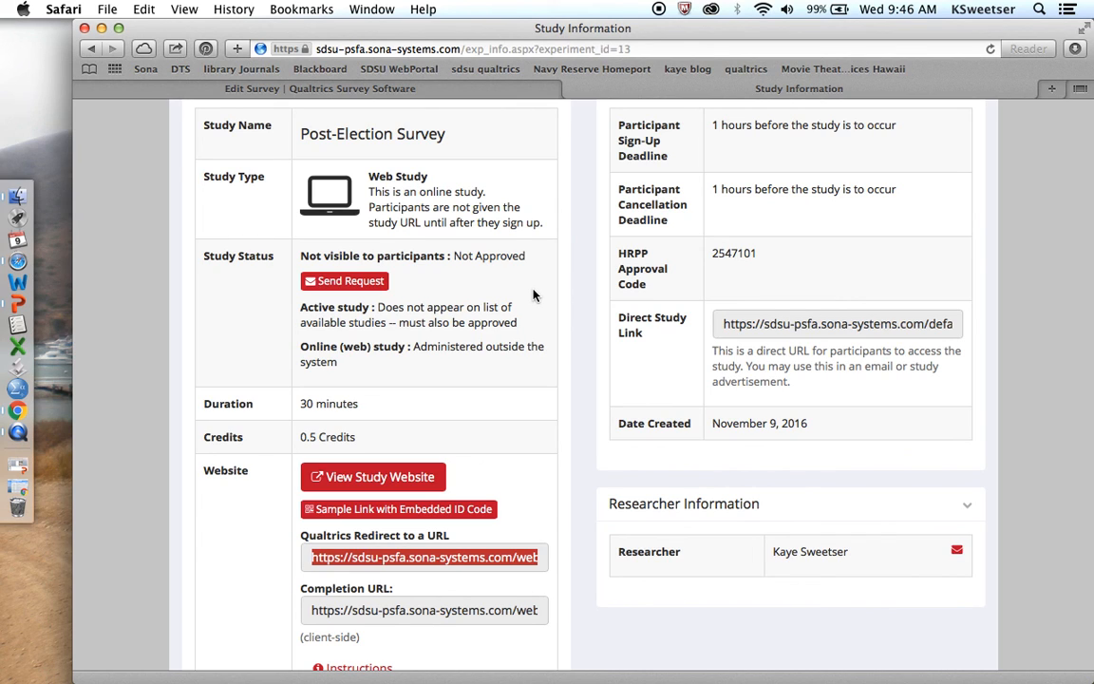
Go to View/Administer Time Slots and start a new timeslot
scroll("down", 3)
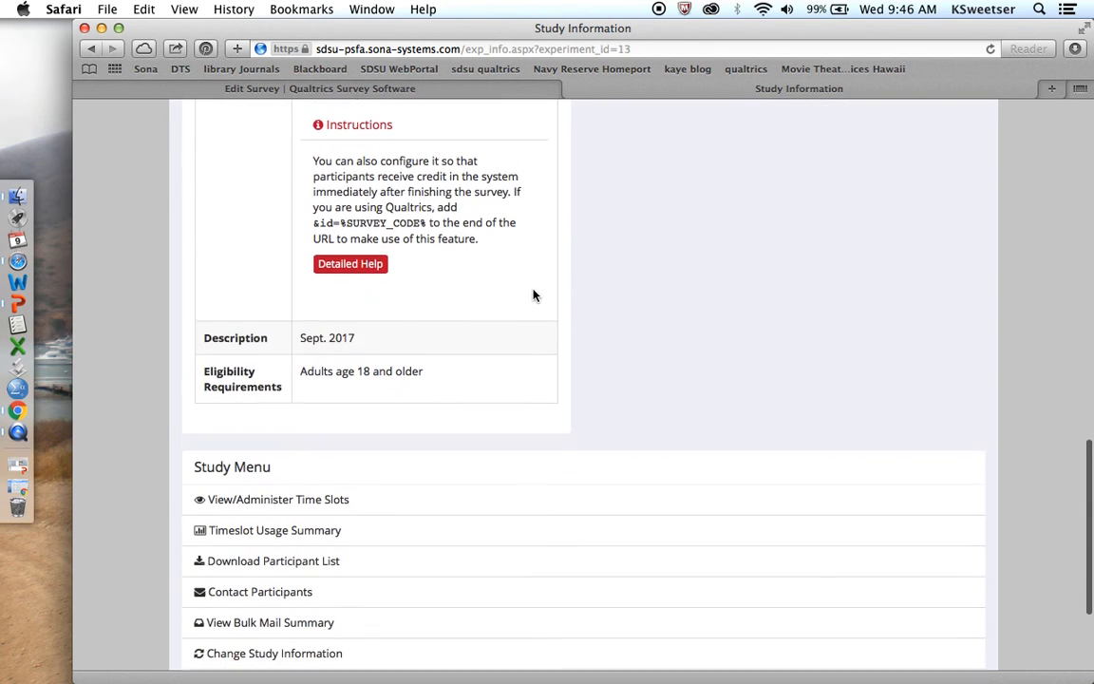
mouse_move(307, 505)
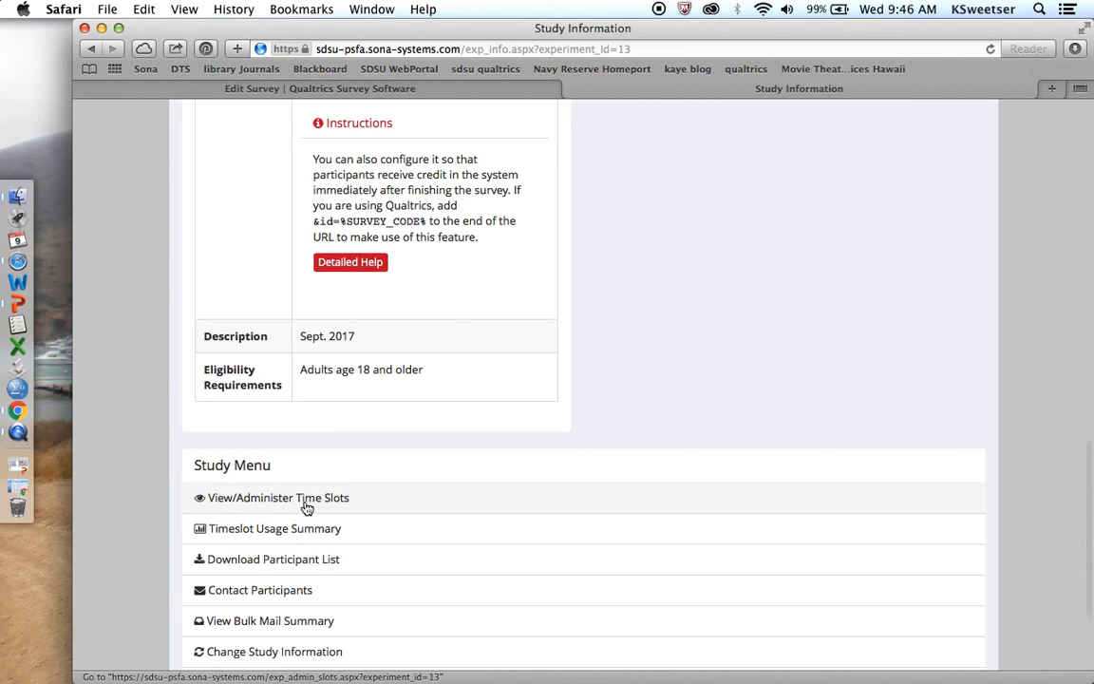
mouse_move(277, 528)
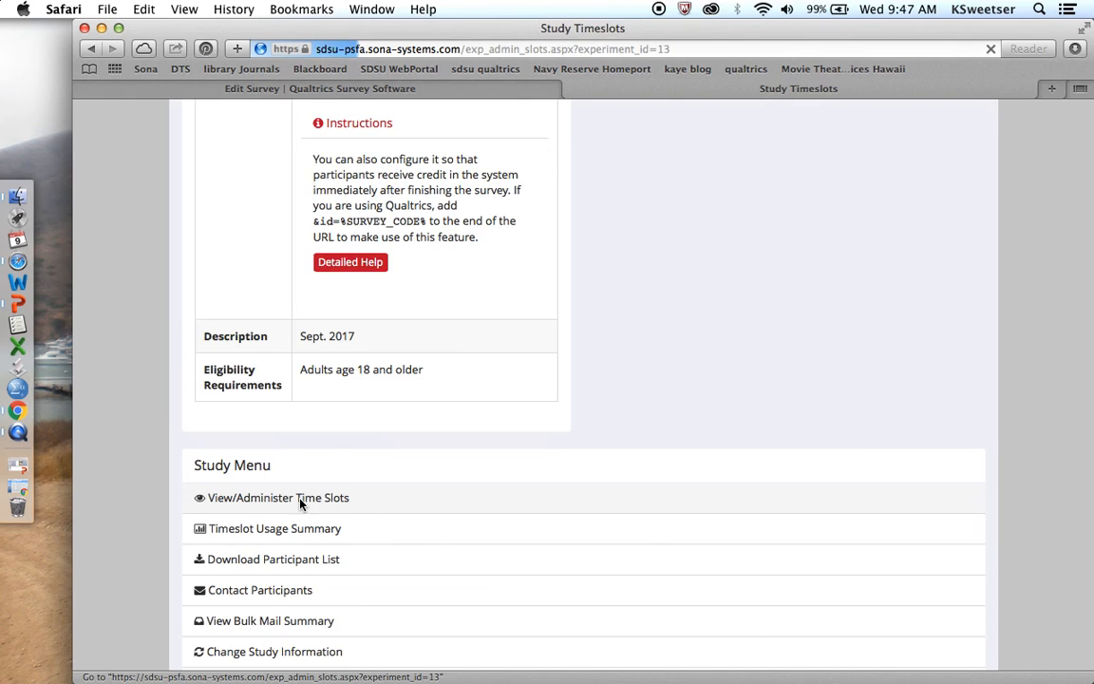
left_click(279, 498)
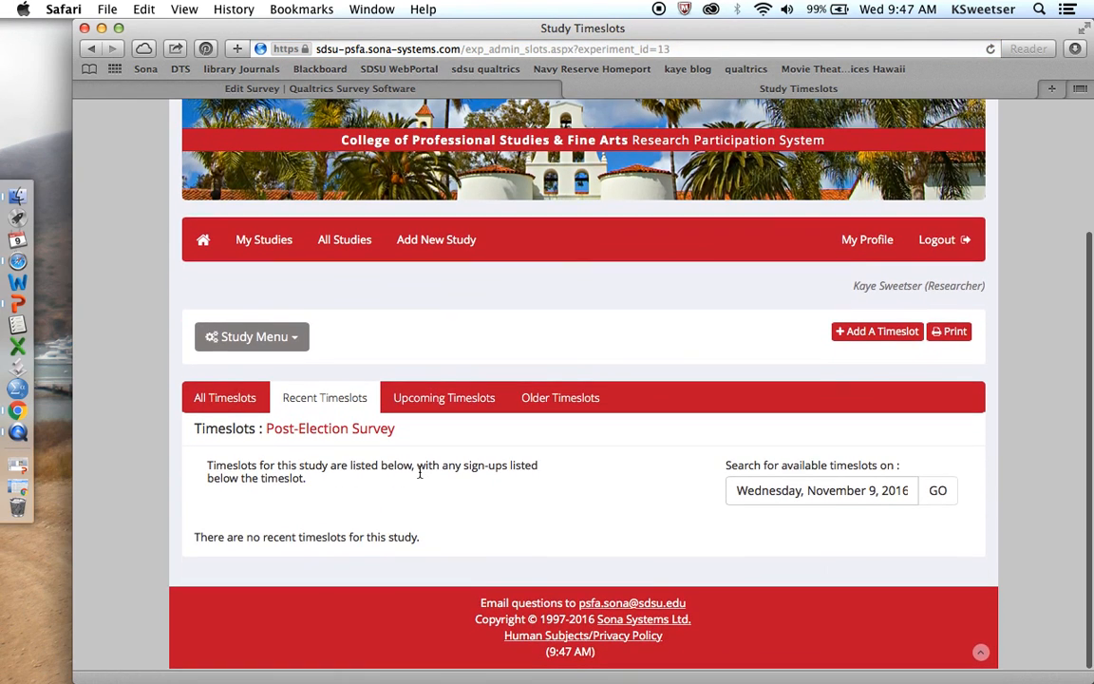
left_click(876, 332)
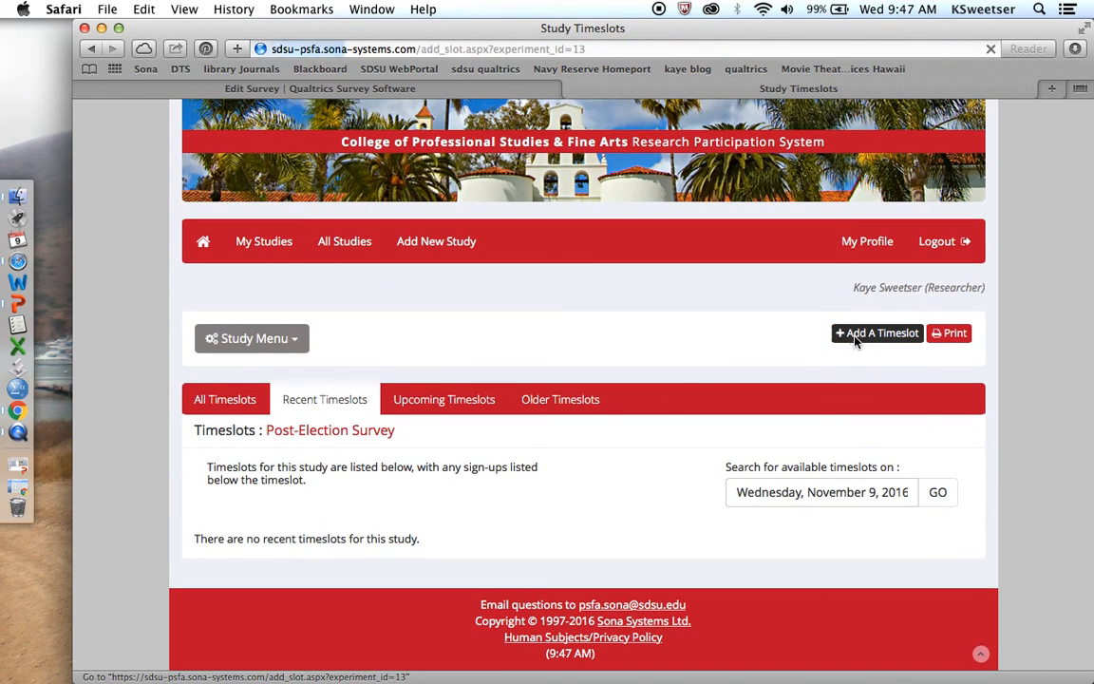
left_click(877, 333)
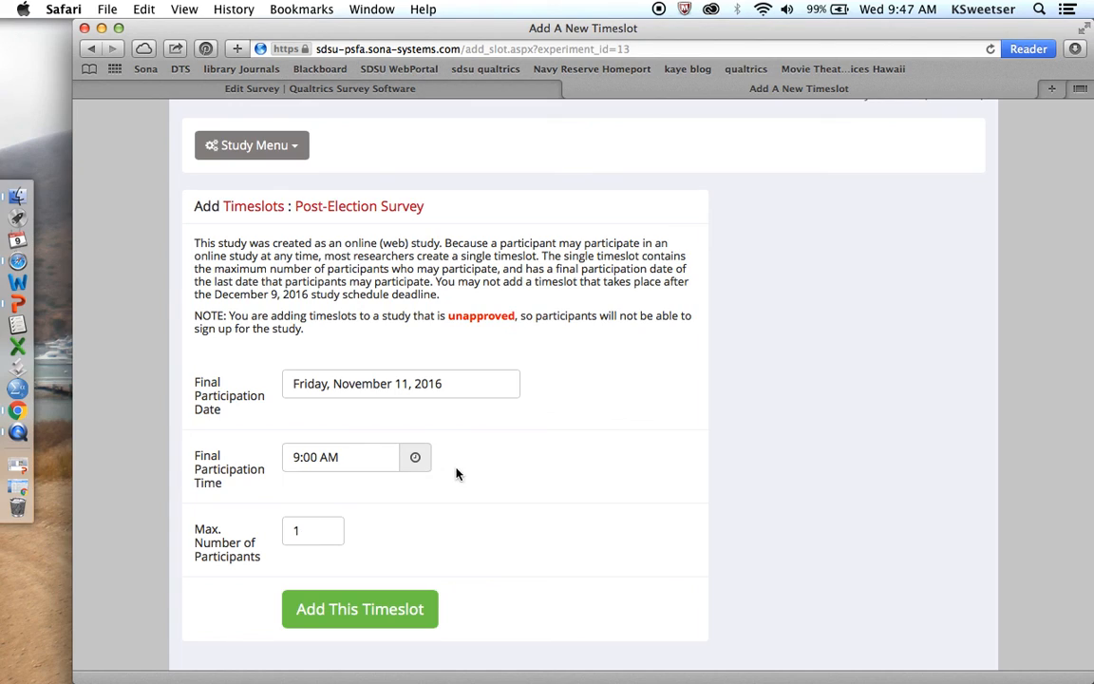
mouse_move(307, 551)
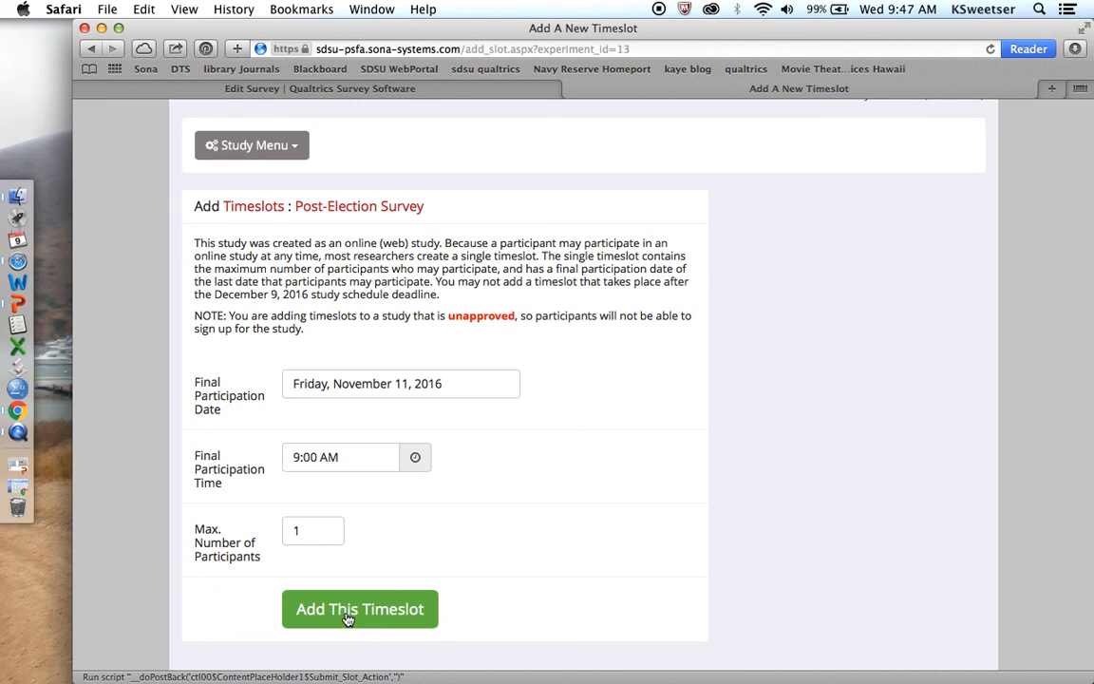
Save the one-participant test timeslot ending November 11, 2016, 9:00 AM, and review the list
left_click(359, 609)
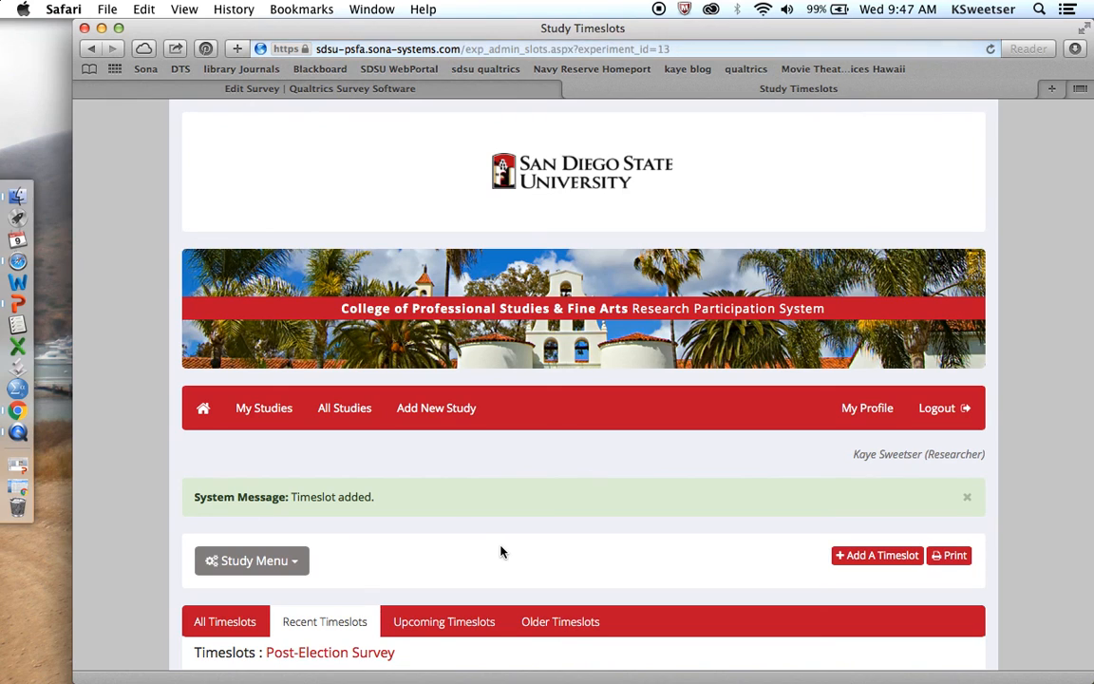
scroll("down", 3)
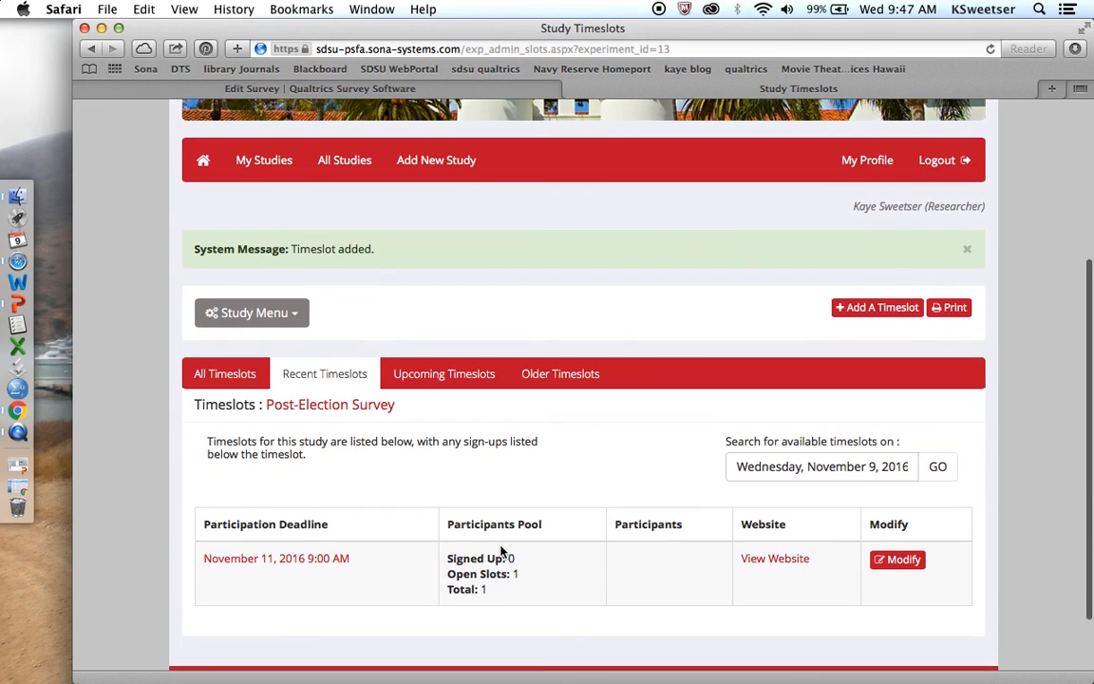
scroll("down", 3)
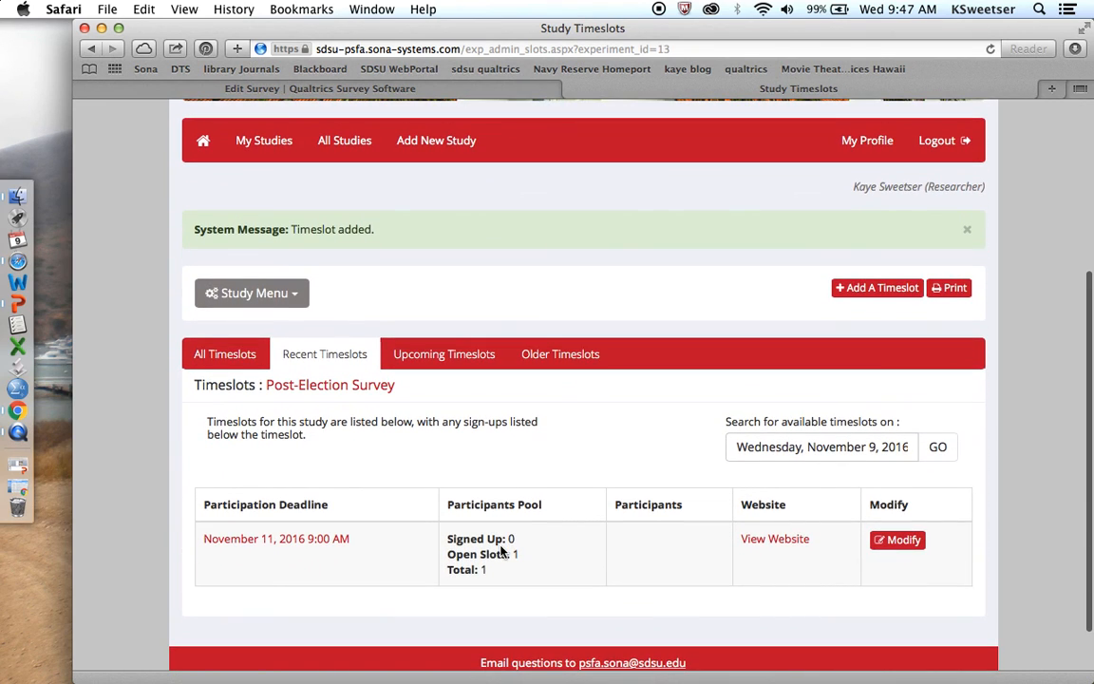
scroll("down", 3)
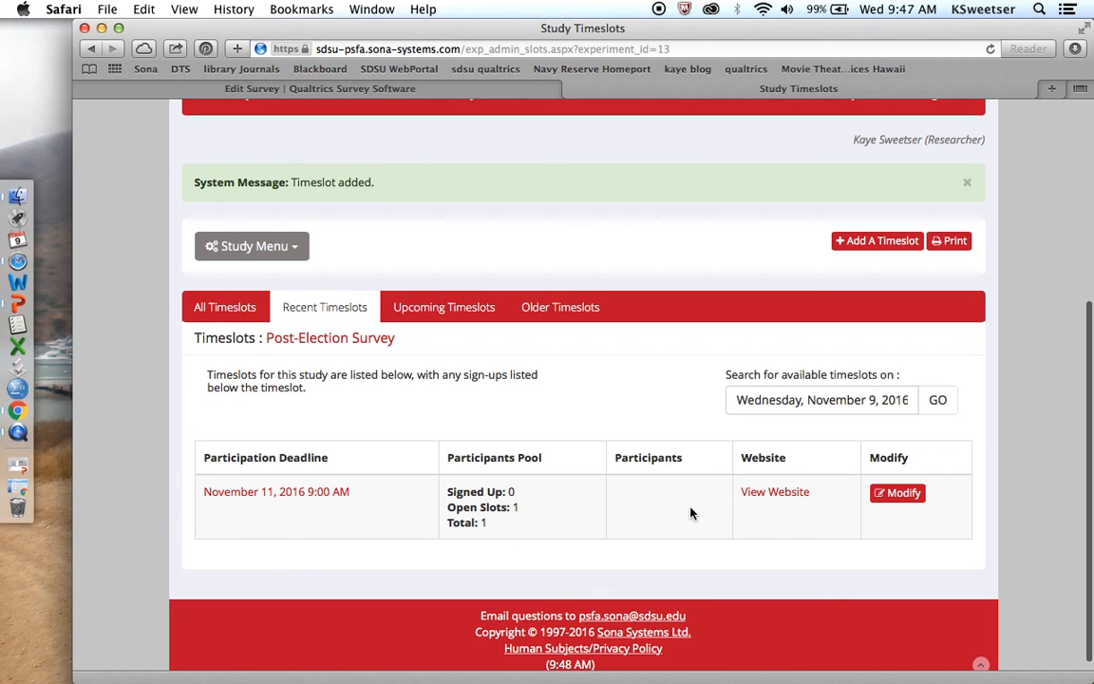
left_click(876, 240)
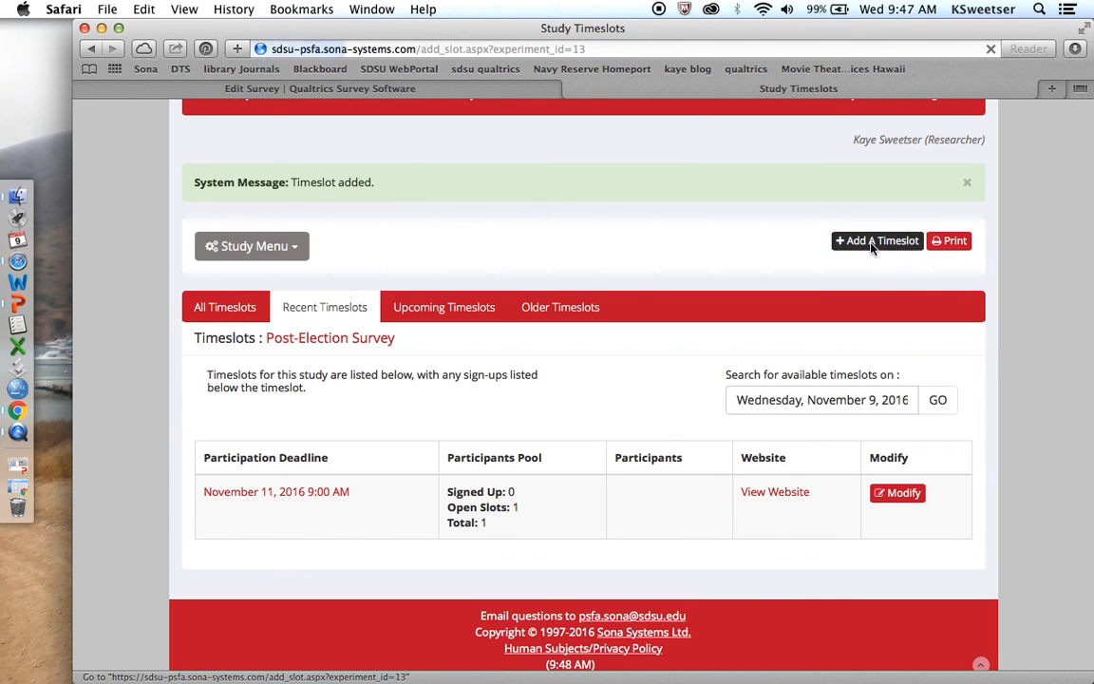
Fill the timeslot with 500 participants, final date November 18, 2016, time 11:59 PM
left_click(877, 240)
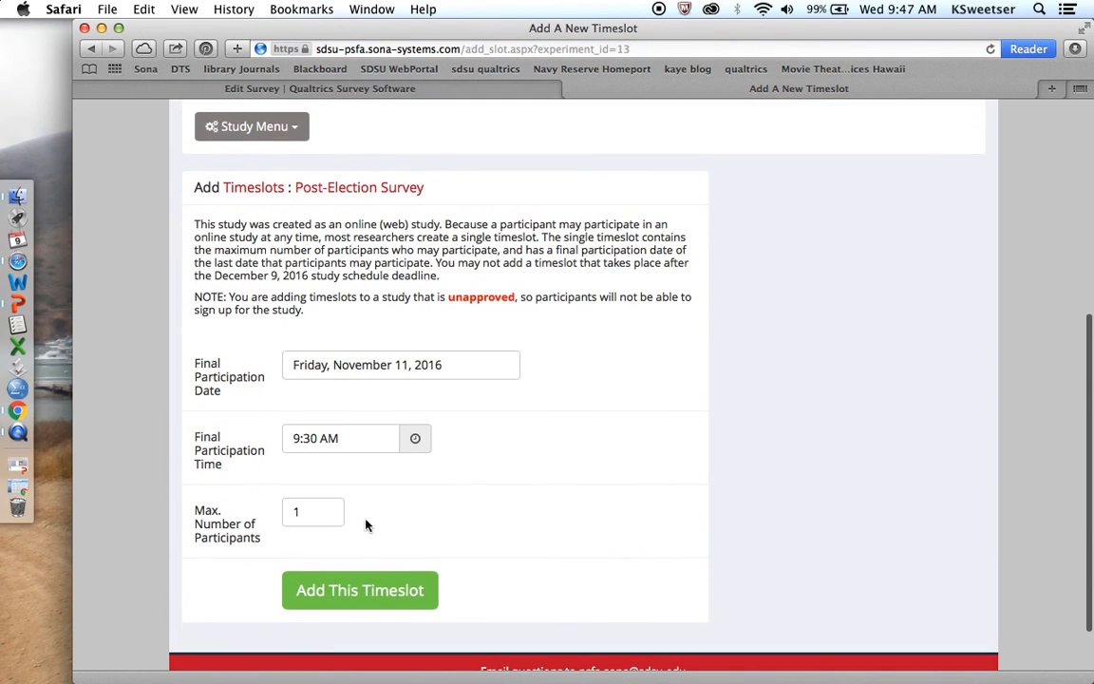
type("5")
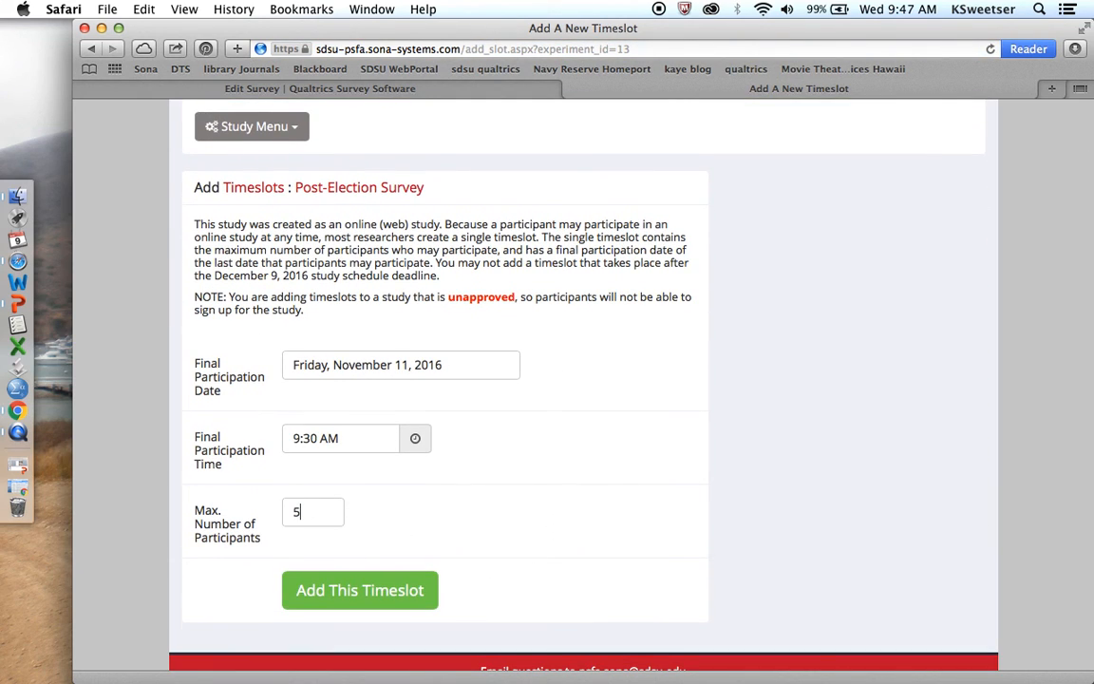
type("00")
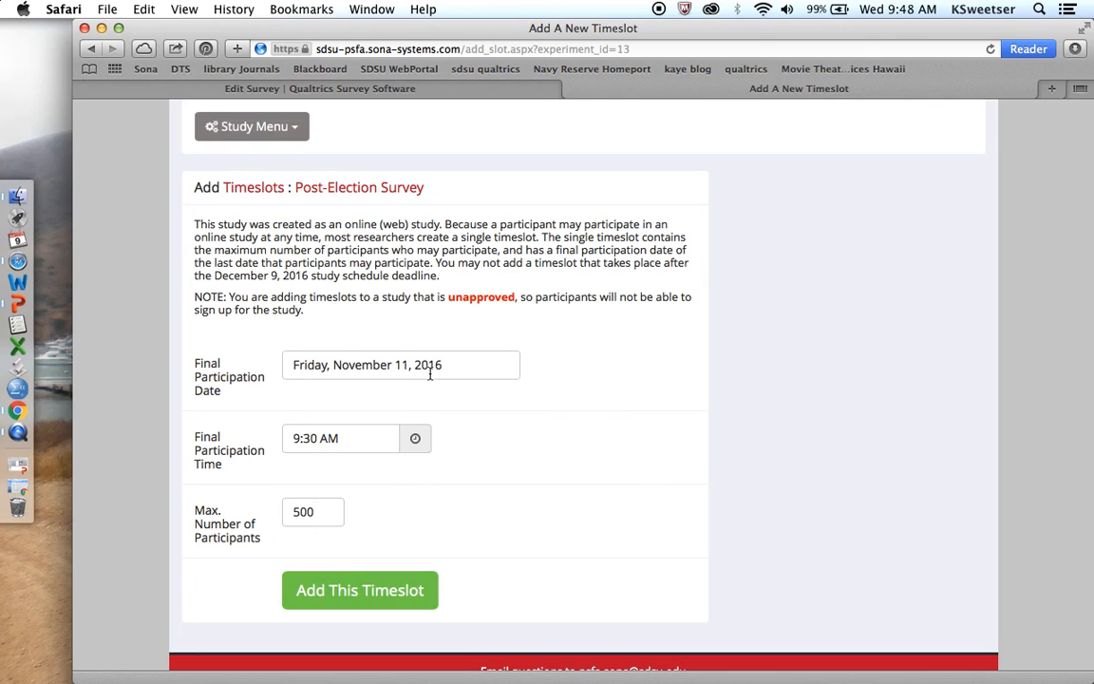
left_click(401, 364)
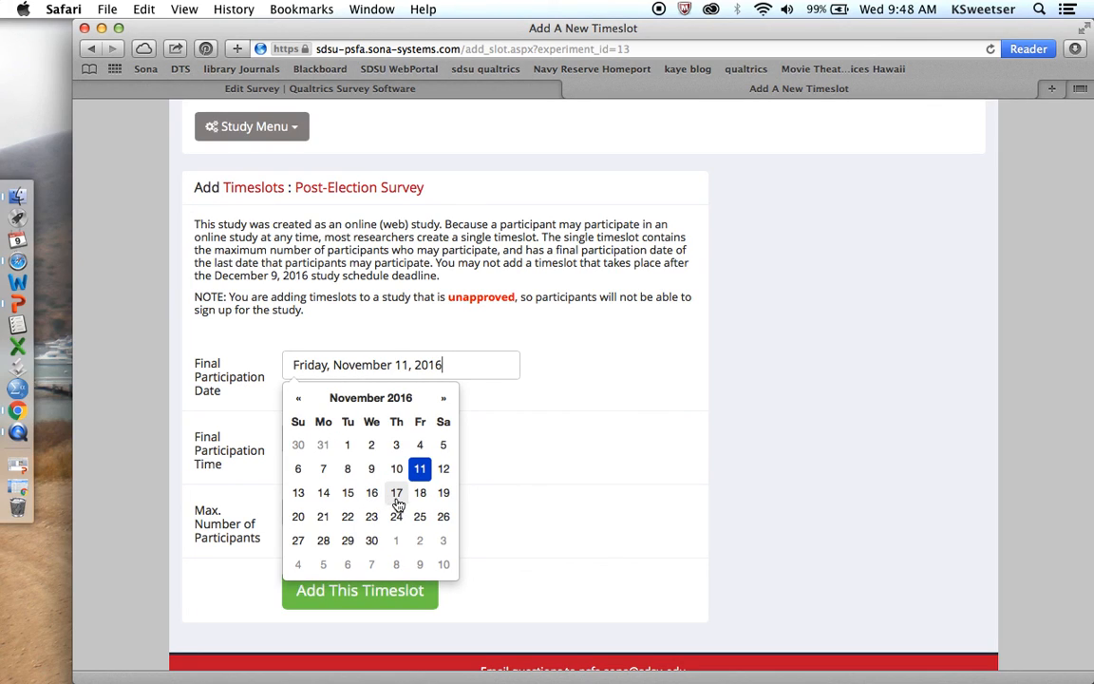
left_click(420, 493)
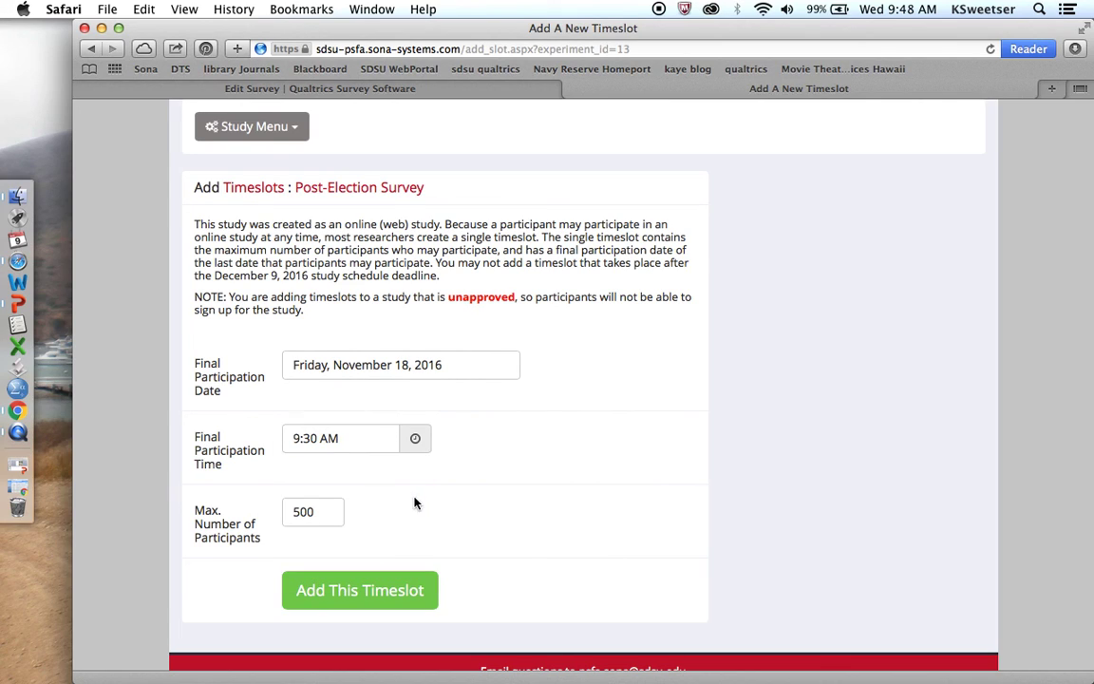
left_click(369, 439)
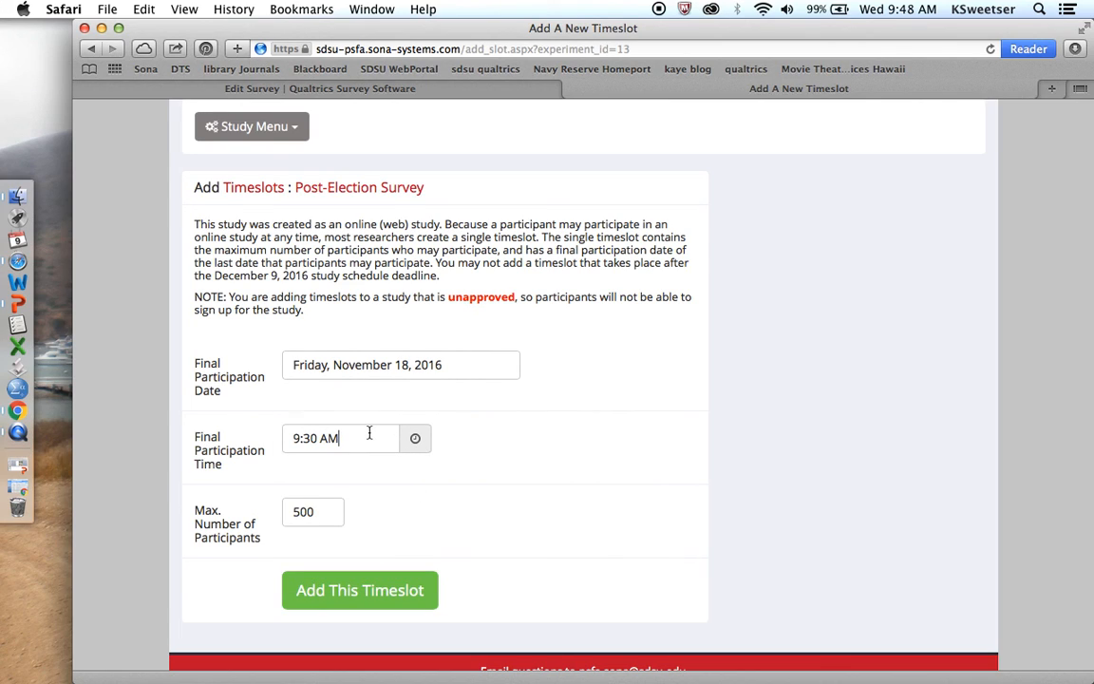
triple_click(313, 438)
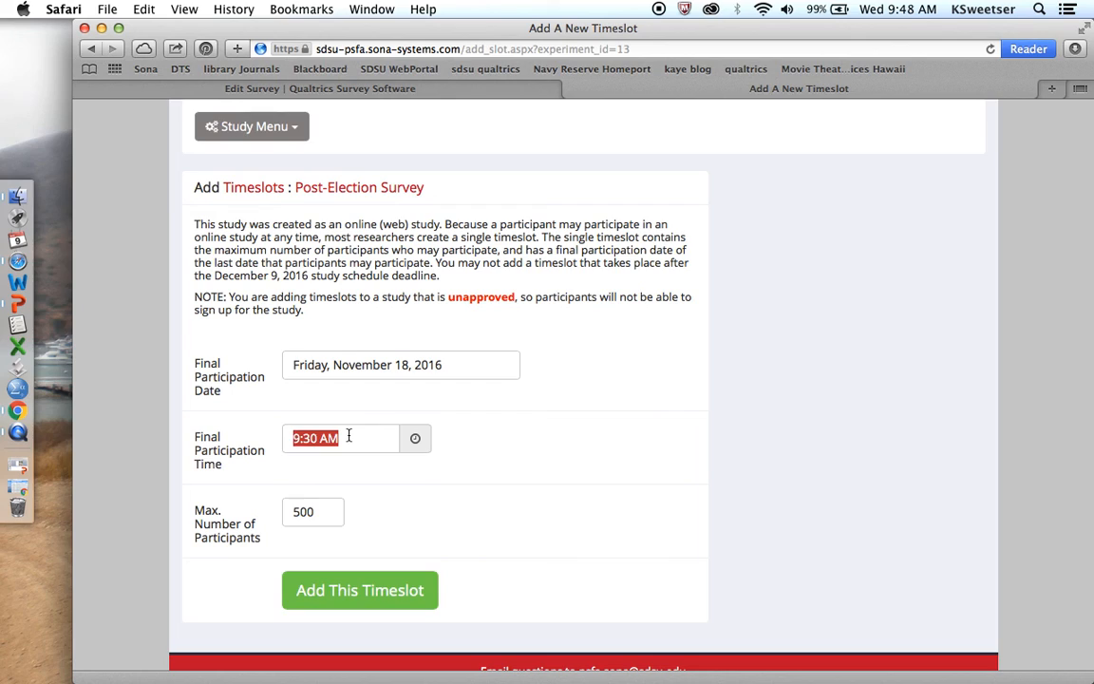
type("11:")
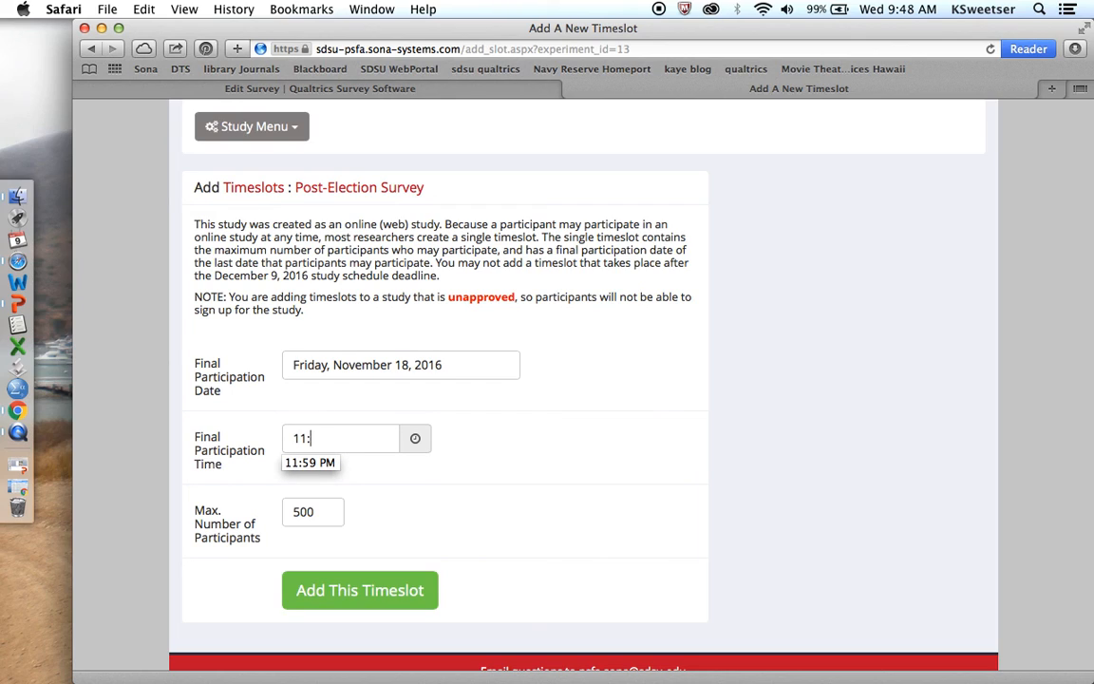
type("59")
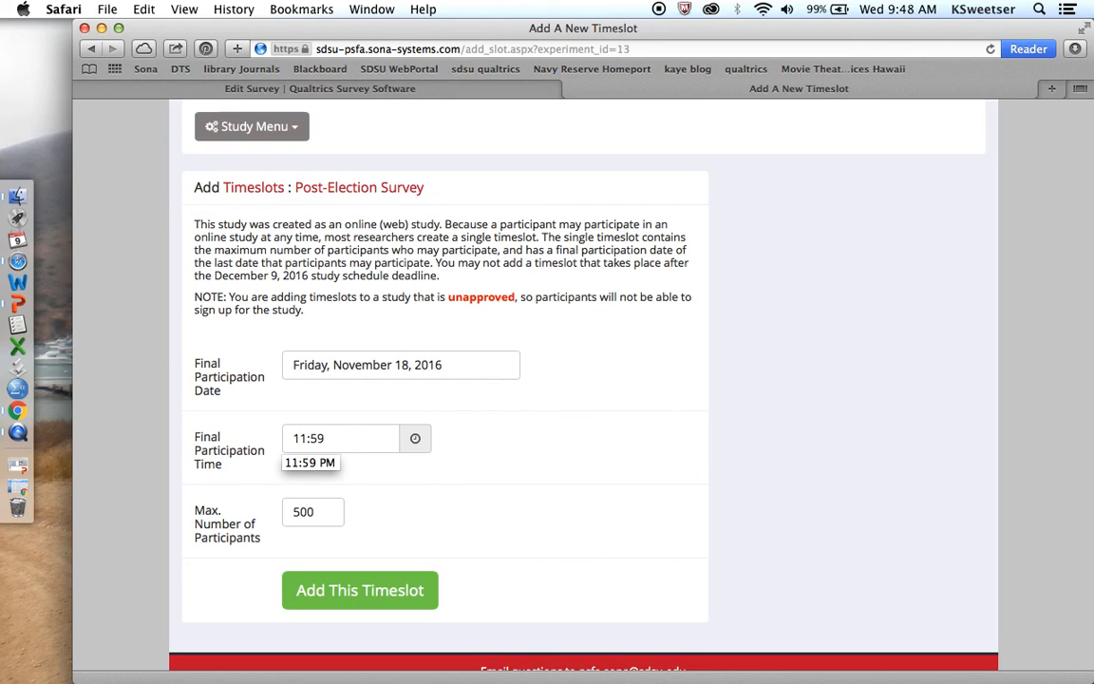
left_click(309, 462)
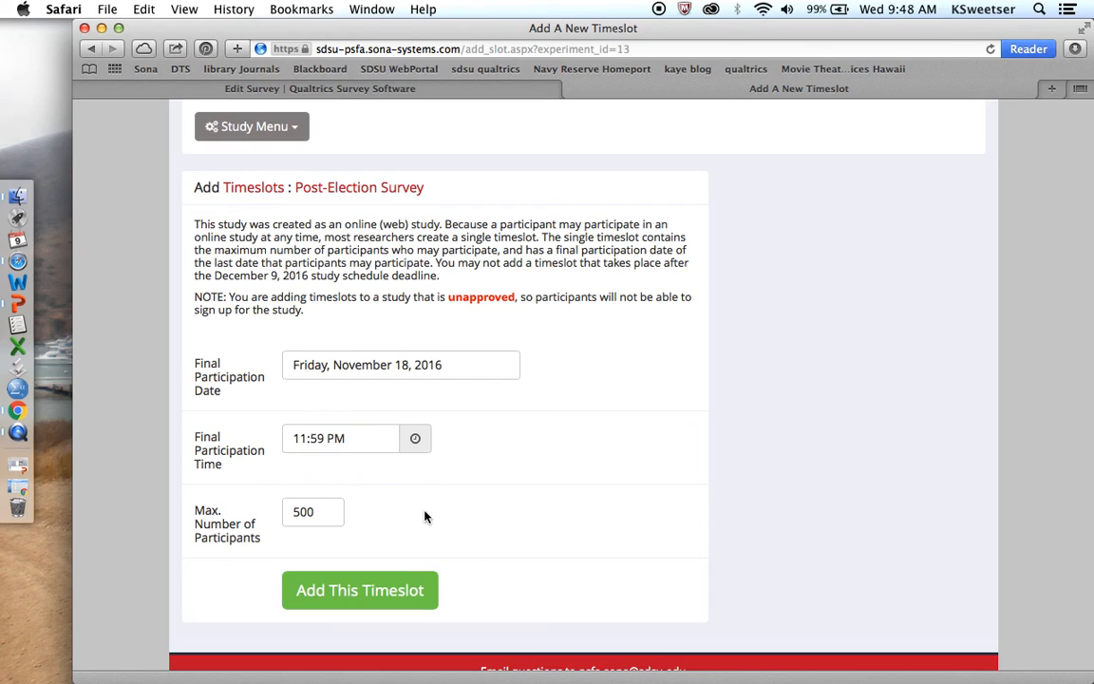